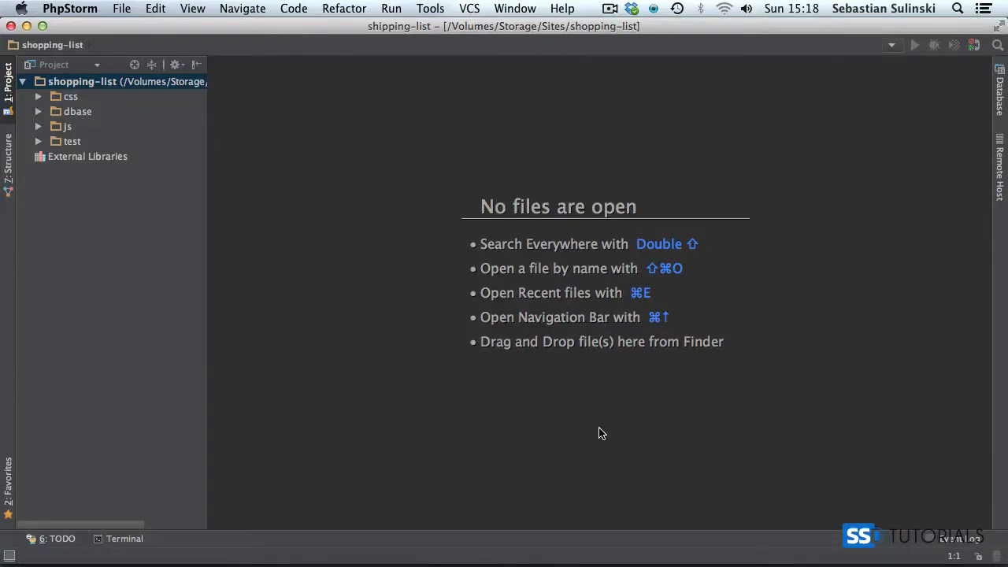
mouse_move(596, 435)
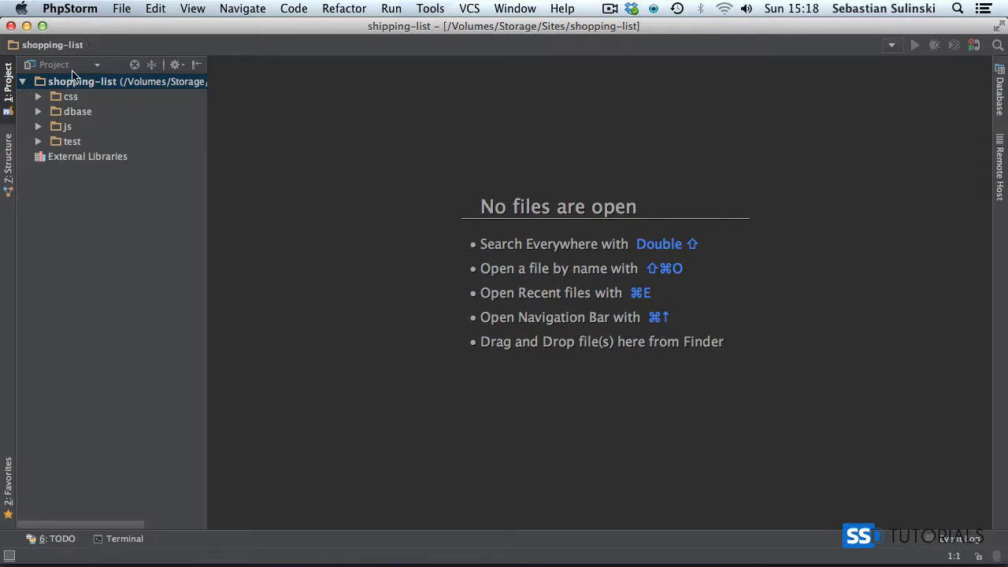
Create a new HTML file named 'index' at the shopping-list project root.
right_click(82, 81)
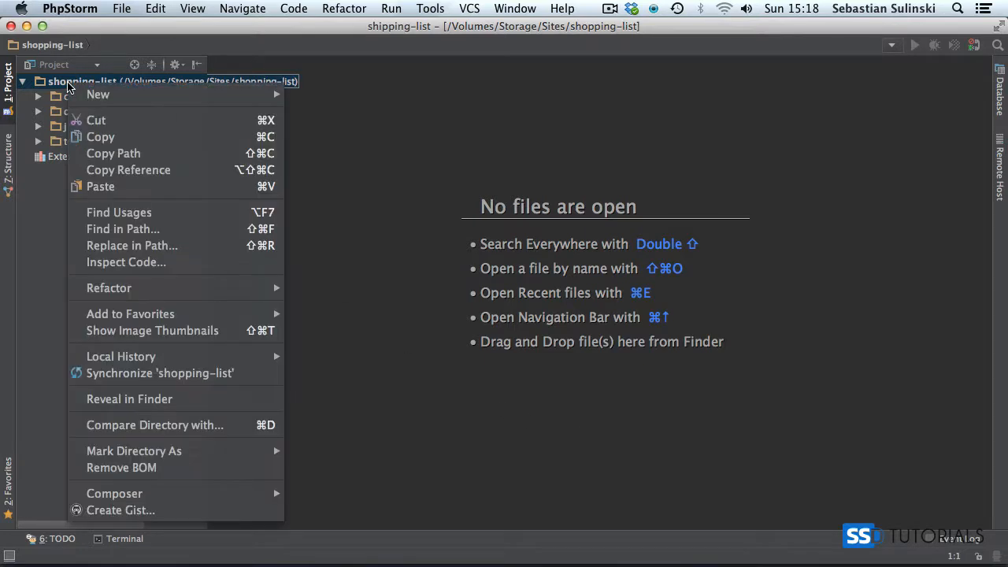
mouse_move(98, 94)
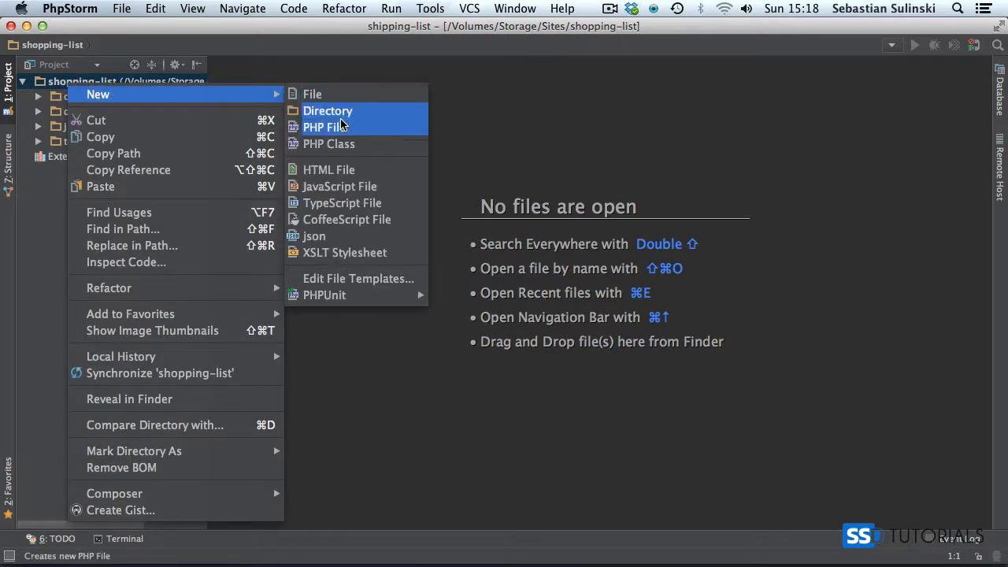
click(329, 170)
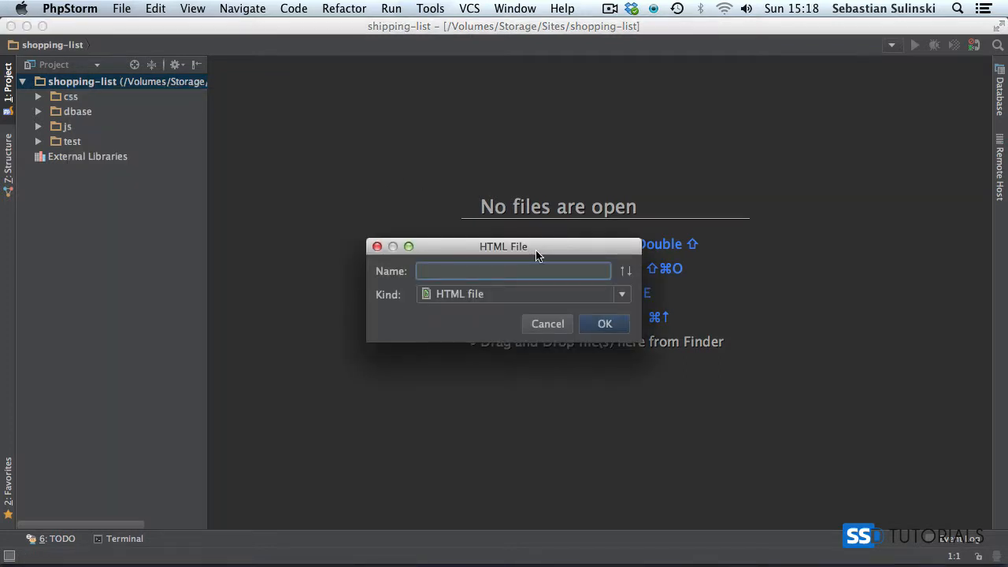
text(index)
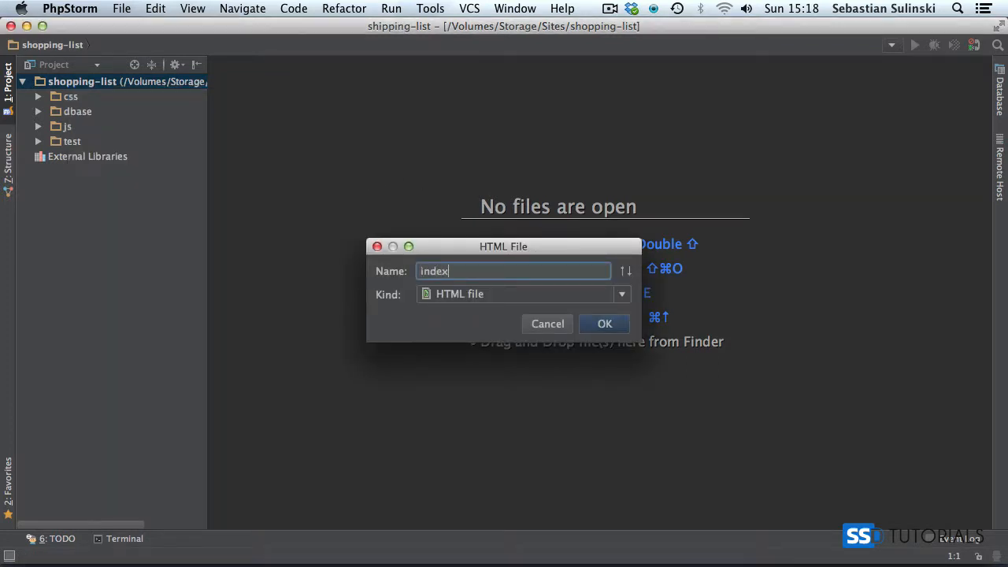
click(604, 324)
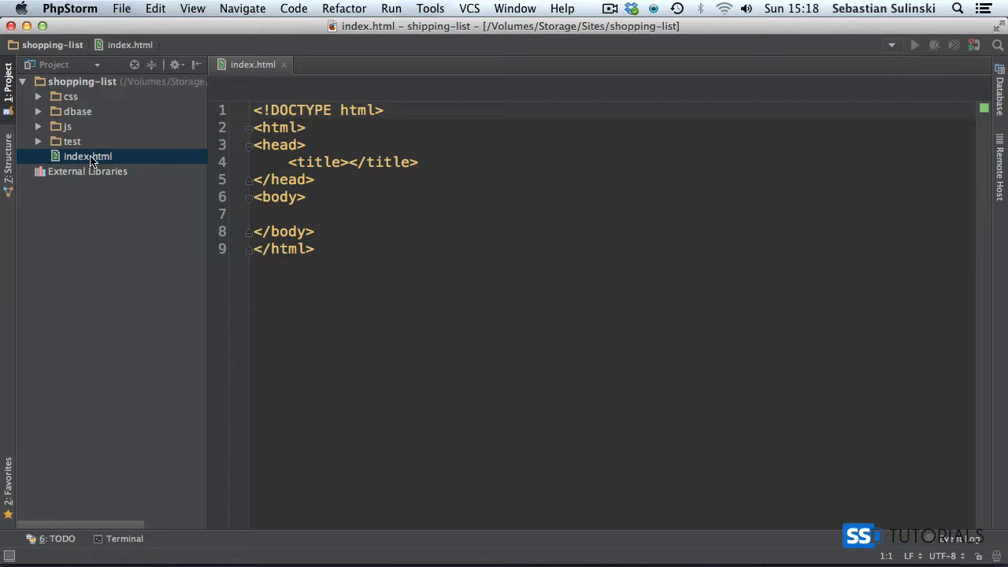
mouse_move(177, 168)
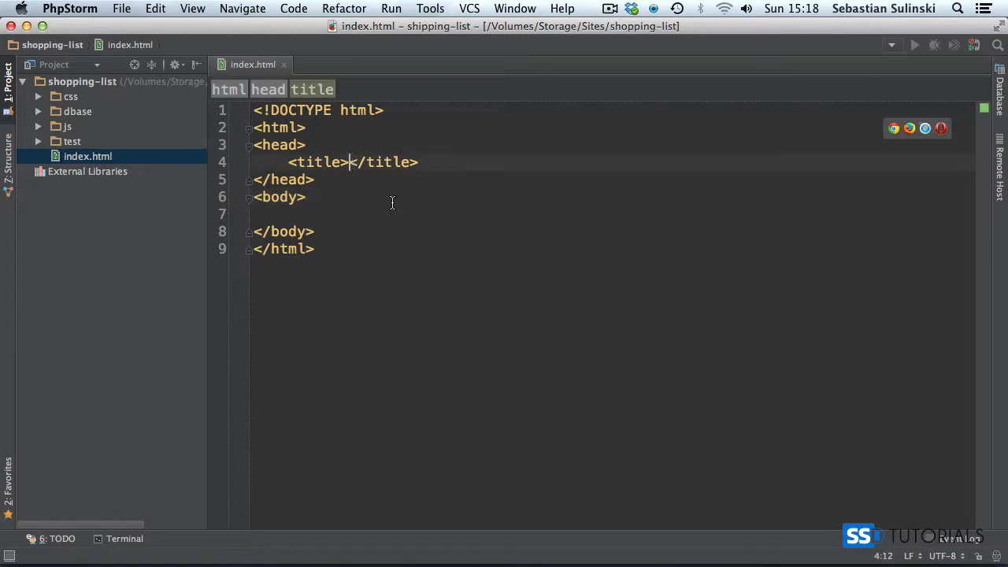
Type 'My Shopping List with AngularJs' as the page title and add a blank head line.
text(My Shopping List with Angular)
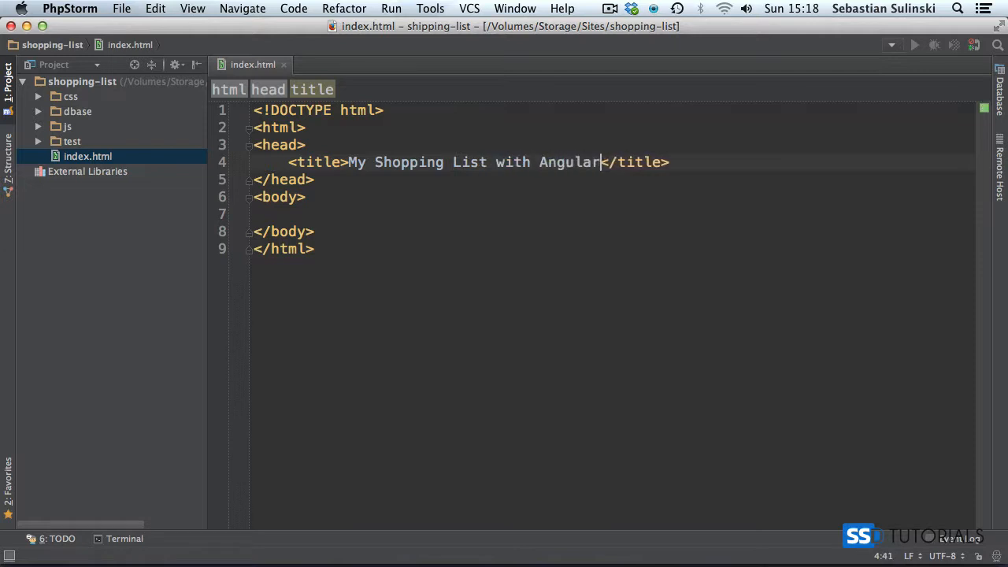
text(Js)
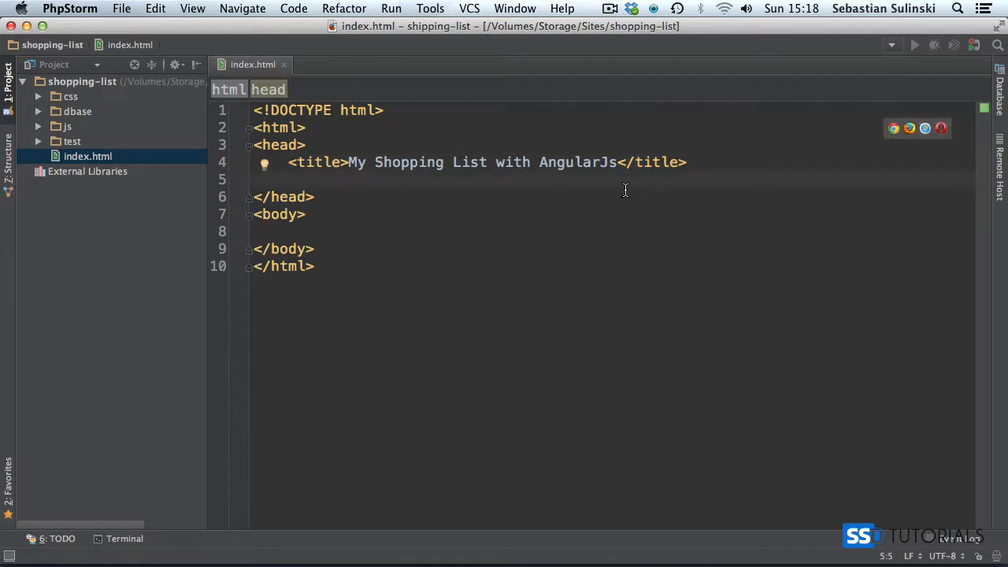
mouse_move(612, 198)
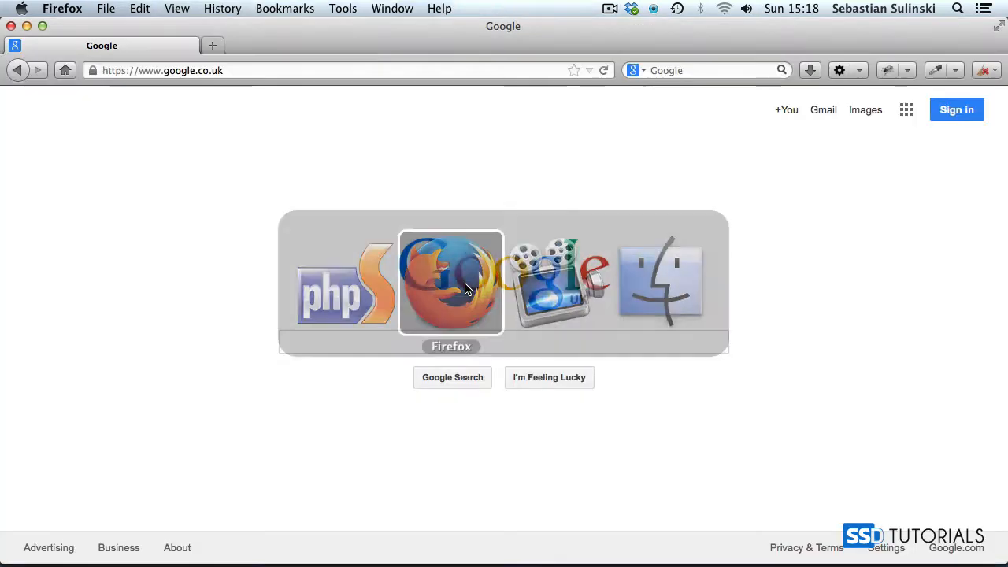
Search Google for 'font awesome' and reach the Get Started page's BootstrapCDN link.
text(f)
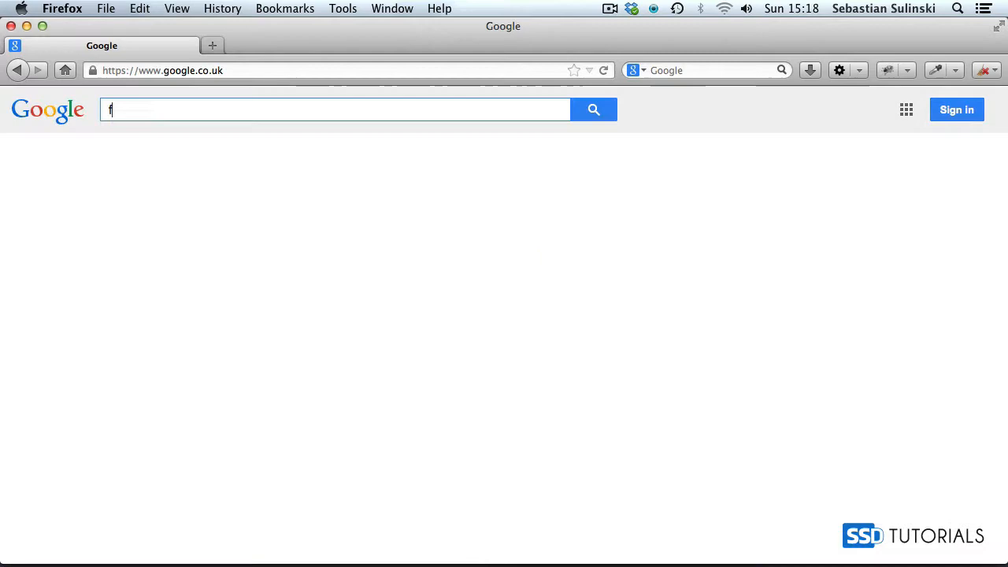
text(ont awesome)
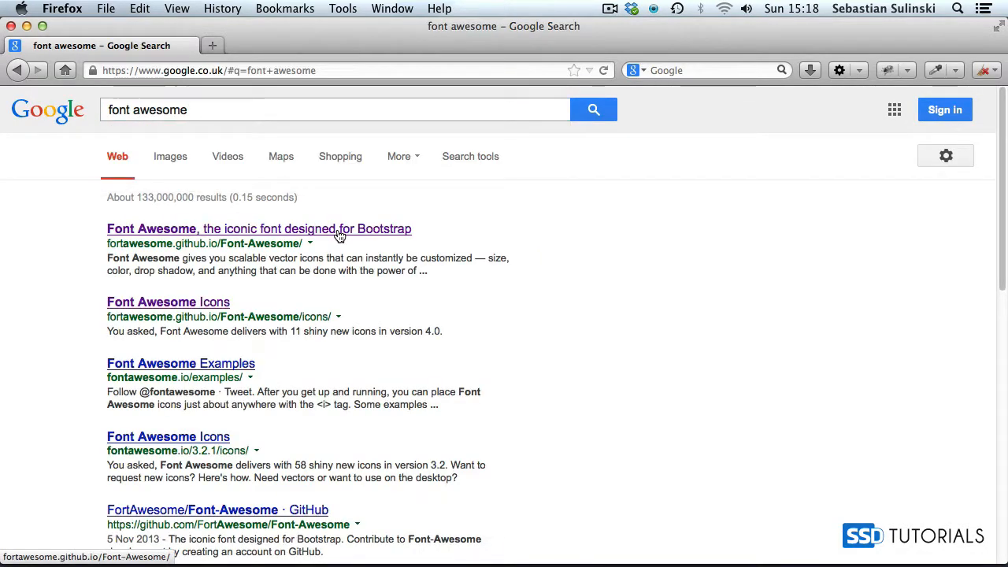
click(258, 228)
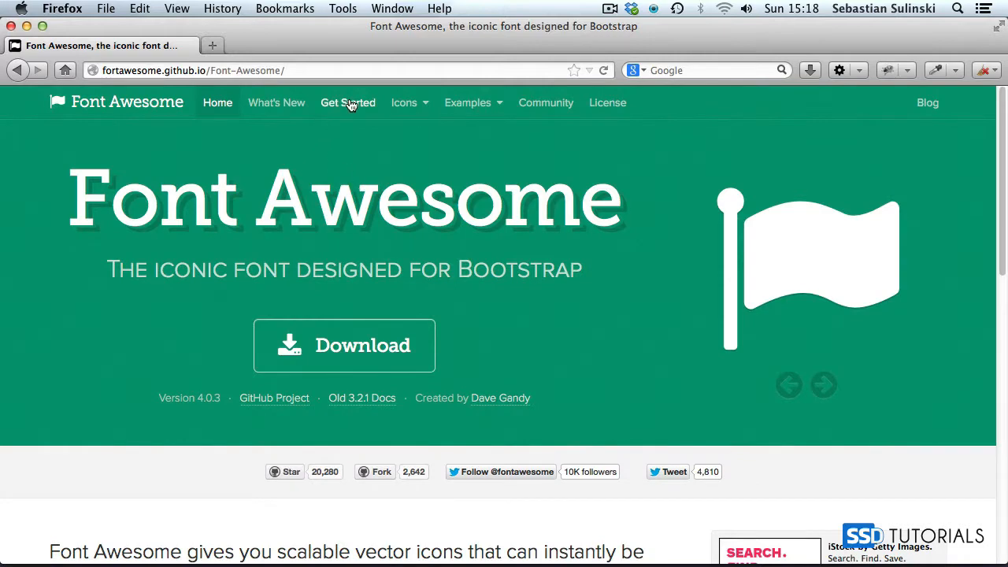
click(347, 102)
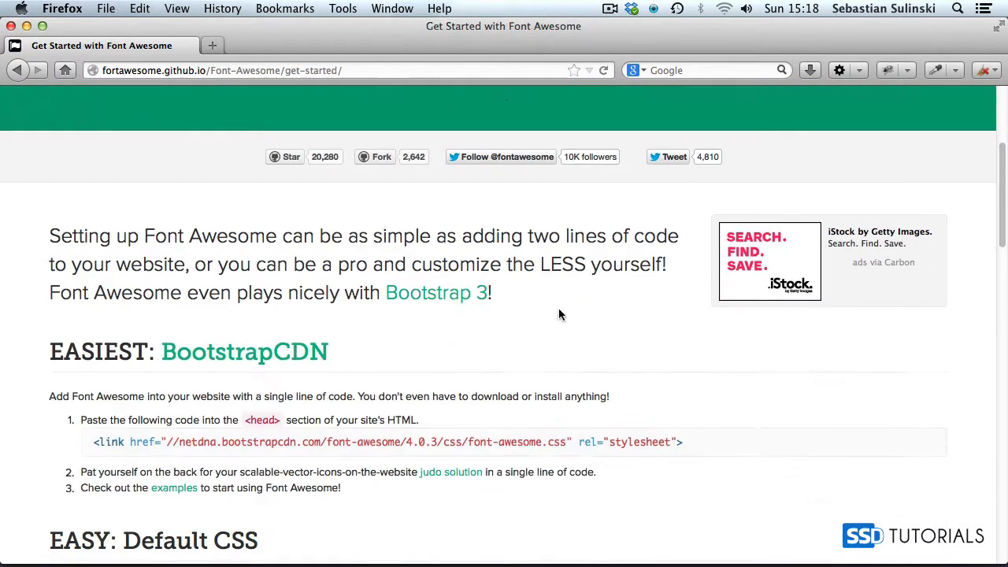
scroll(down, 3)
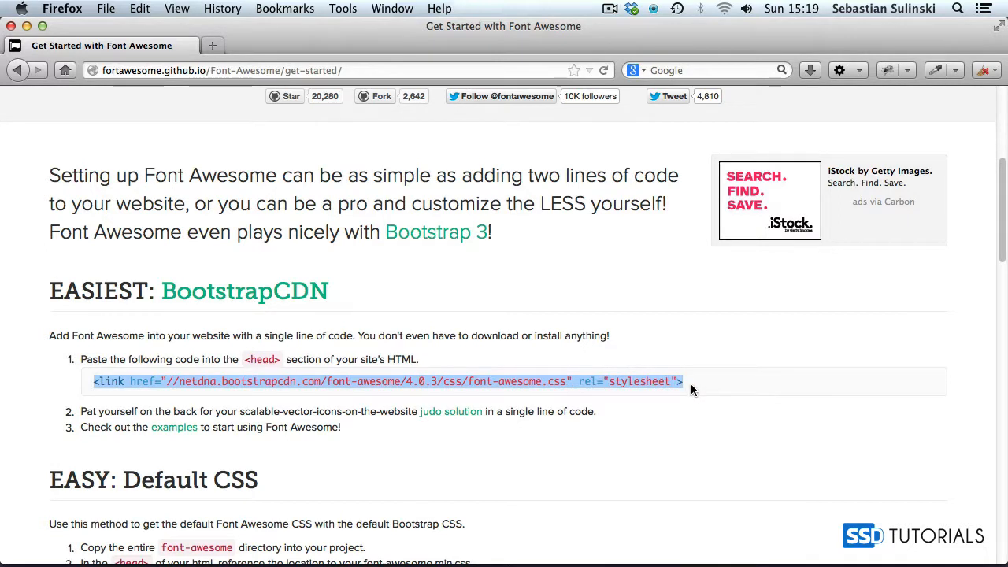
mouse_move(436, 398)
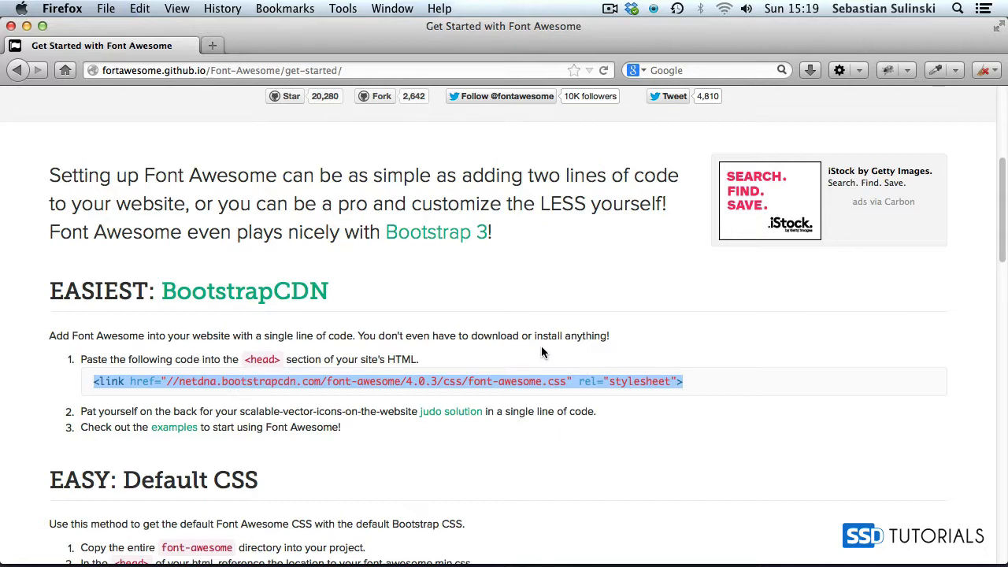
mouse_move(494, 353)
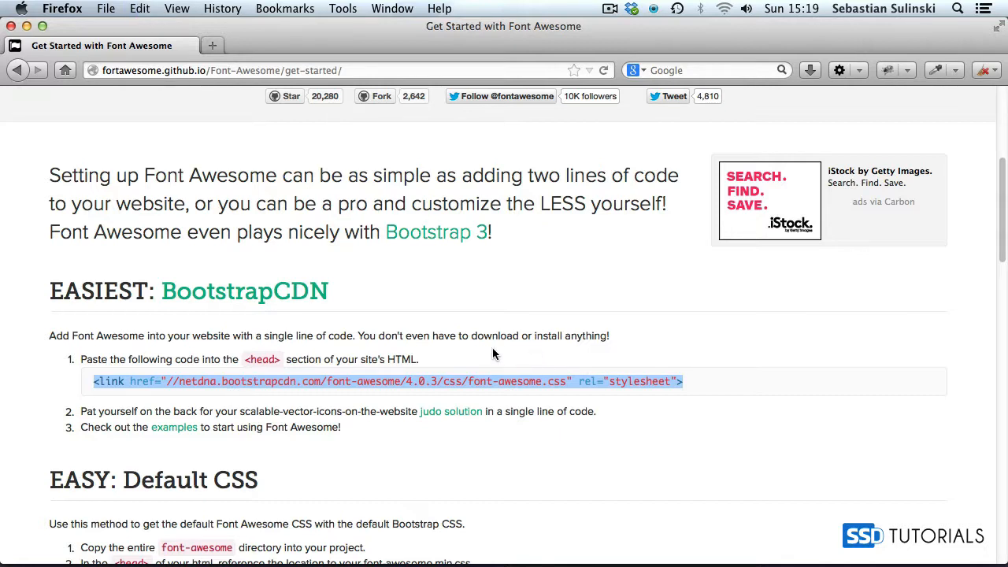
mouse_move(505, 347)
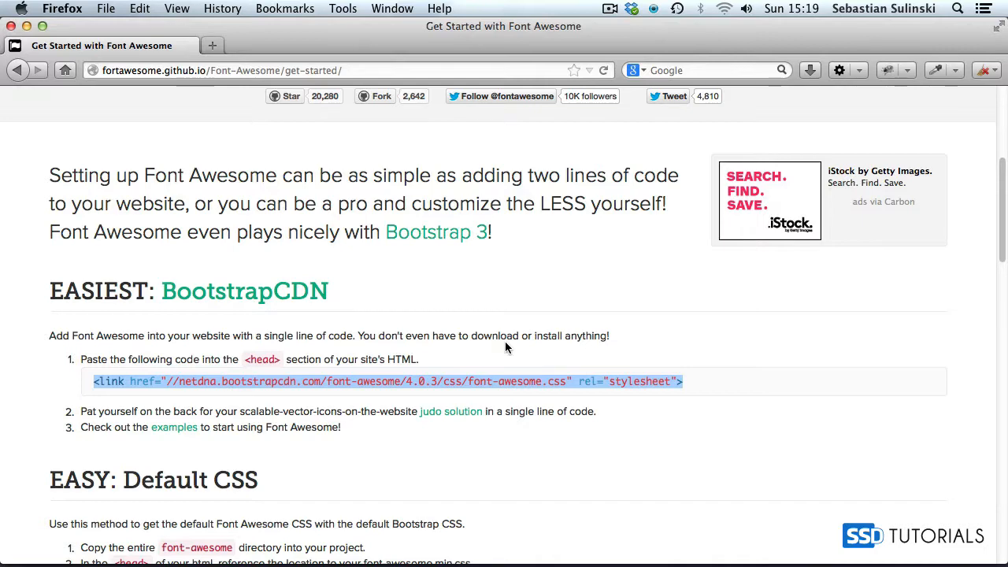
Open the Font Awesome Icons page showing Web Application Icons like fa-bullseye.
click(404, 103)
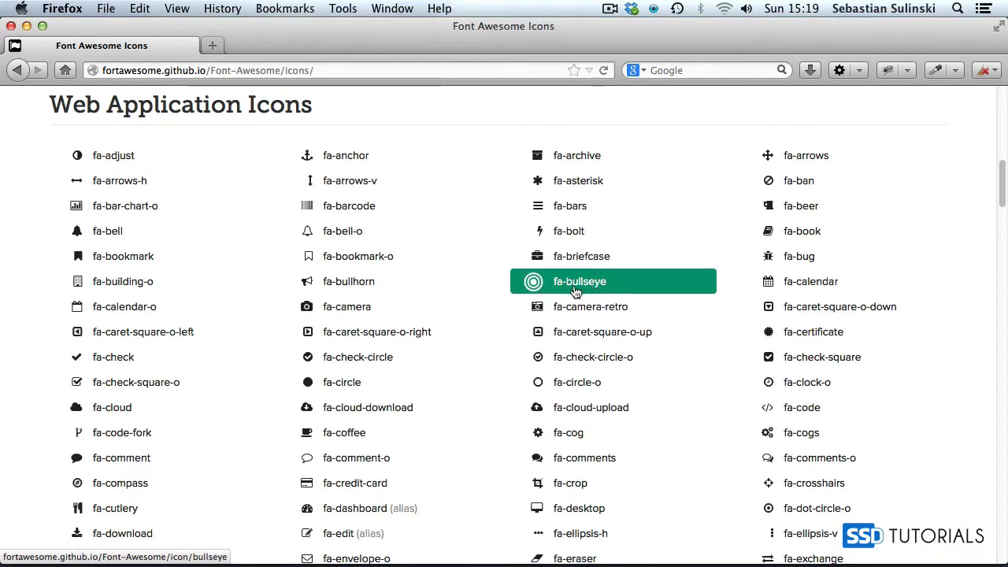
mouse_move(519, 288)
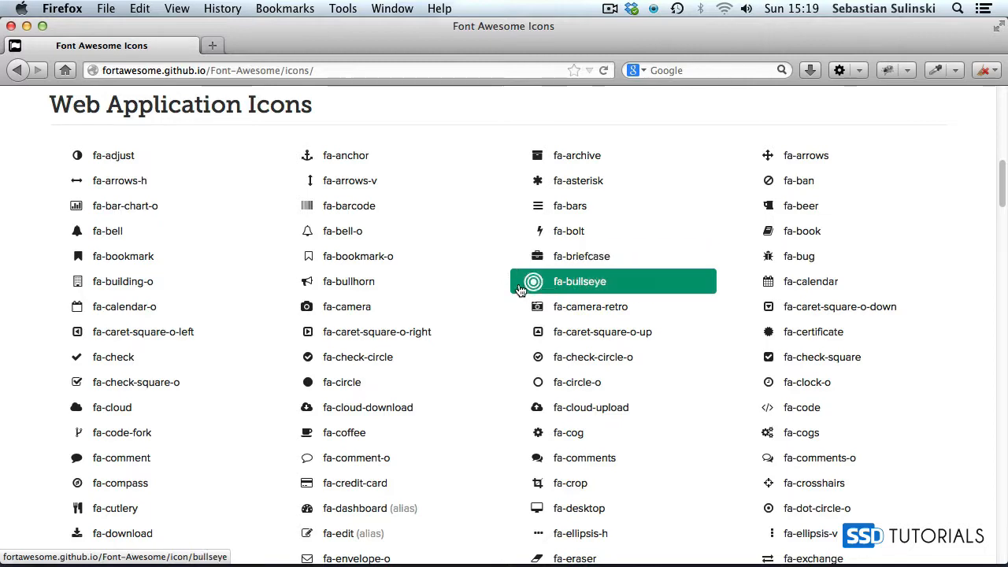
mouse_move(491, 391)
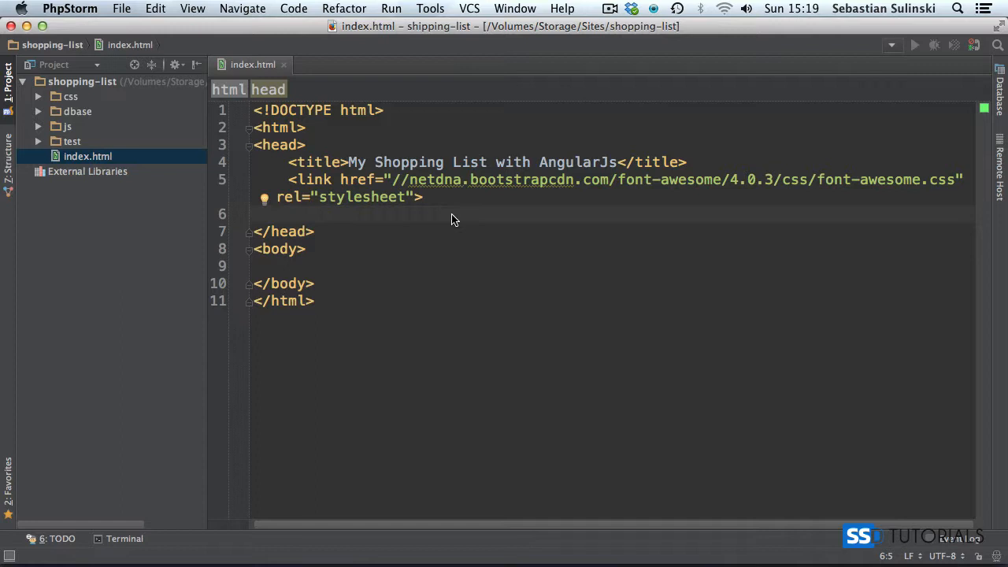
Add the Font Awesome CDN link and a screen css/normalize.css link, duplicated.
text(<)
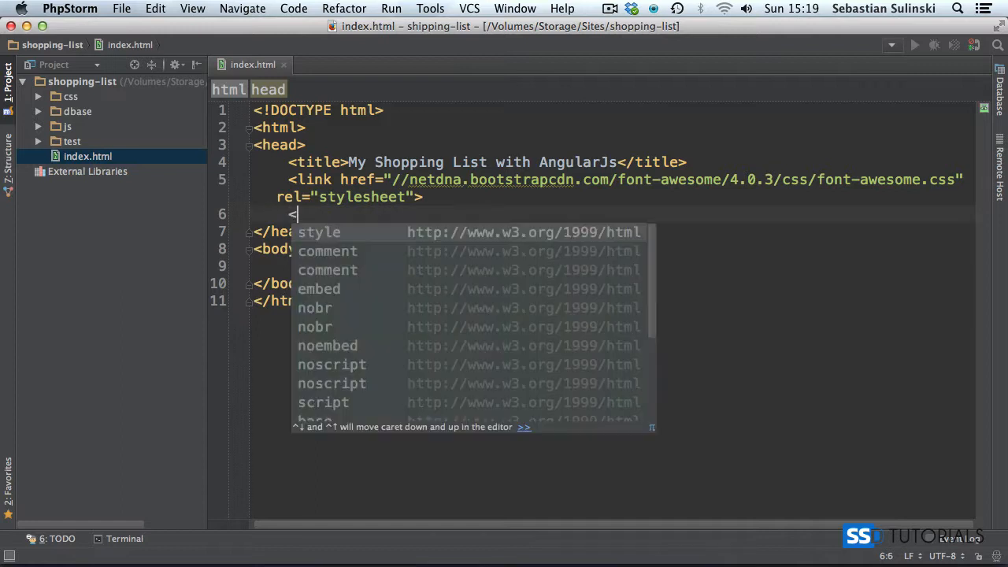
text(link href="css/)
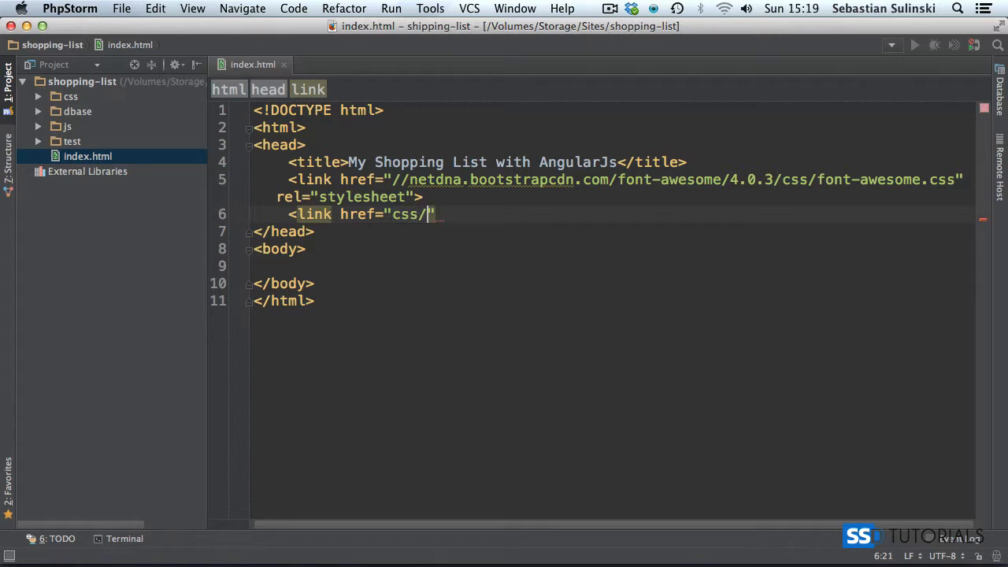
text(normalize.cs)
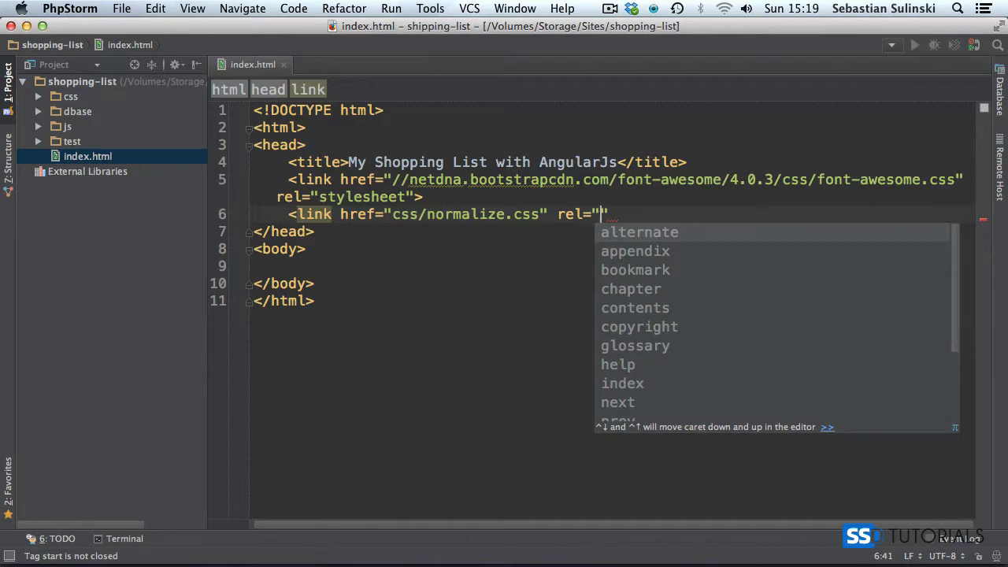
text(stylesheet)
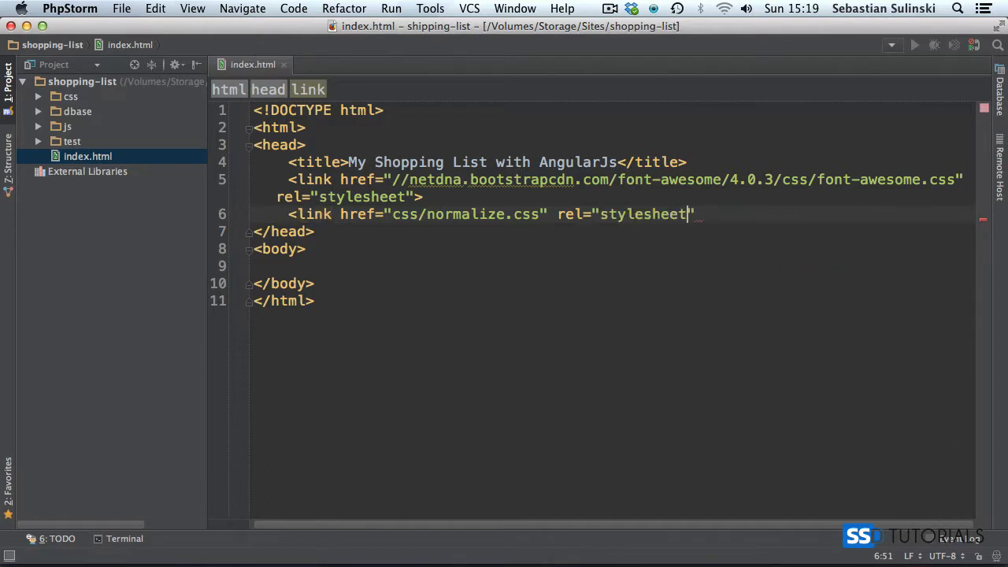
text(media="screen">)
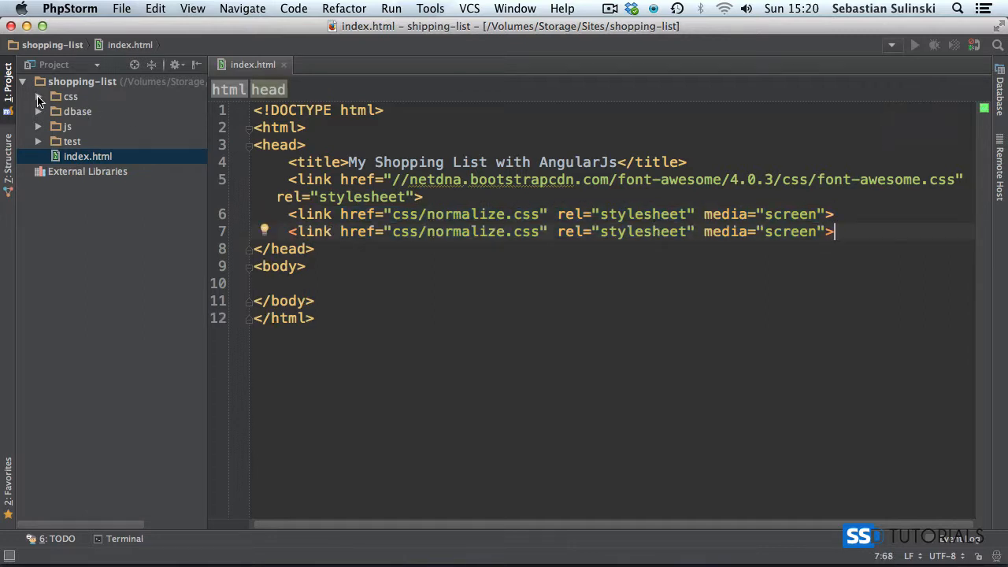
Turn the duplicate into foundation.min.css and add app-screen.css and app-print.css links.
click(40, 96)
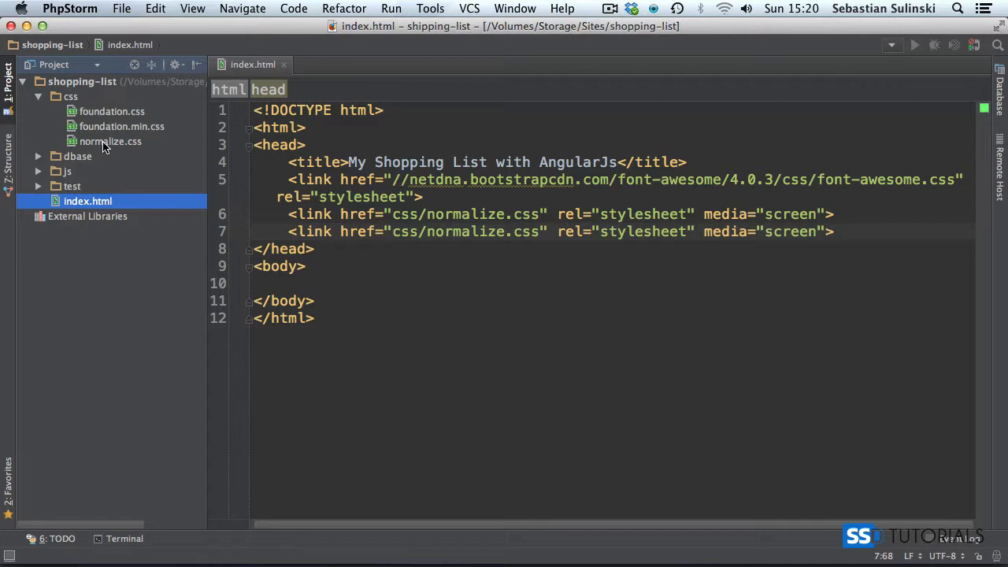
mouse_move(492, 232)
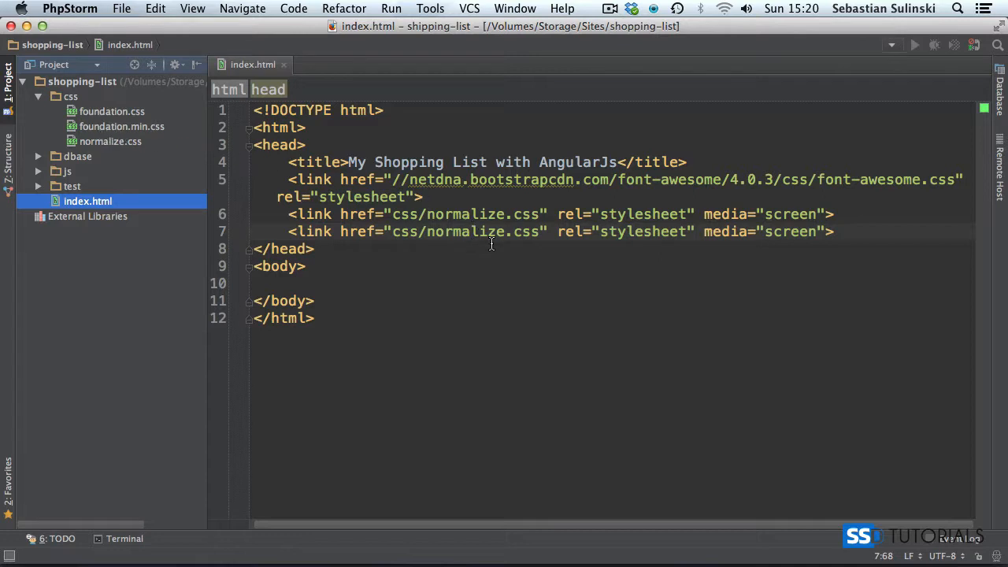
double_click(463, 231)
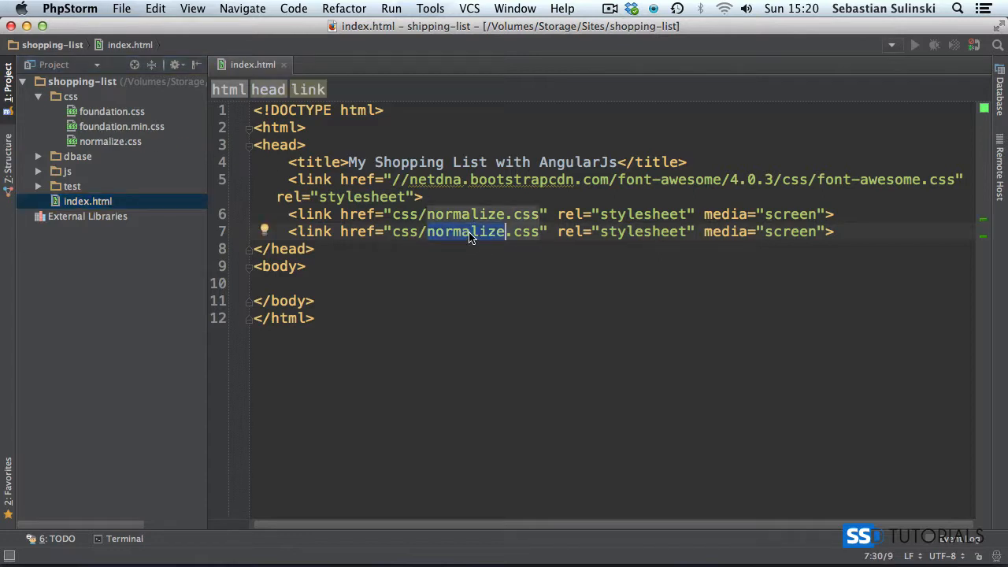
text(foundation.min)
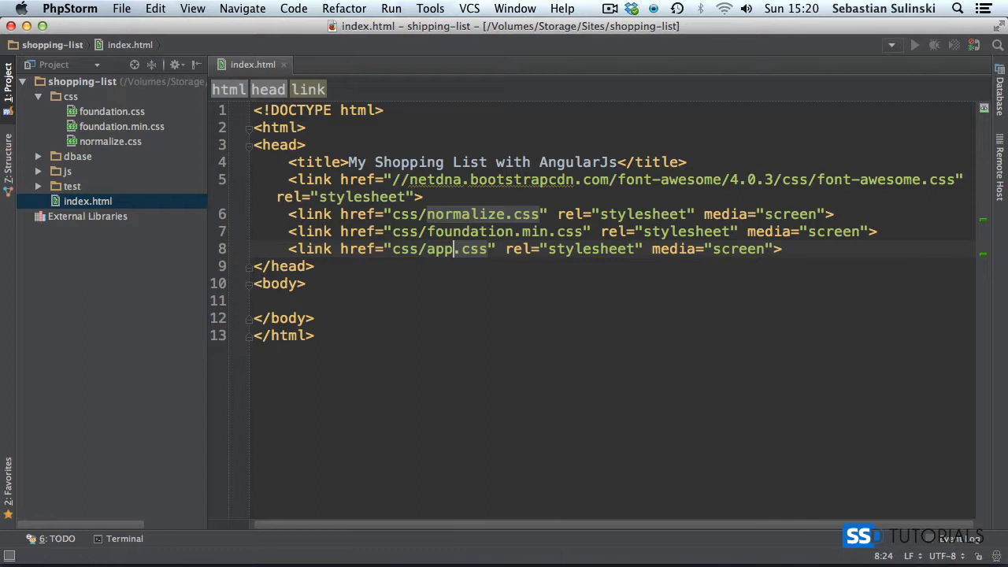
text(-screen)
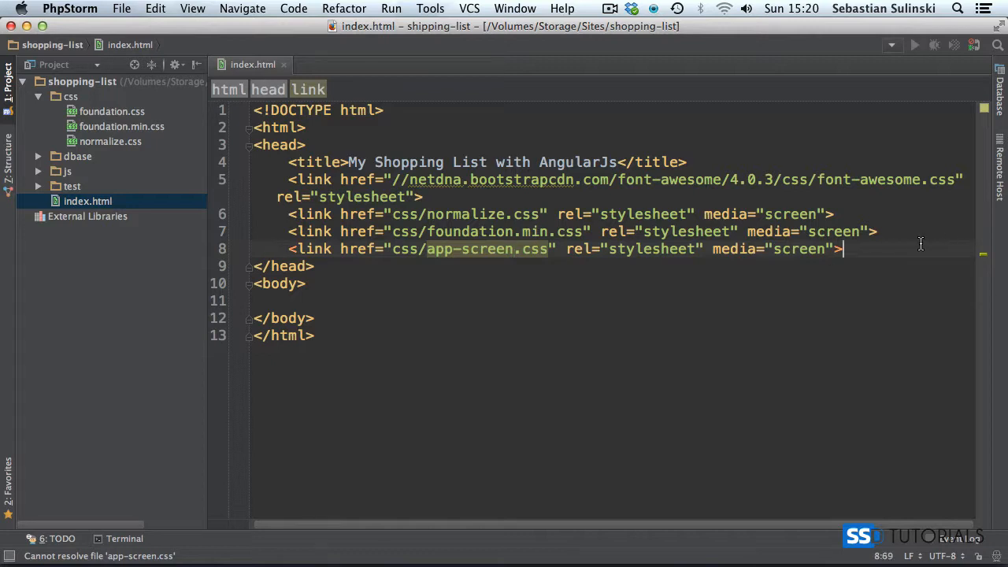
text(<link href="css/normalize.css" rel="stylesheet" media="screen">)
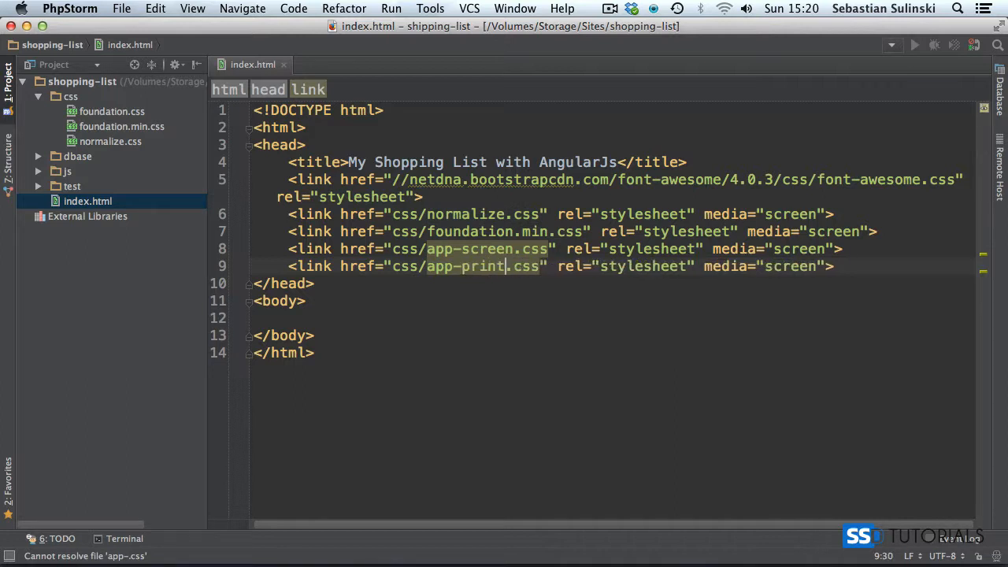
click(832, 266)
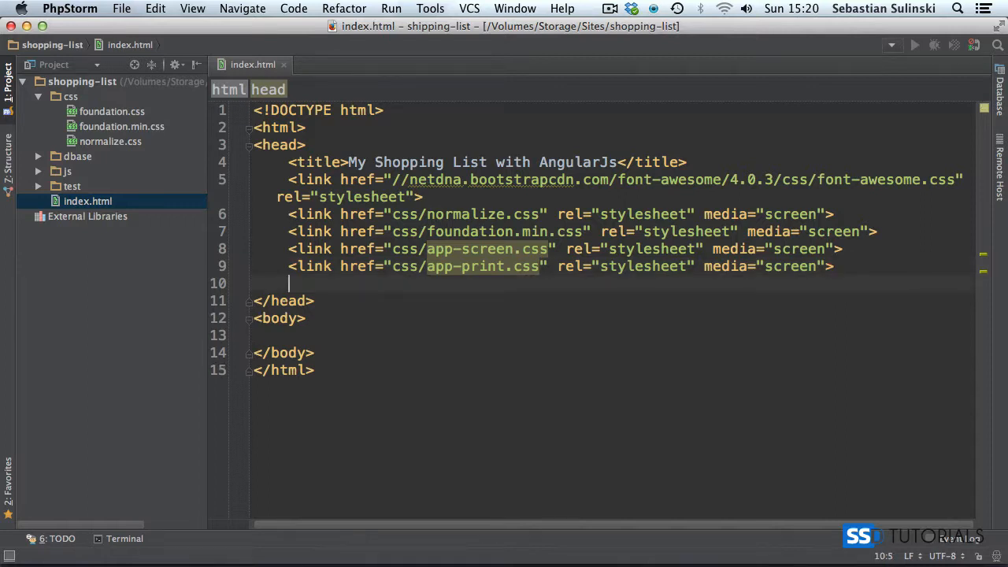
Add a script tag loading js/angular.min.js in the head.
text(<s)
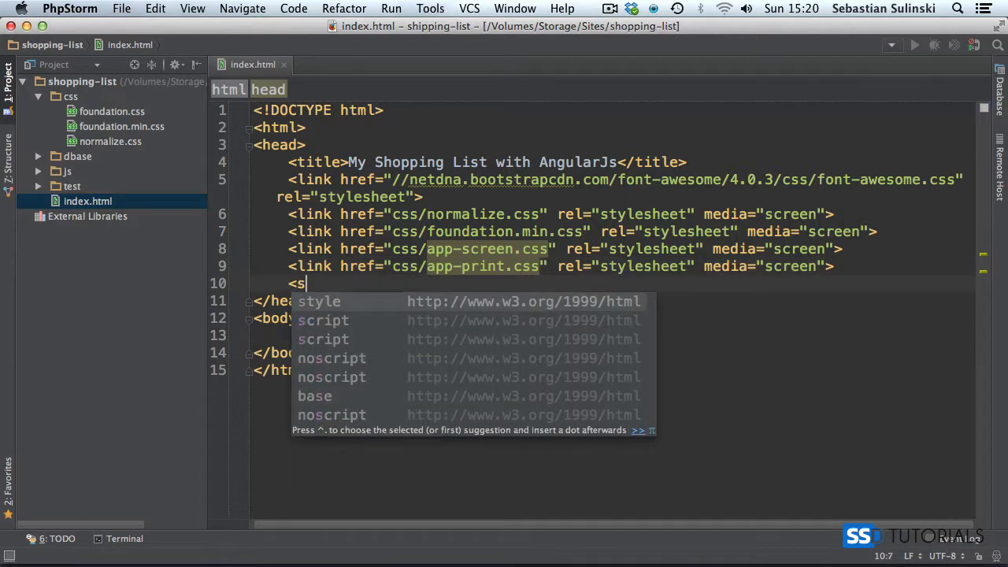
text(cript)
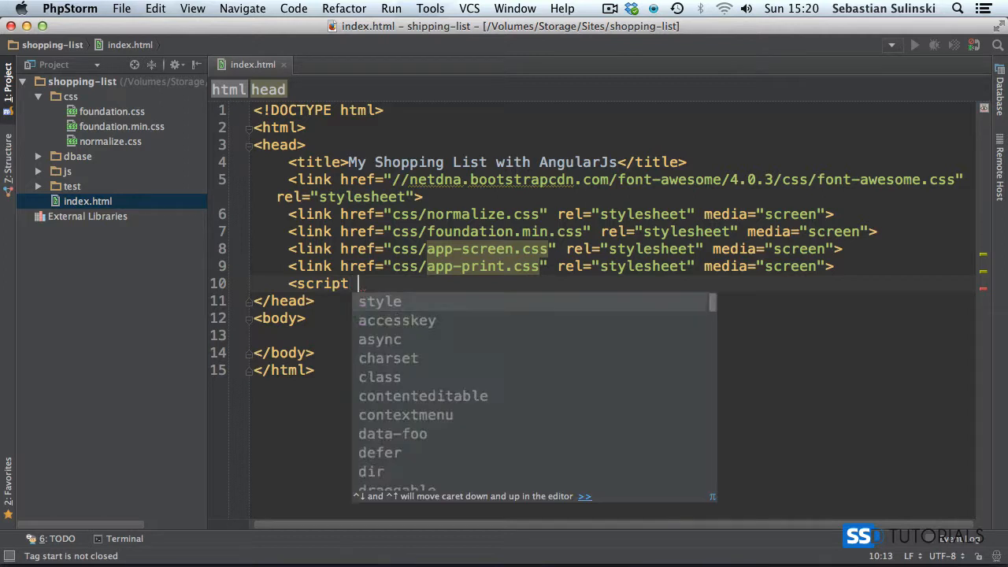
text(src=")
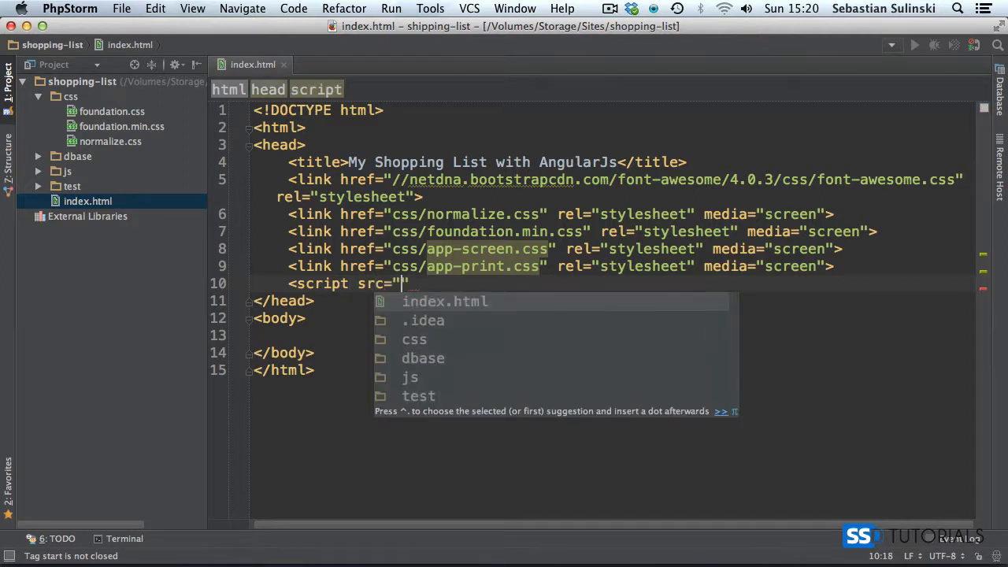
text(js/)
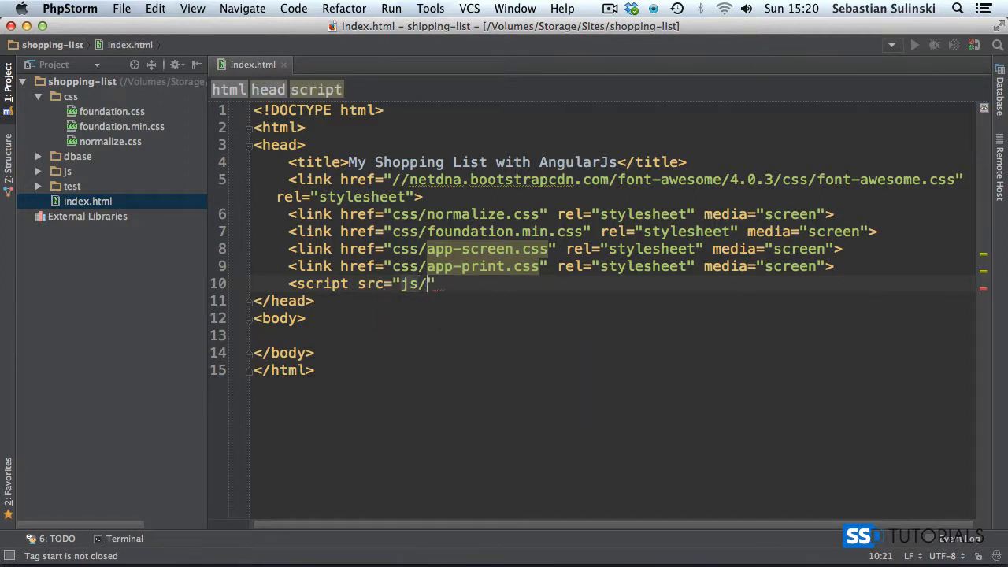
text(angular.min.js)
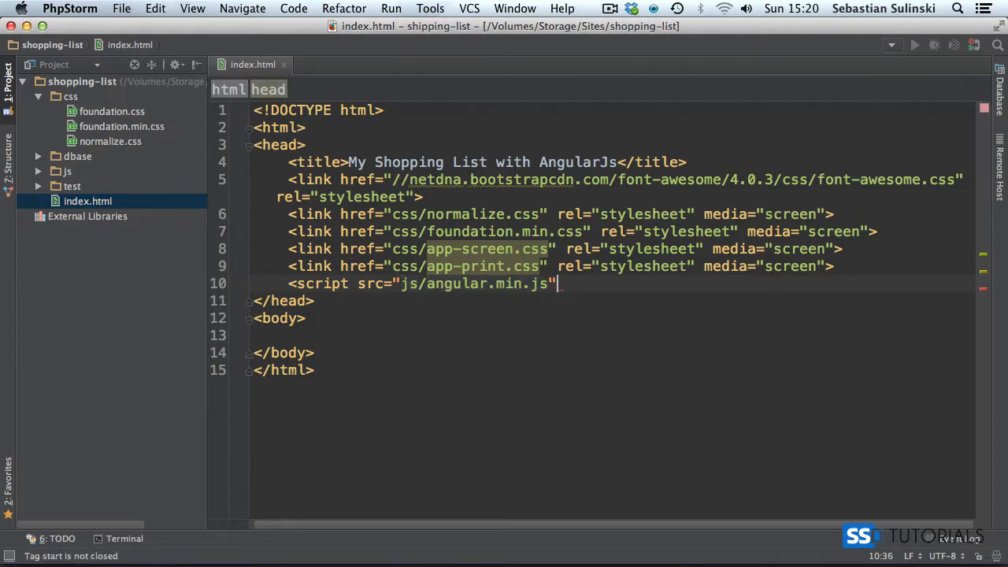
text(></script>)
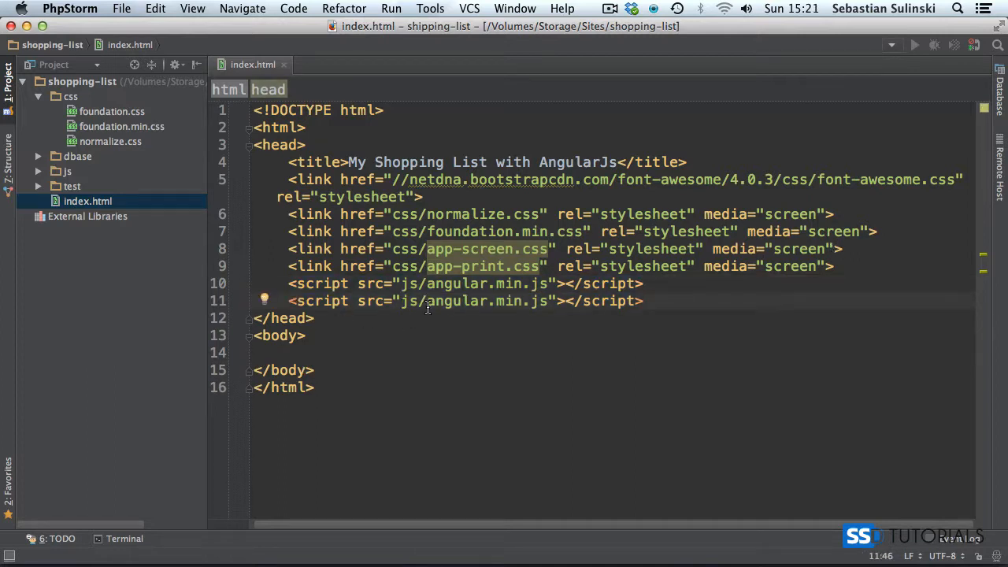
Change the duplicated script's src to js/shopping-list.js.
double_click(463, 300)
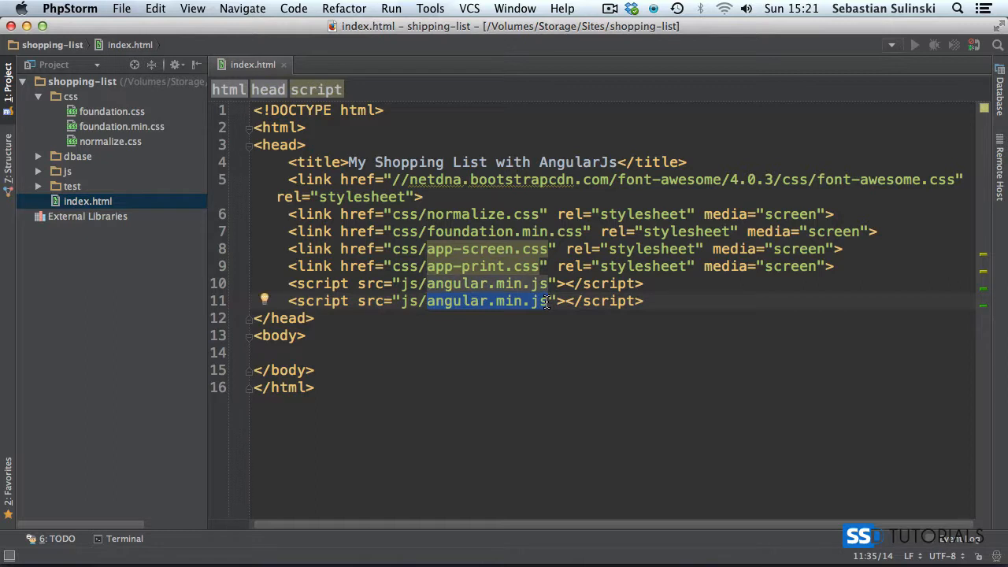
text(sh)
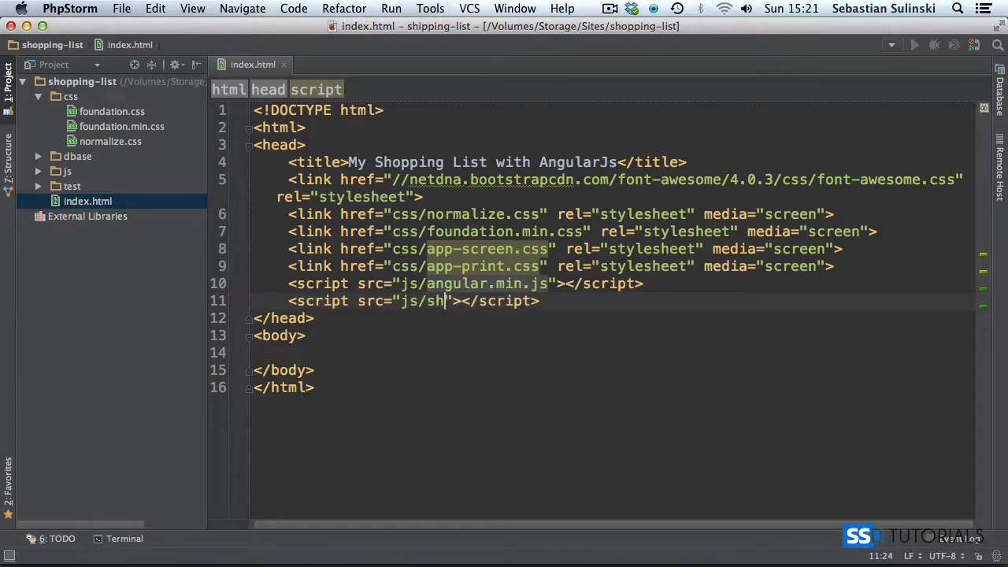
text(opping-)
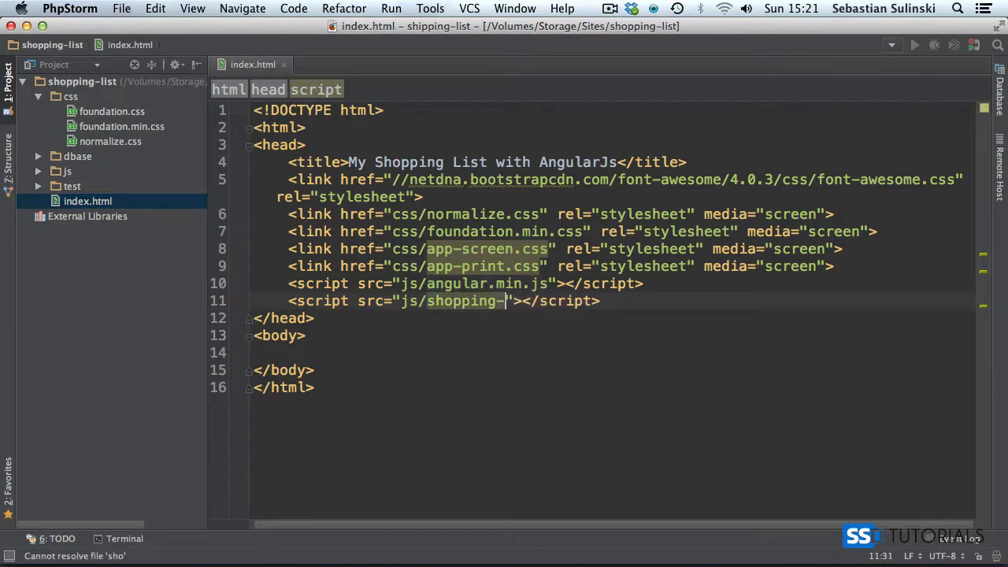
text(list.js)
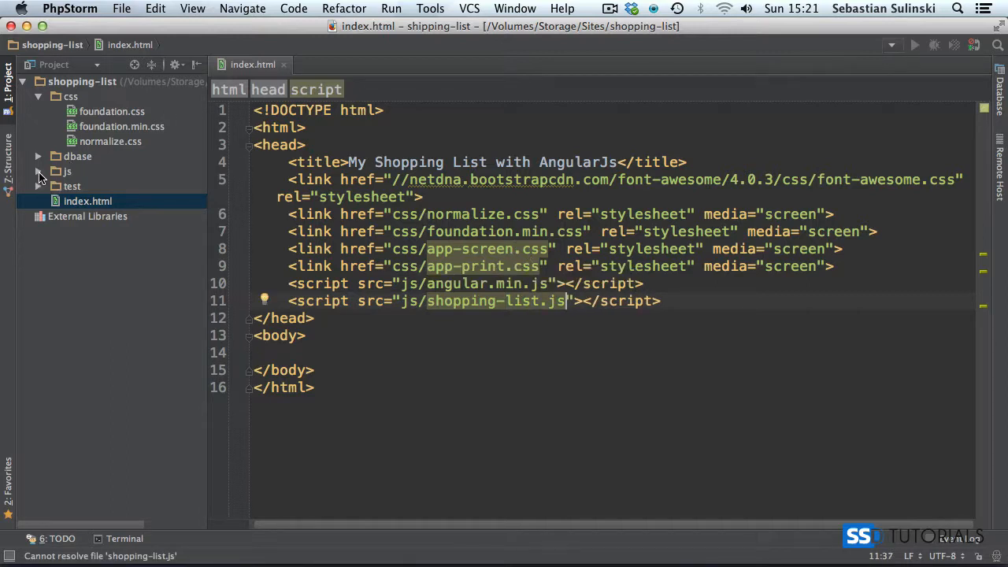
Add a new JavaScript file named shopping-list to the js folder.
right_click(66, 171)
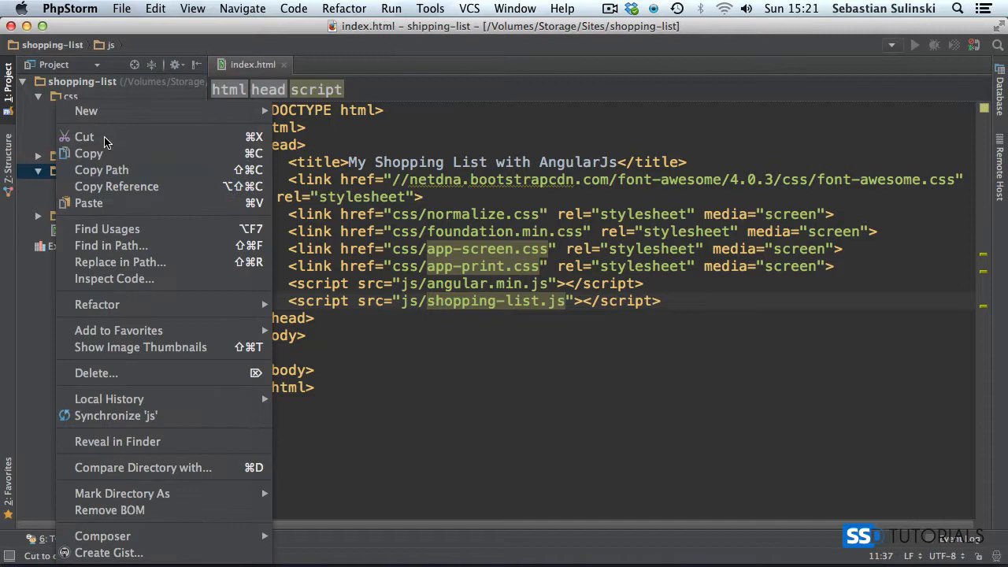
click(86, 110)
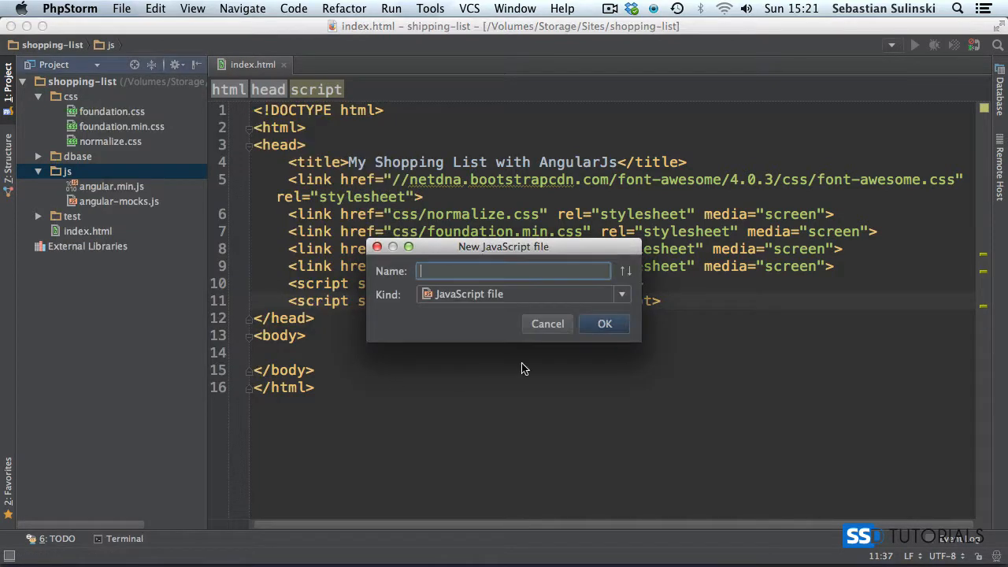
drag(504, 247, 632, 144)
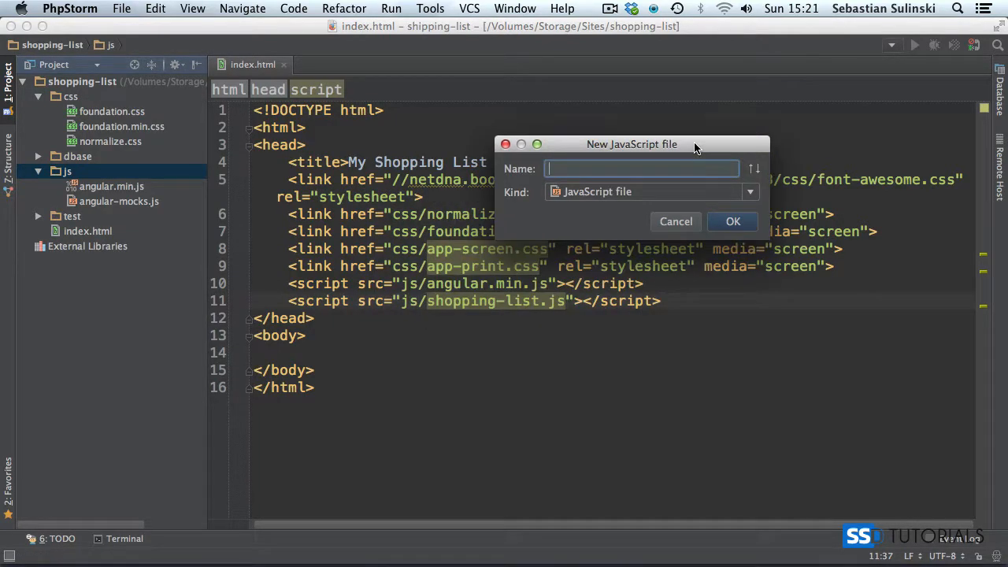
text(shopping-l)
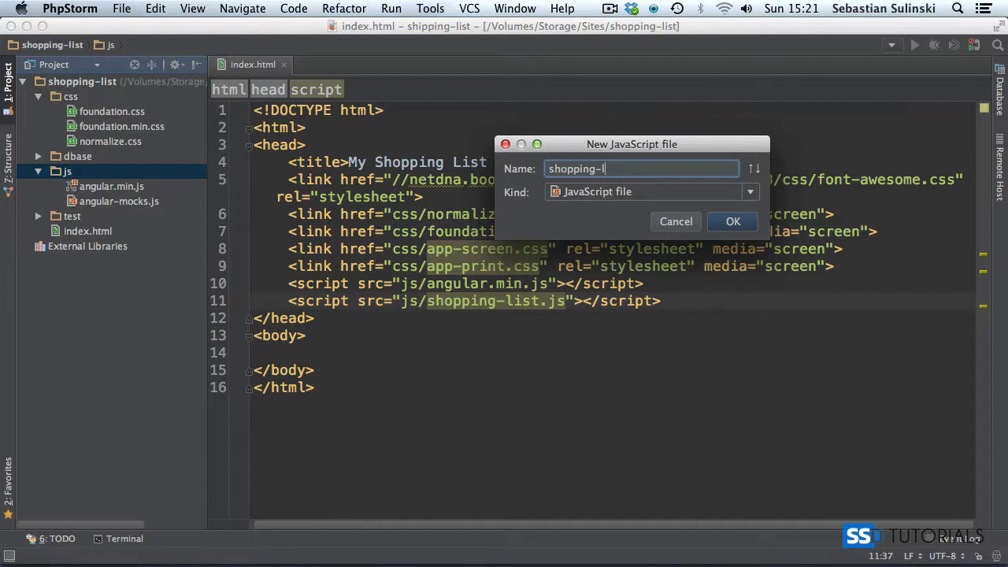
click(731, 221)
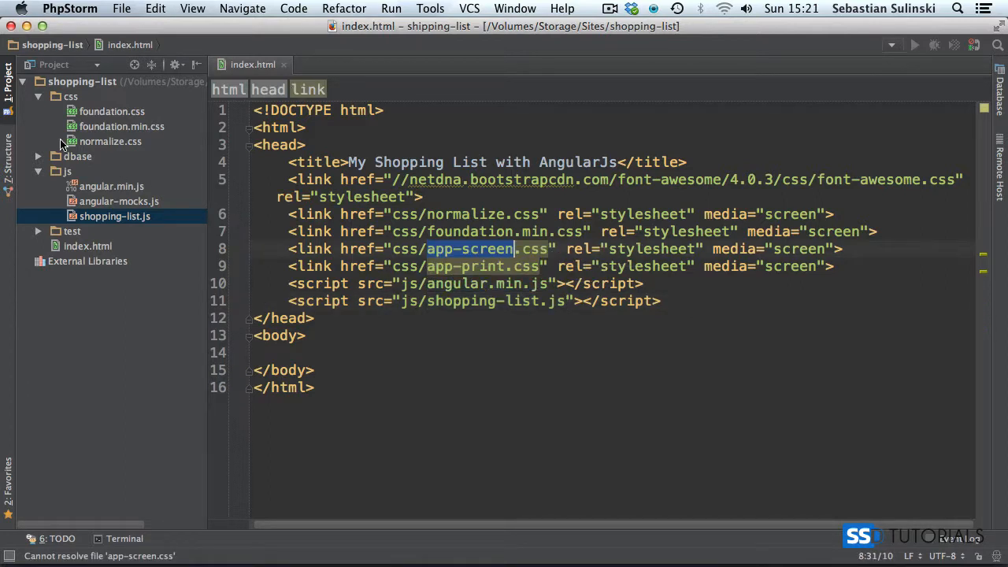
Add a new app-screen.css file to the css folder.
right_click(70, 97)
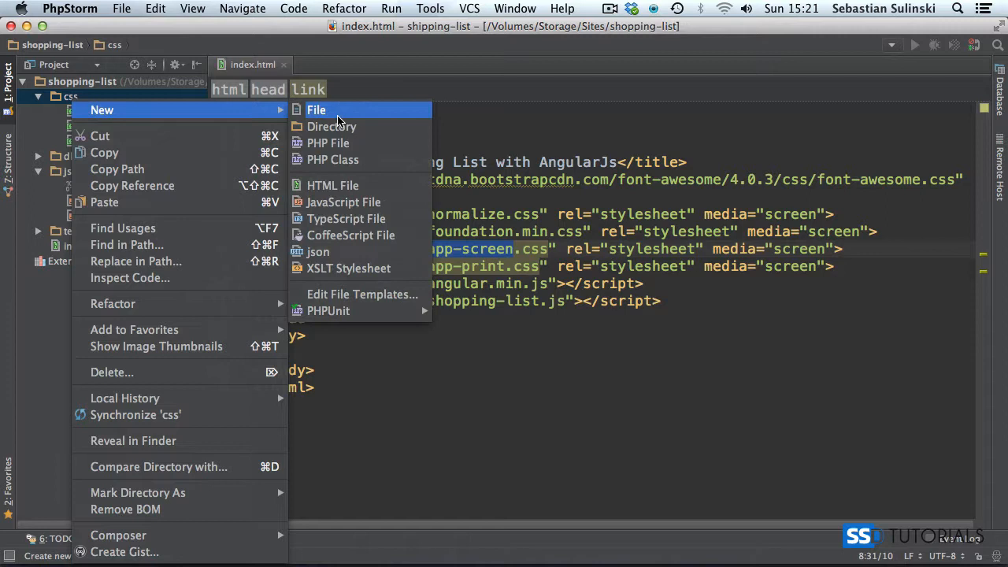
mouse_move(332, 126)
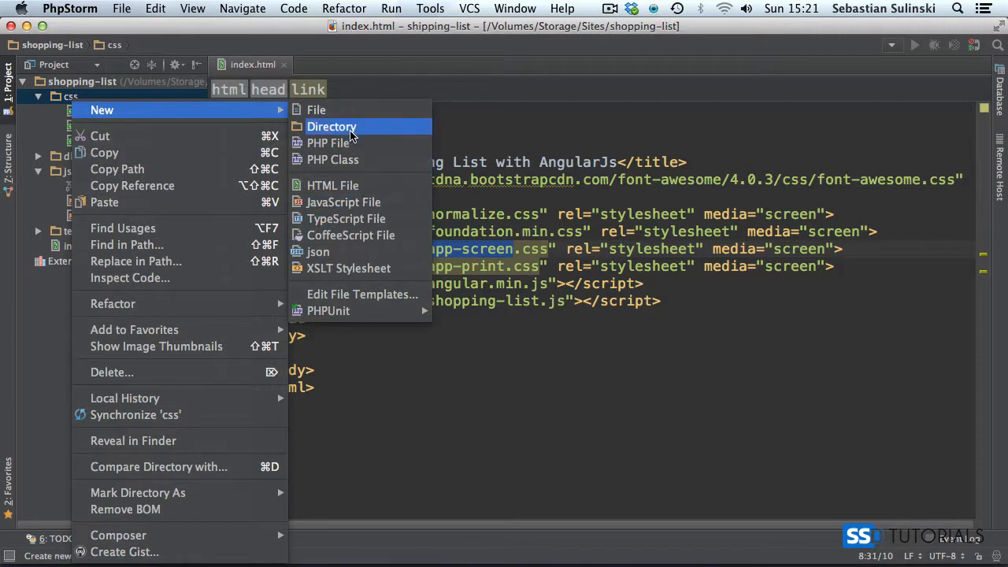
click(329, 142)
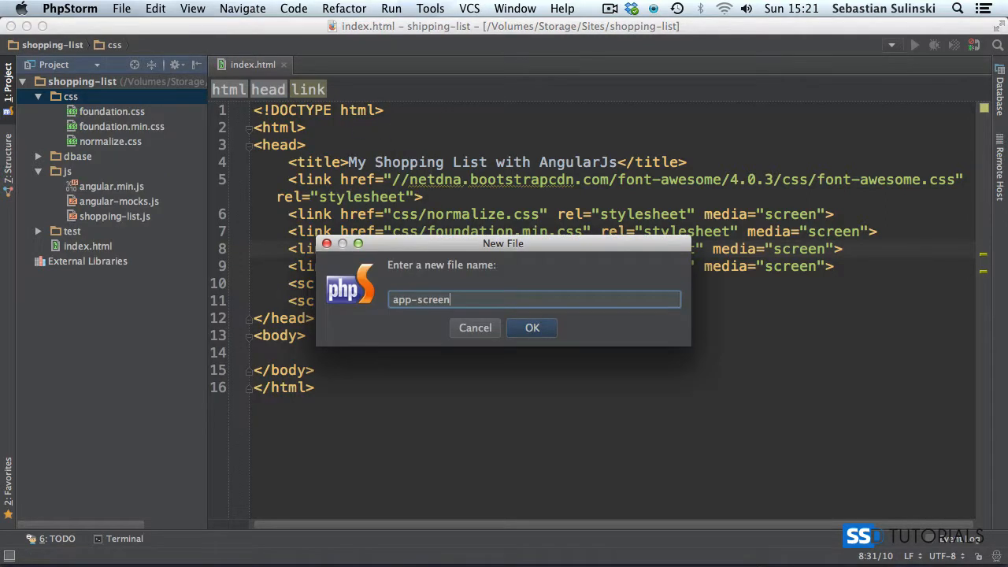
click(531, 327)
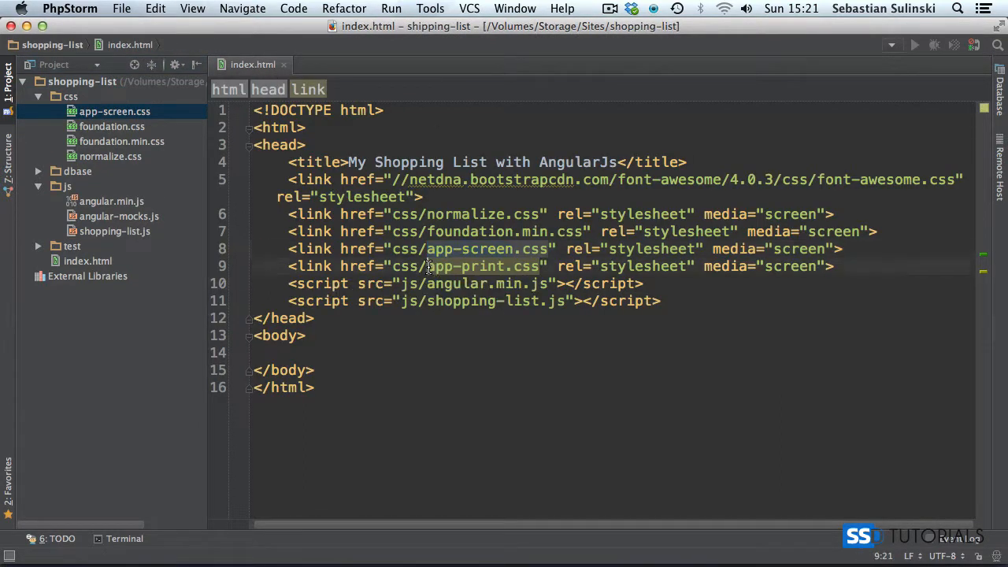
double_click(472, 265)
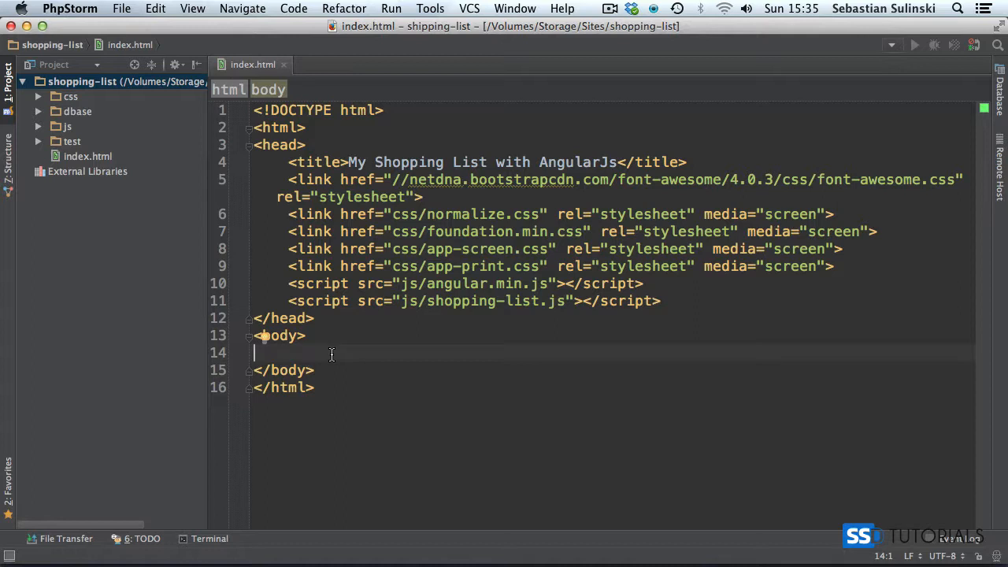
mouse_move(320, 358)
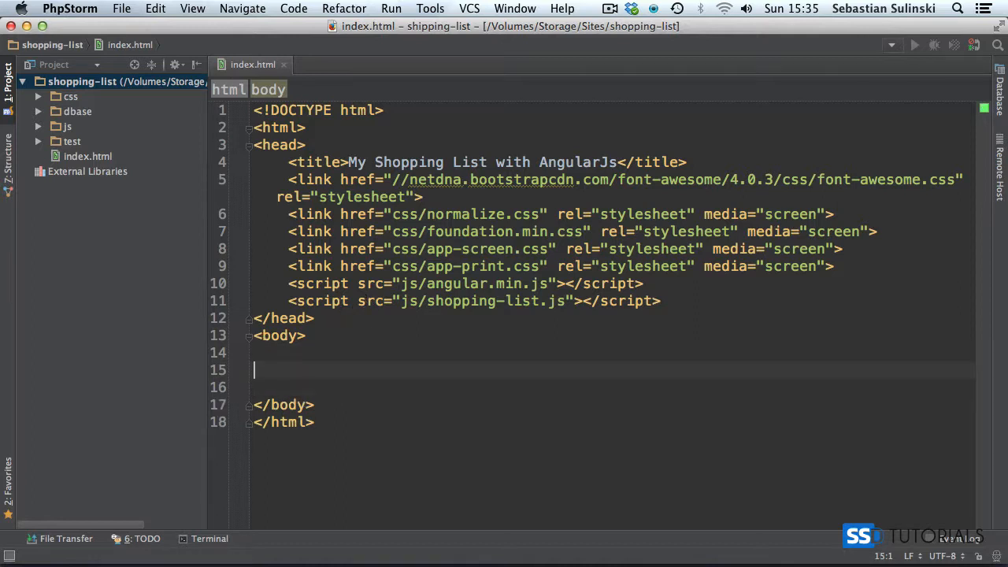
Type <h1>My Shopping List</h1> inside the body of index.html.
text(<h1)
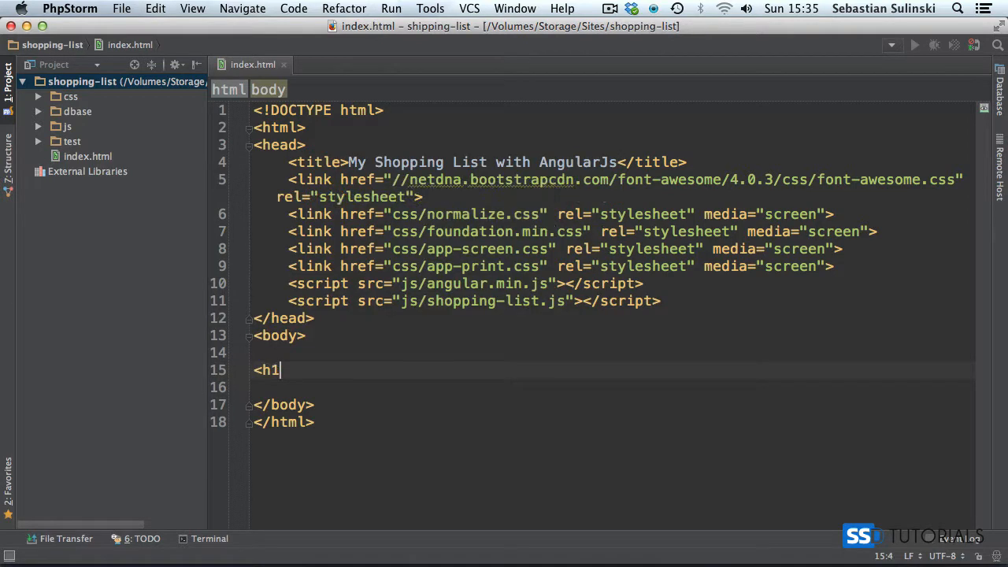
text(></h1>)
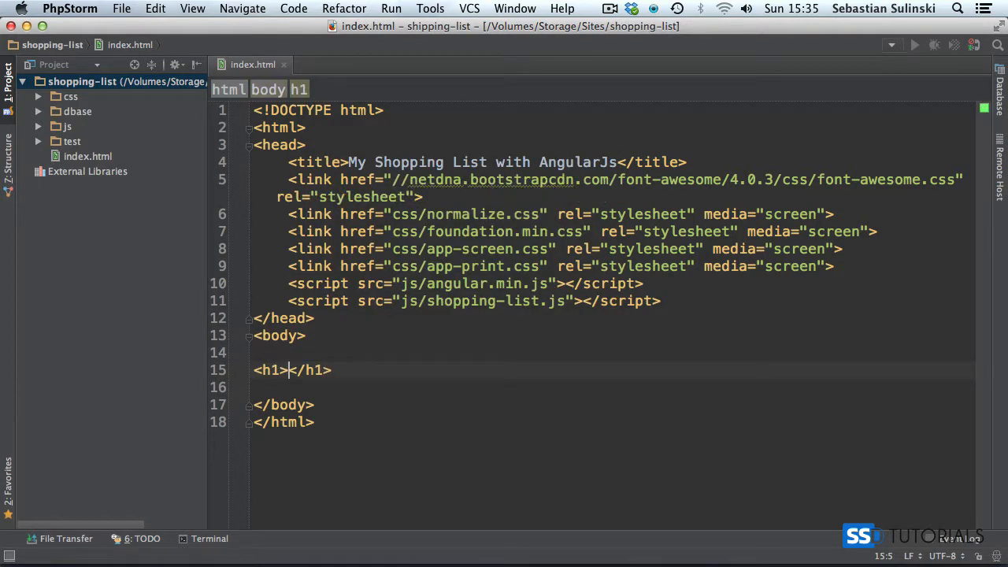
text(My Shopp)
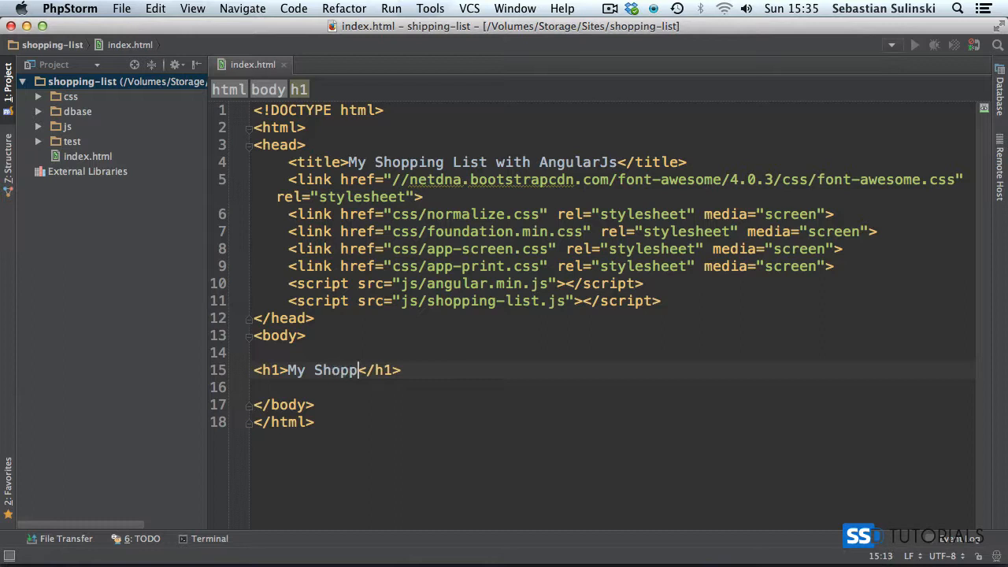
text(ing List)
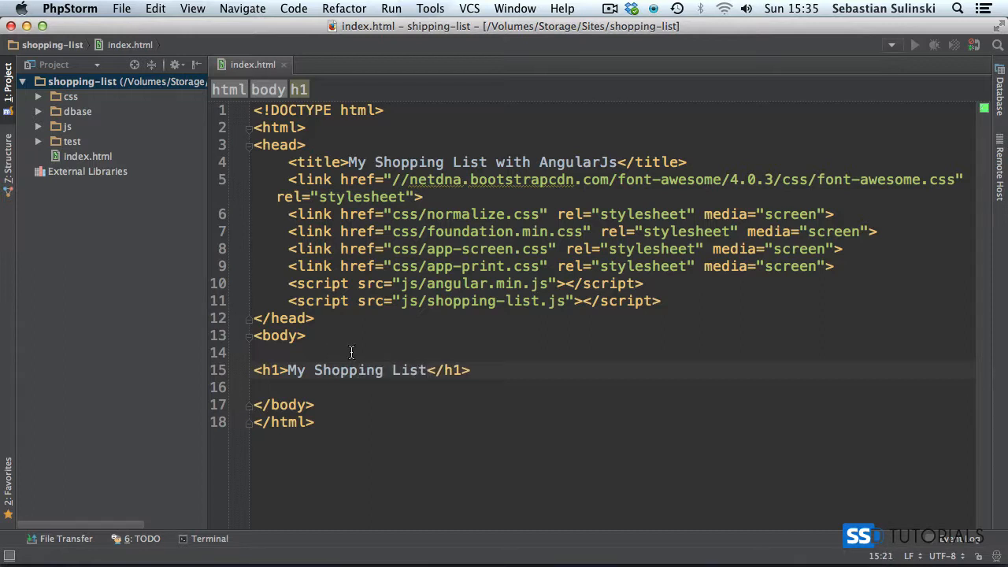
mouse_move(381, 352)
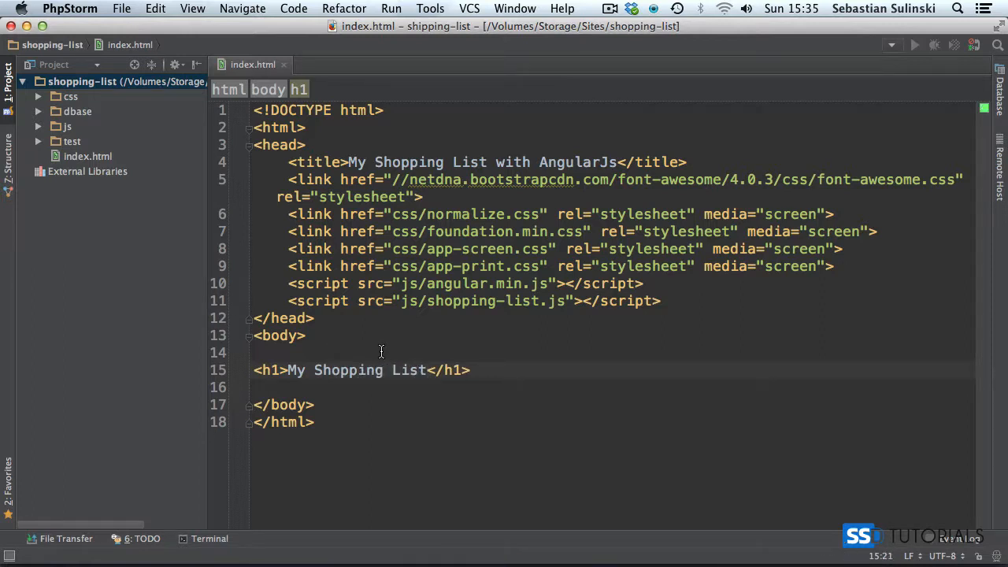
key(cmd+tab)
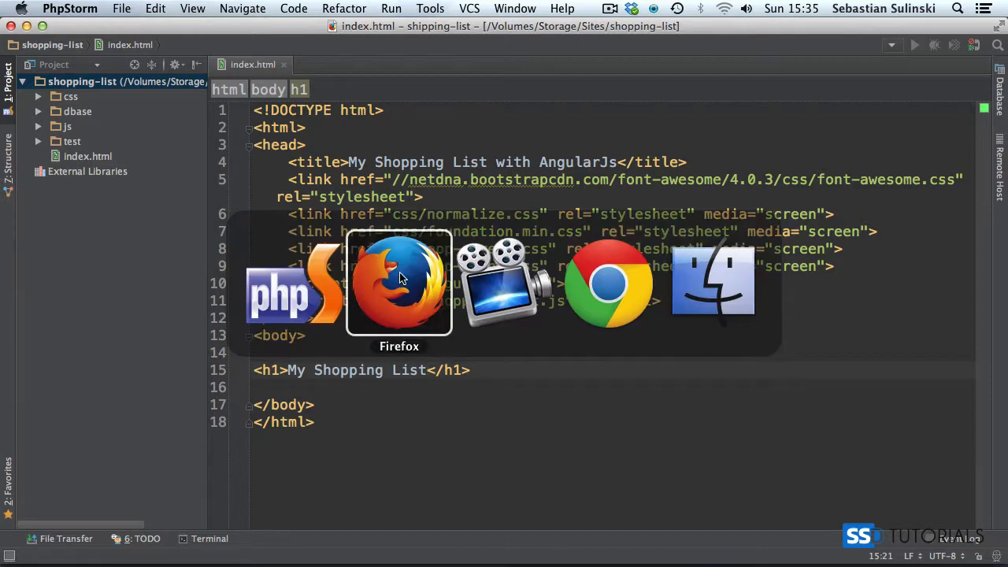
click(400, 283)
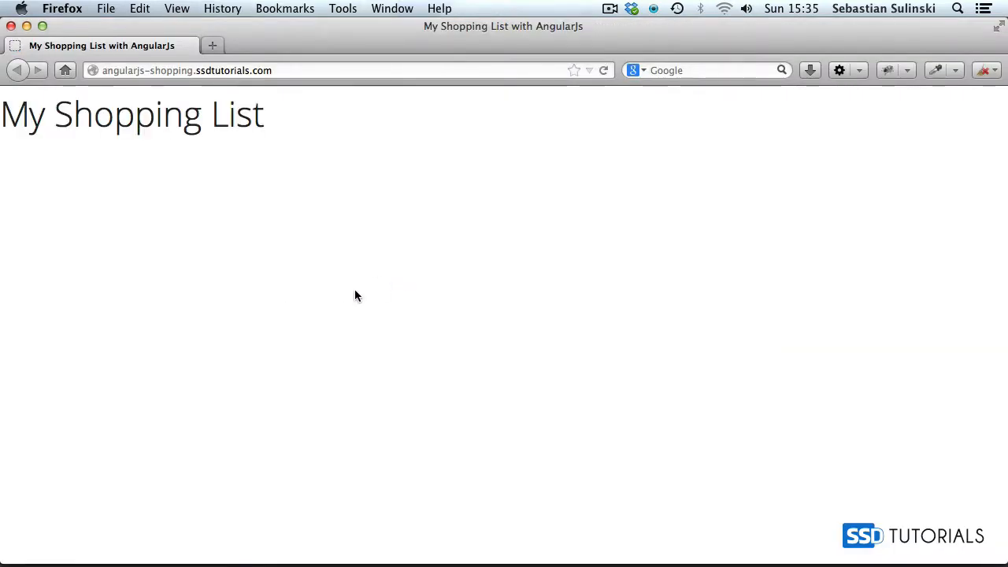
mouse_move(86, 140)
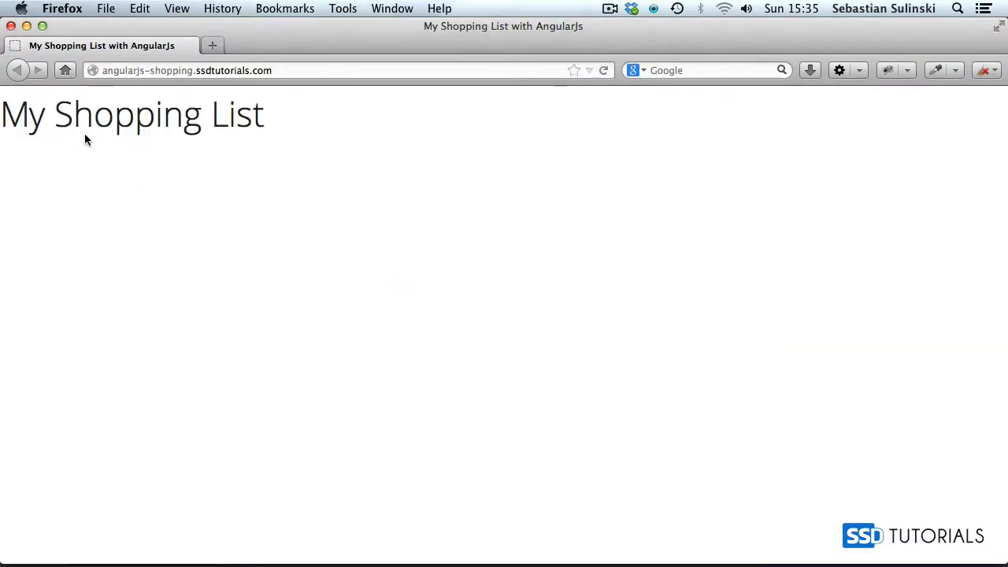
mouse_move(39, 106)
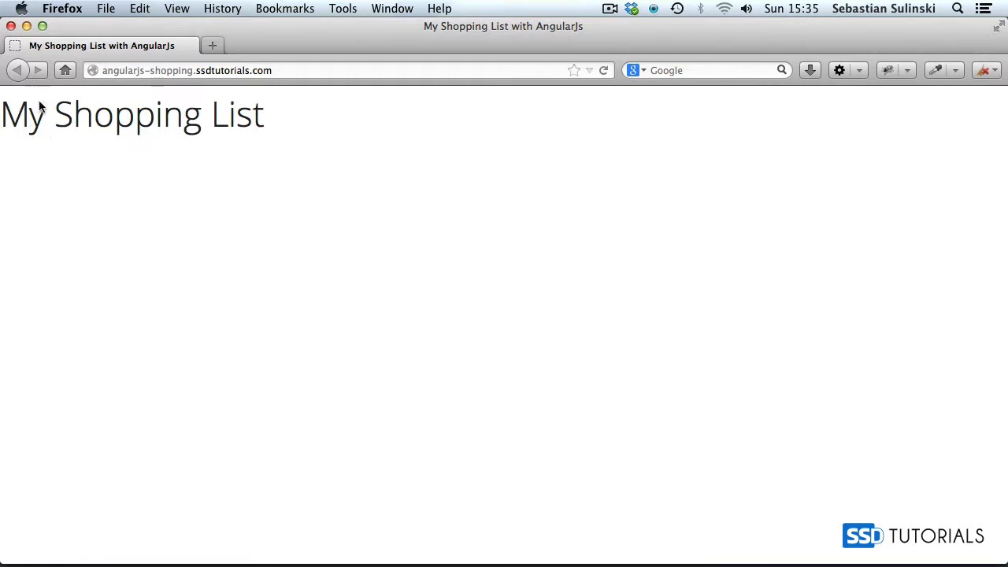
mouse_move(197, 148)
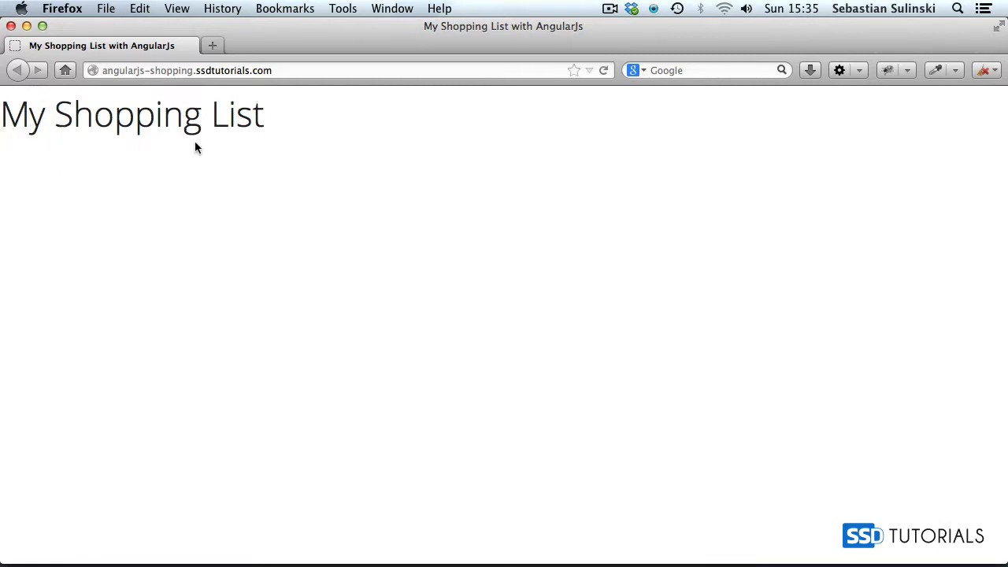
mouse_move(312, 191)
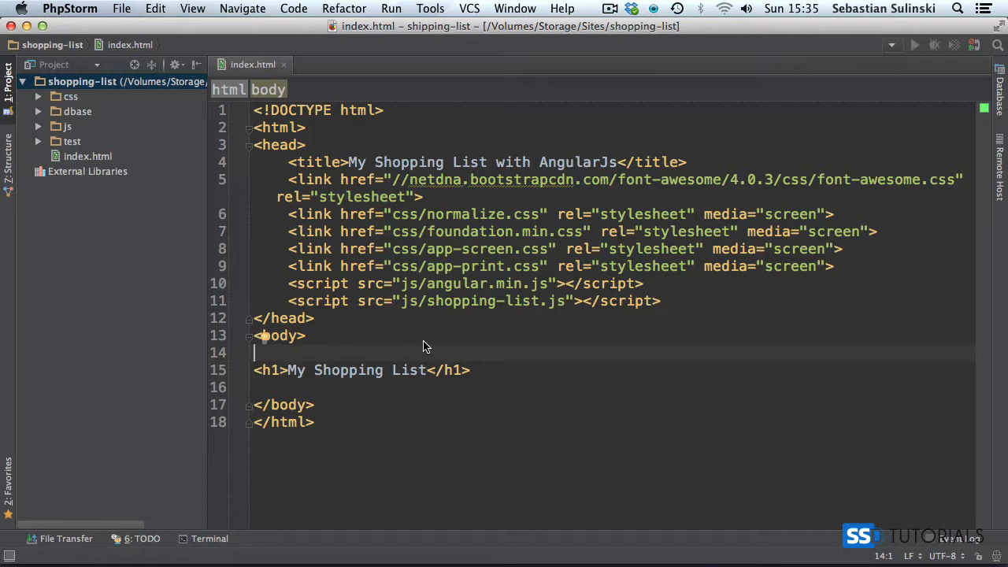
mouse_move(547, 337)
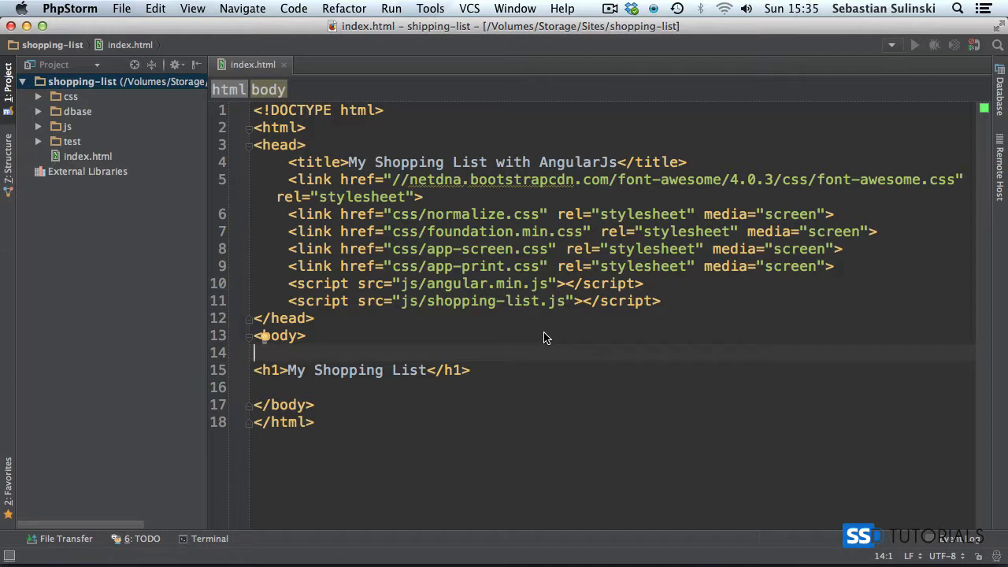
mouse_move(41, 108)
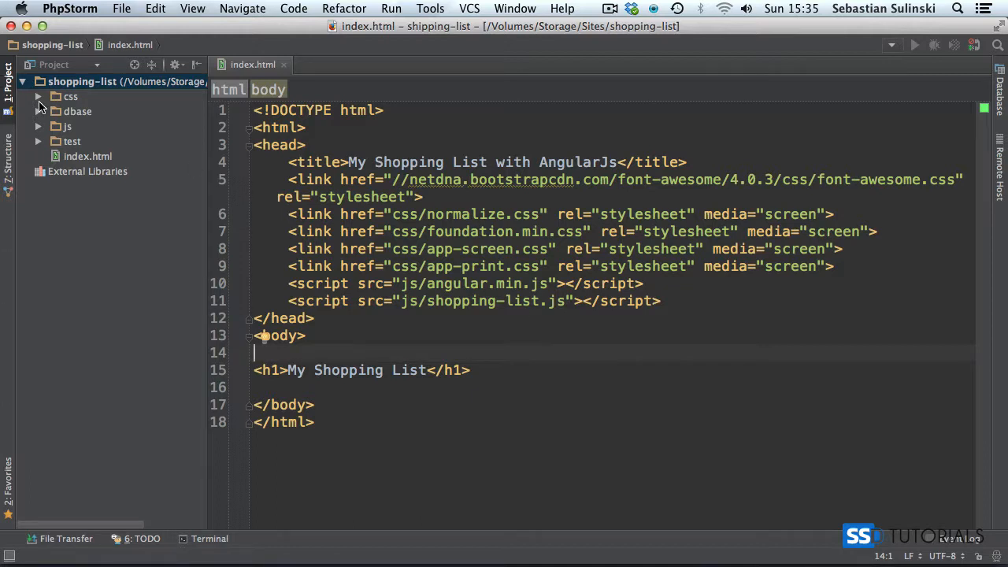
mouse_move(483, 298)
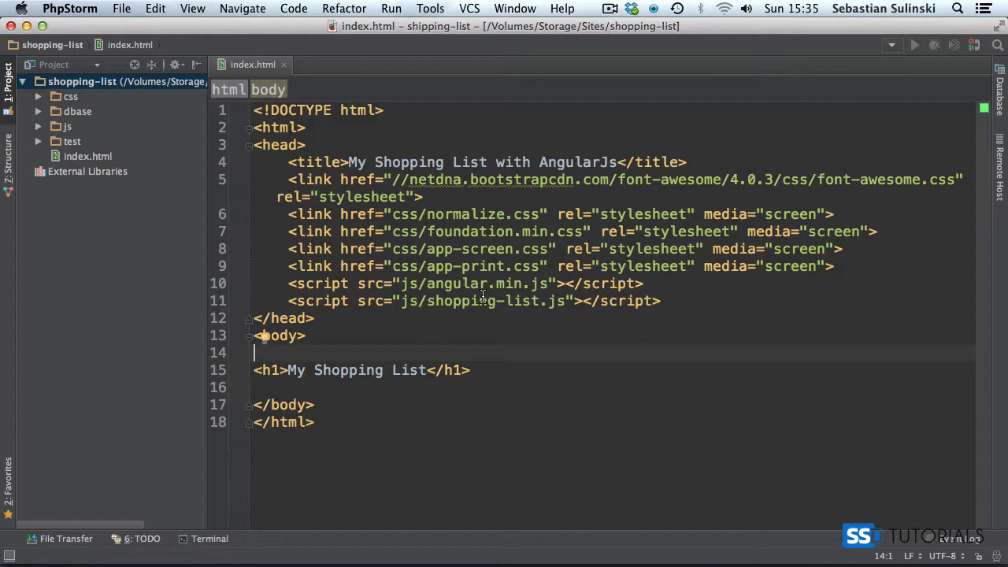
mouse_move(514, 304)
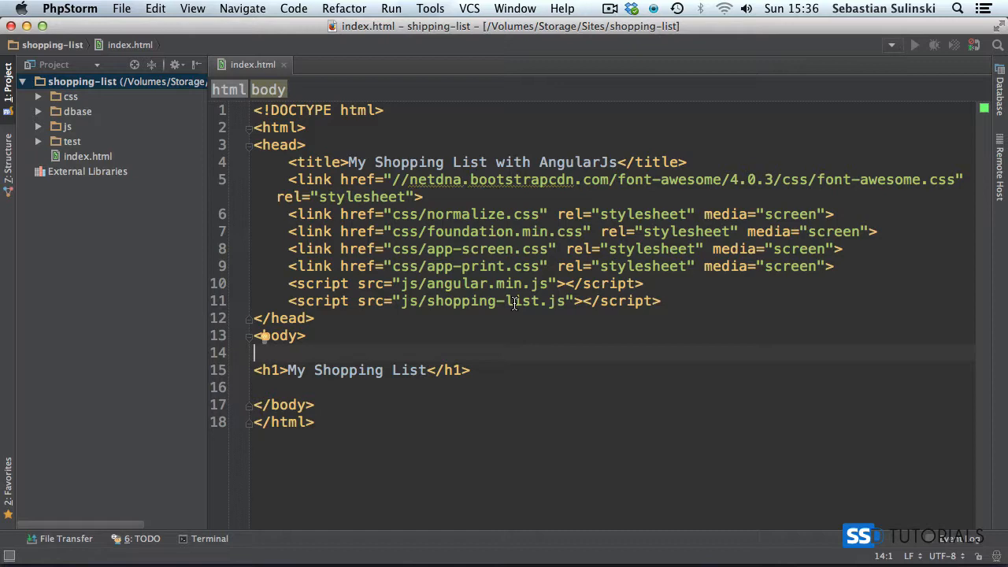
Wrap the 'My Shopping List' h1 in a row div holding a column div.
key(enter)
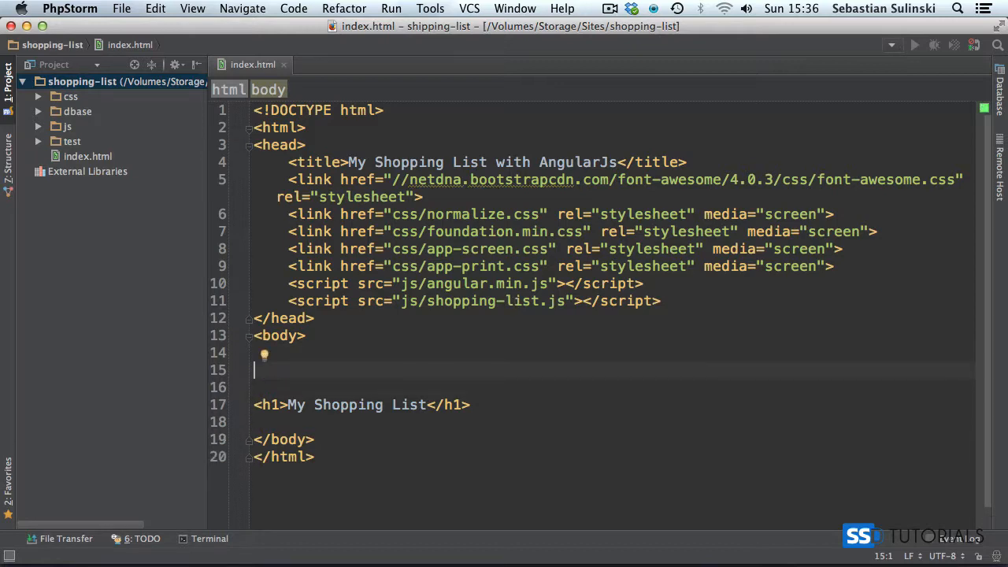
text(<div class="row)
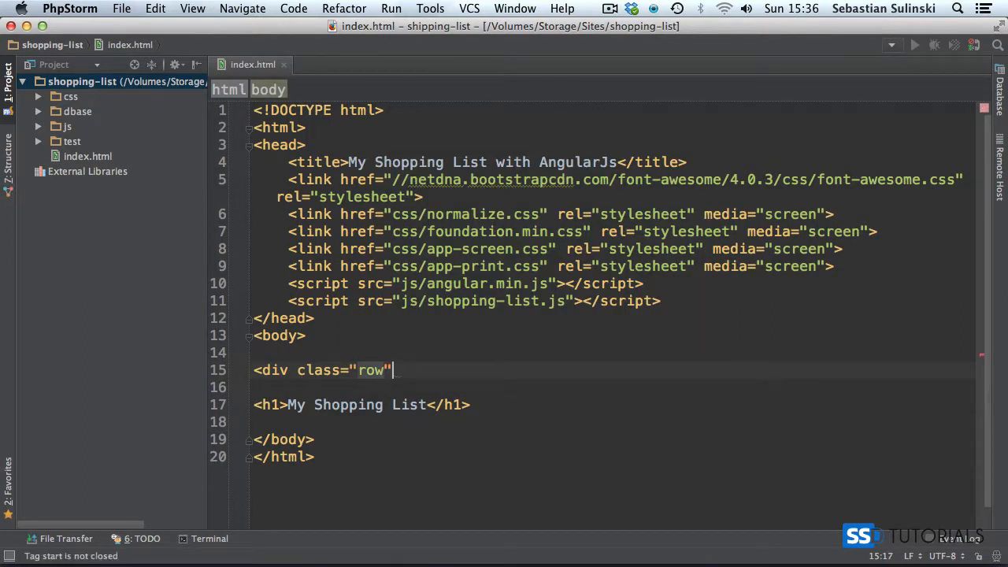
text(>)
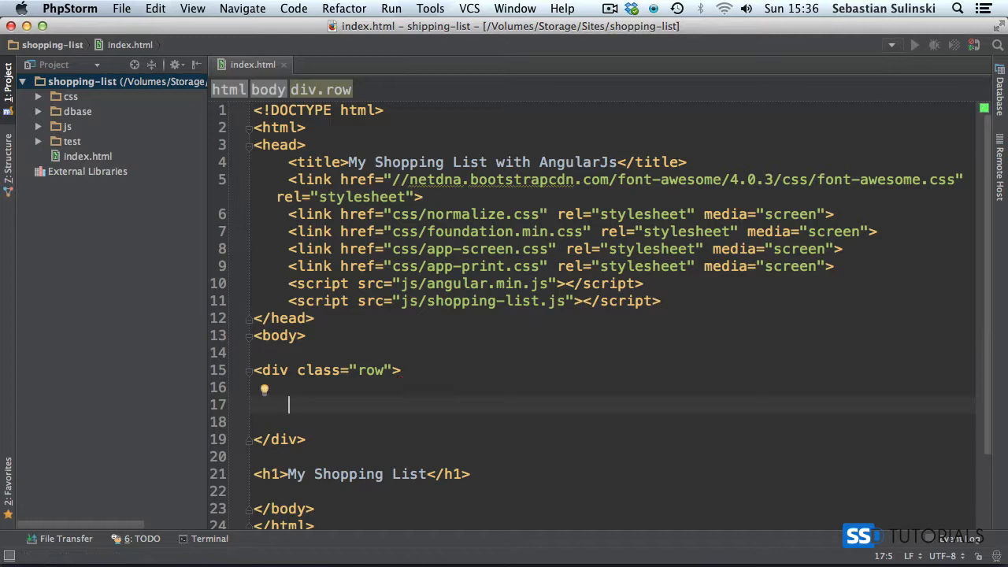
text(<ci)
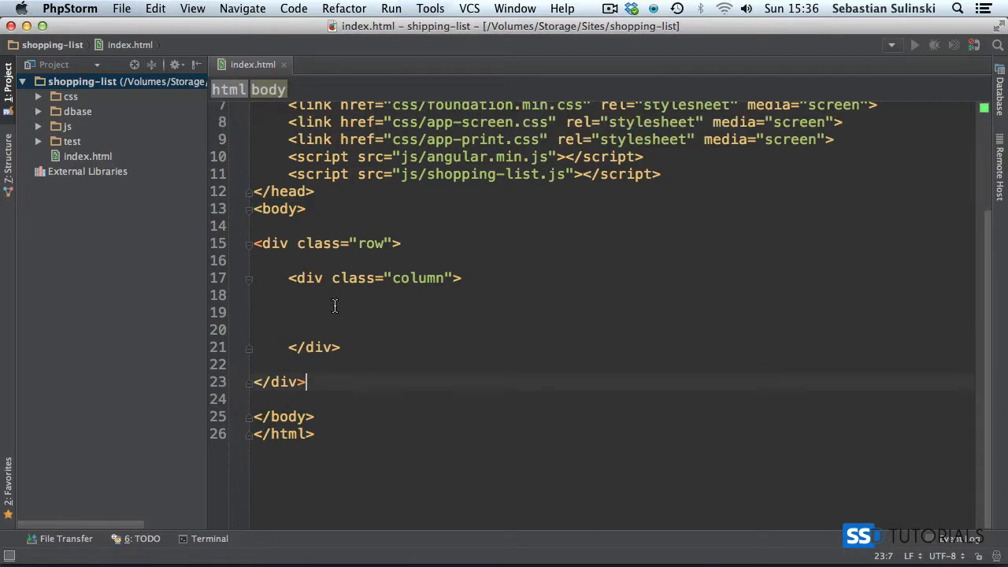
text(<h1>My Shopping List</h1>)
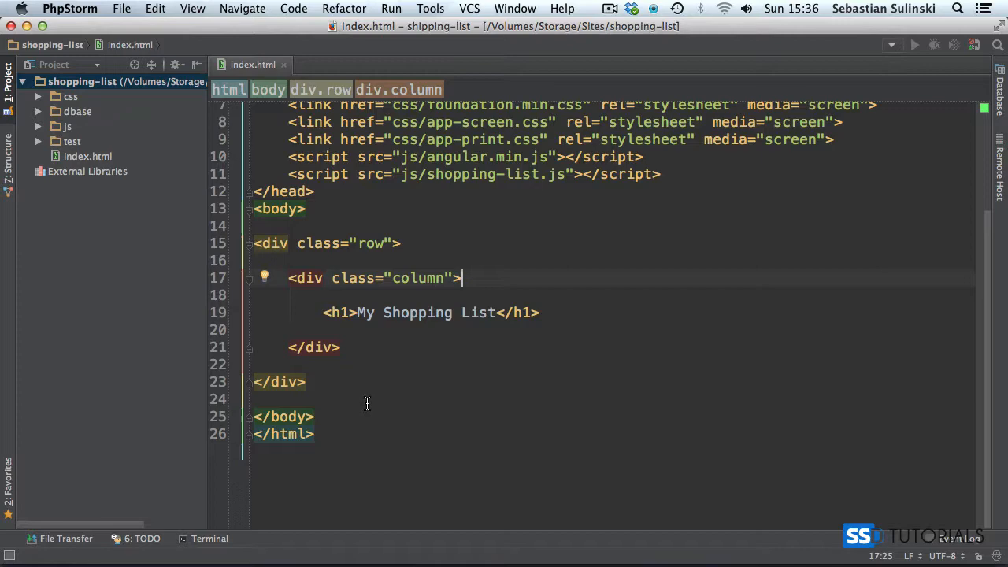
mouse_move(389, 393)
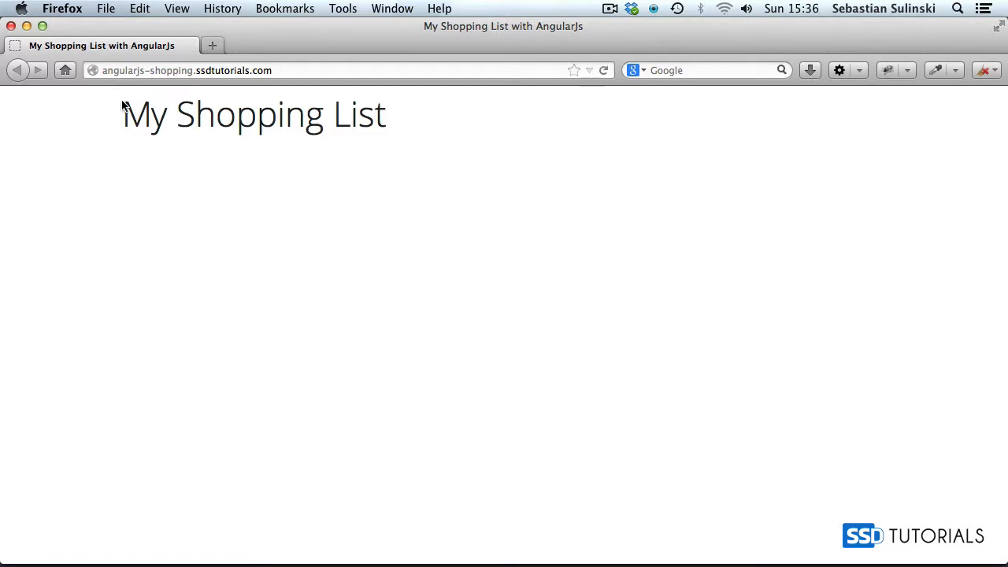
mouse_move(872, 77)
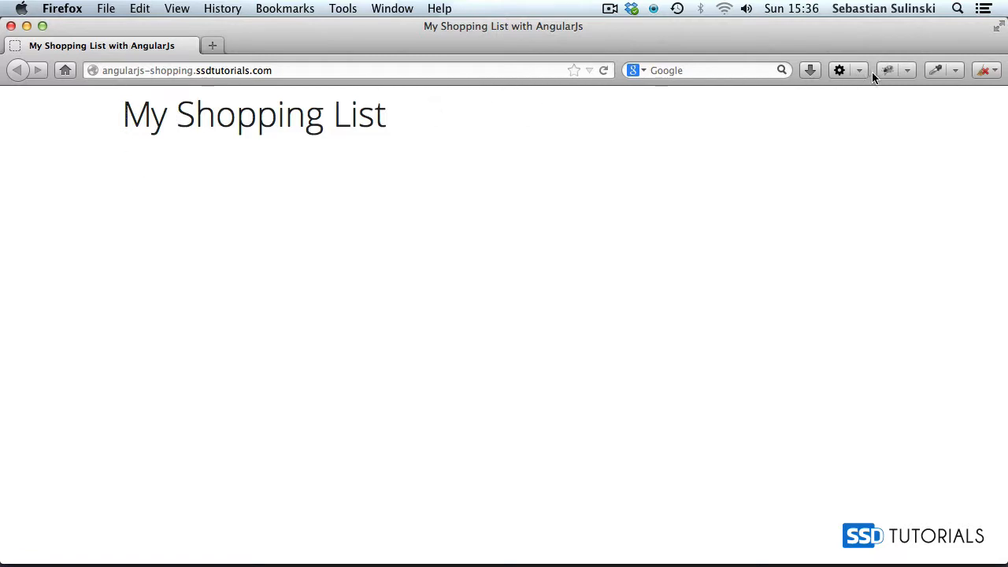
Open Firebug in Firefox to inspect the indented heading layout.
click(886, 70)
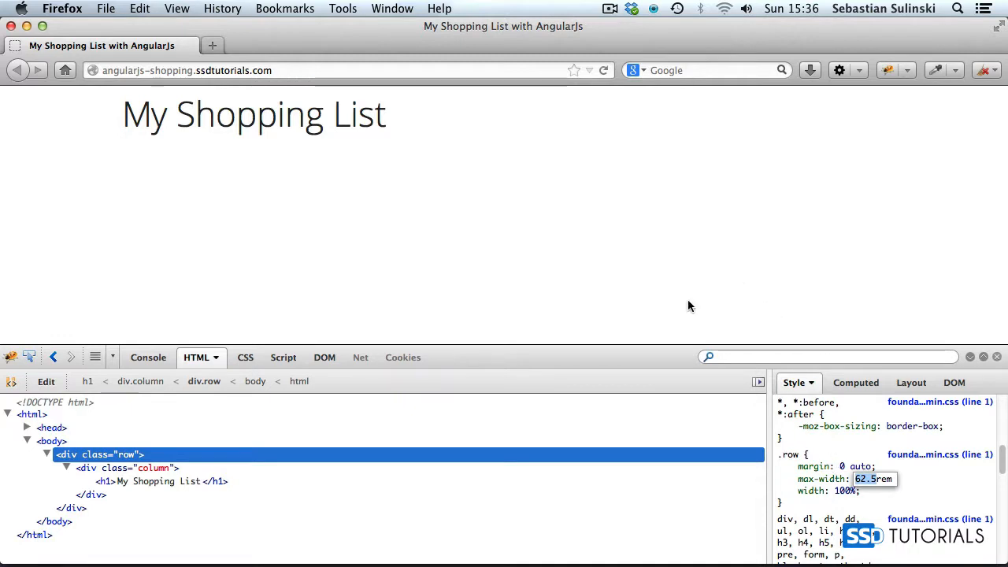
Inspect the column div padding and h1 font-size rules in Firebug, then close it.
click(127, 467)
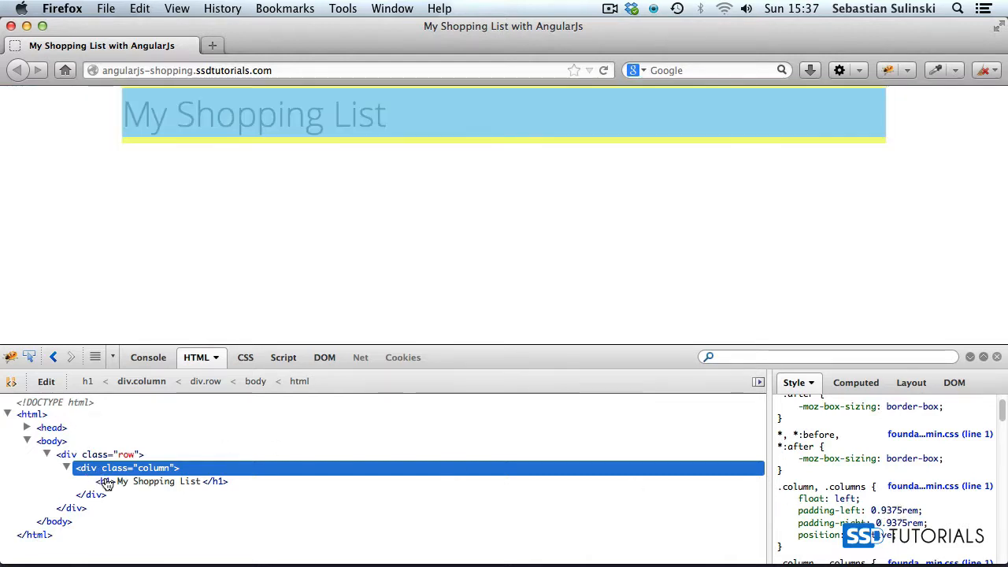
click(172, 481)
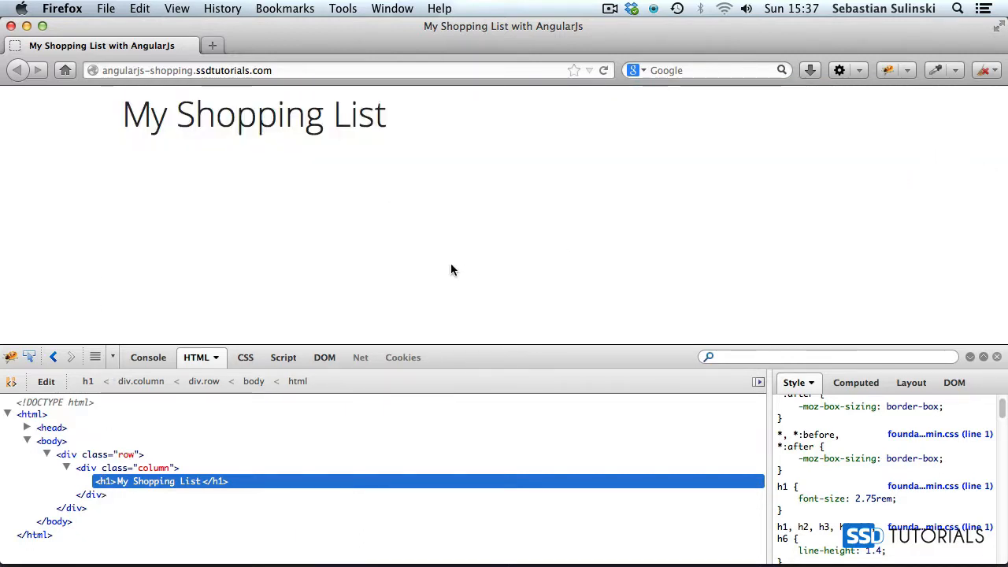
mouse_move(329, 273)
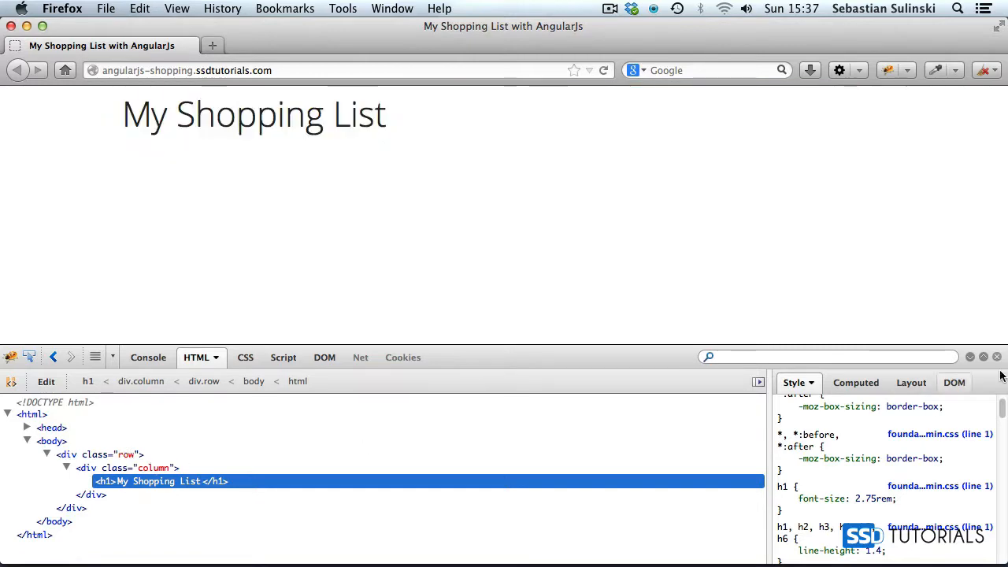
click(997, 356)
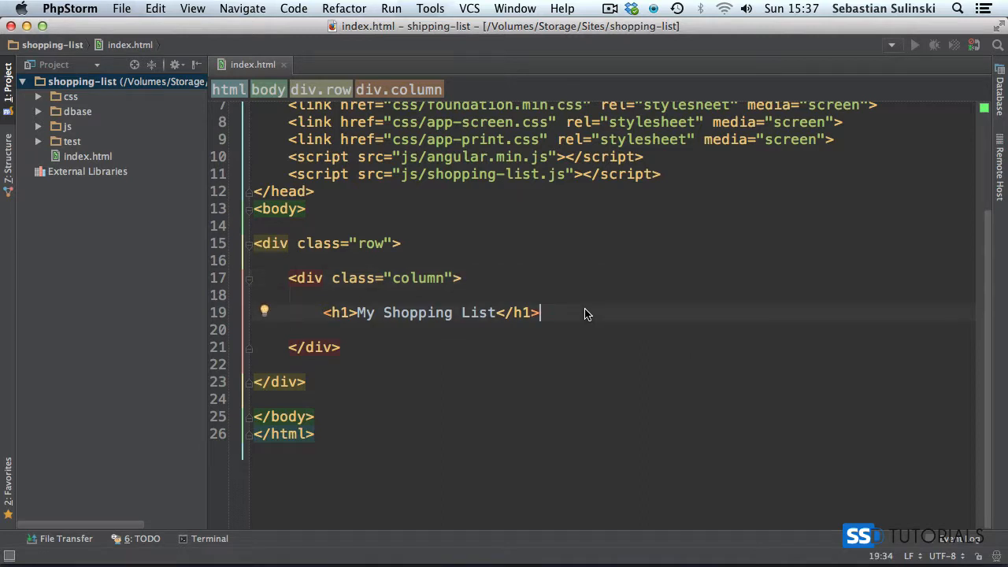
Start a form with id 'add' containing a row and a column div.
text(<)
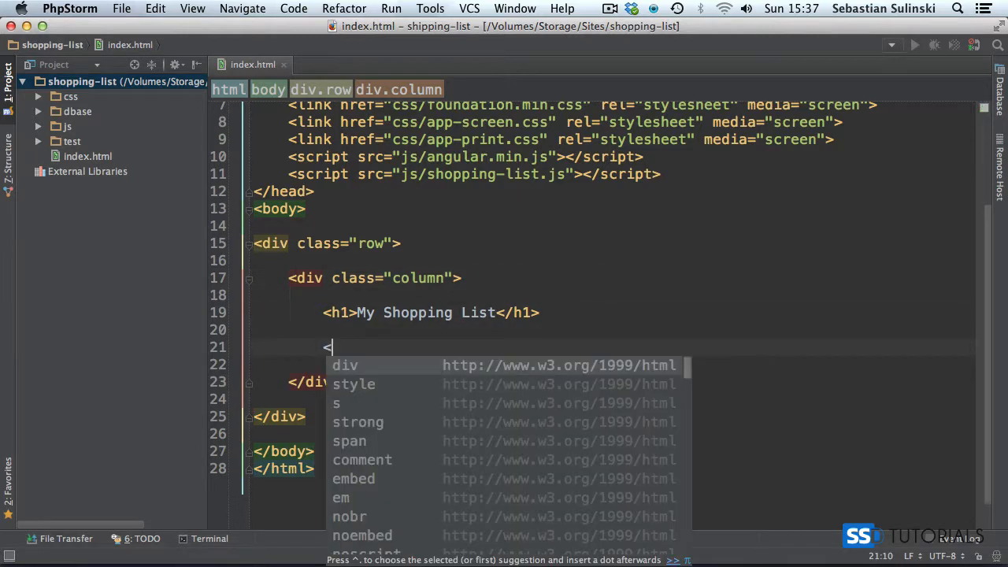
text(form)
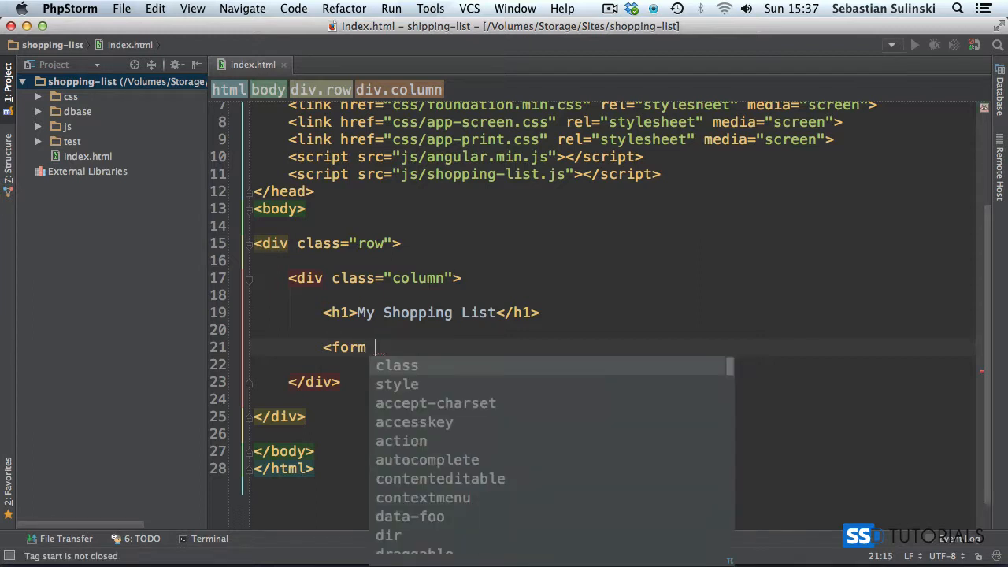
text(id="add")
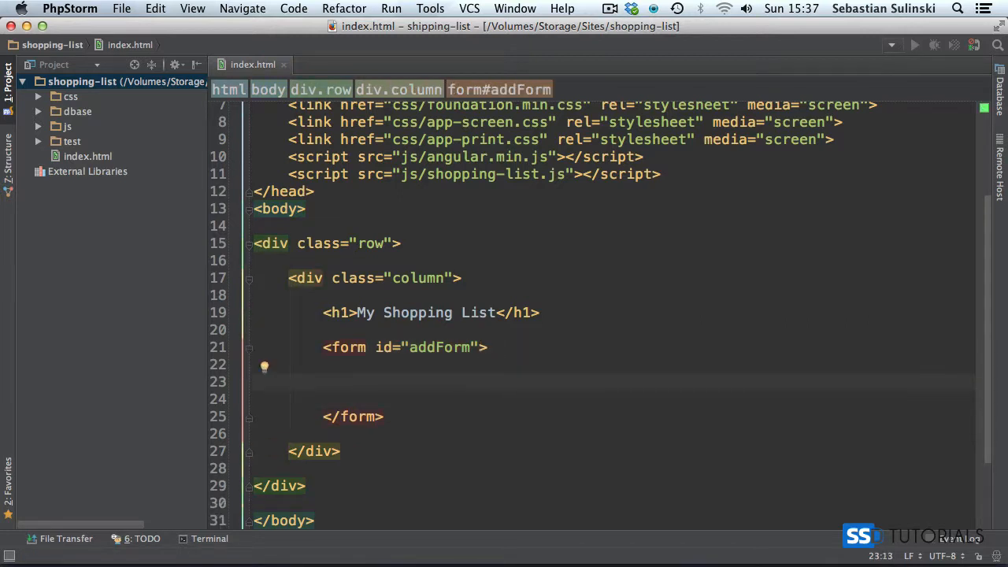
text(<div class="row">)
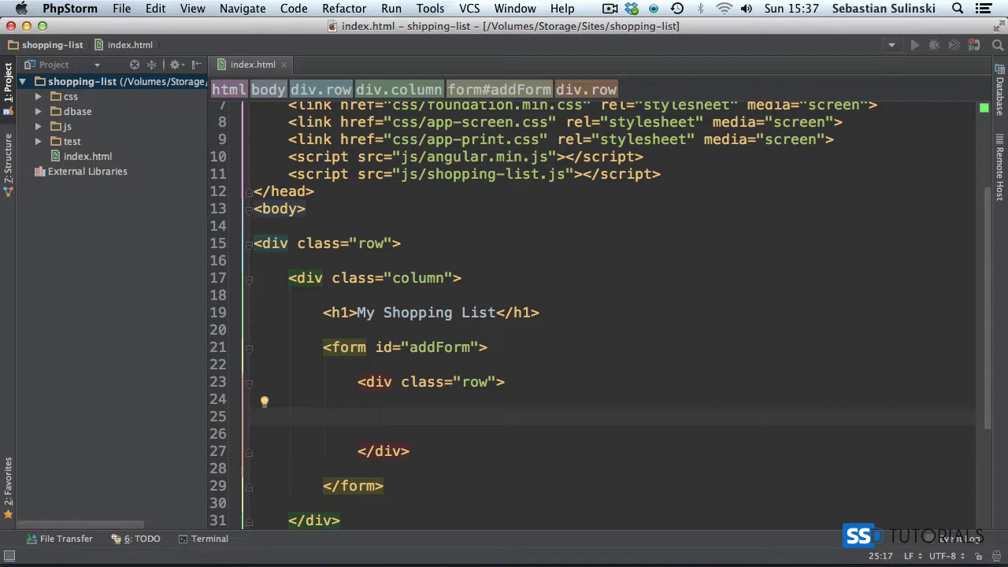
text(<div)
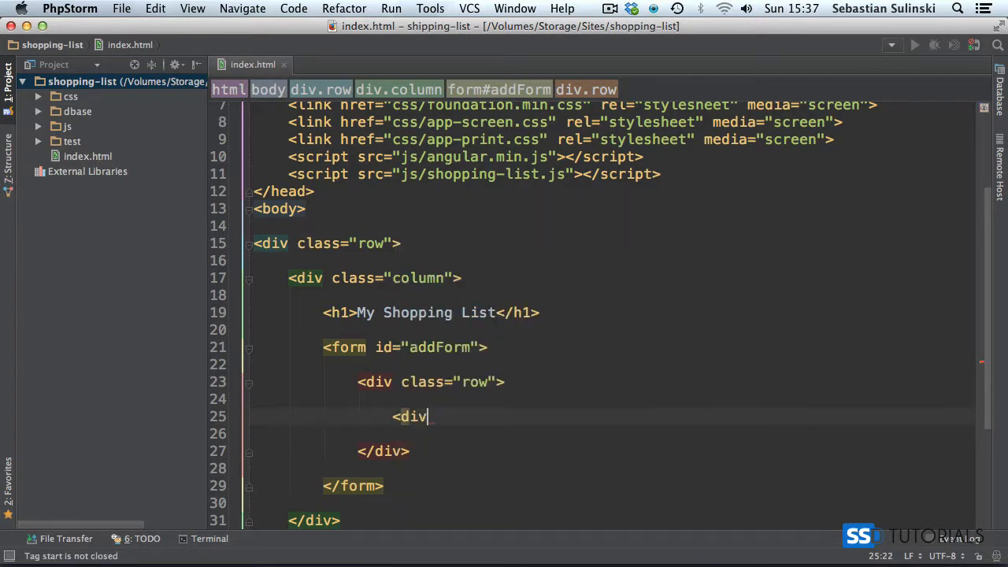
text(class="column">)
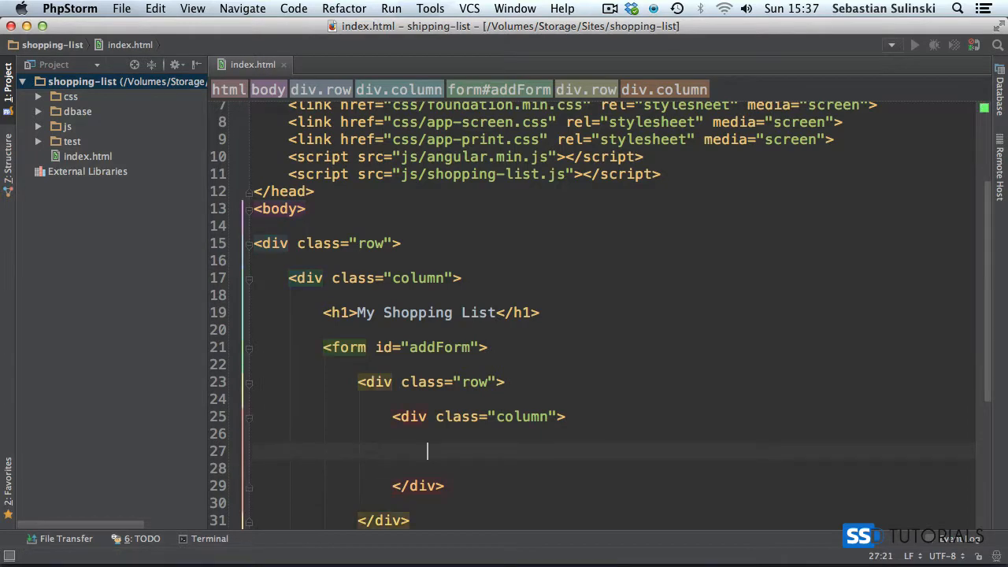
Add a spanLabel span reading 'You need at least ? characters more'.
text(<span class="span)
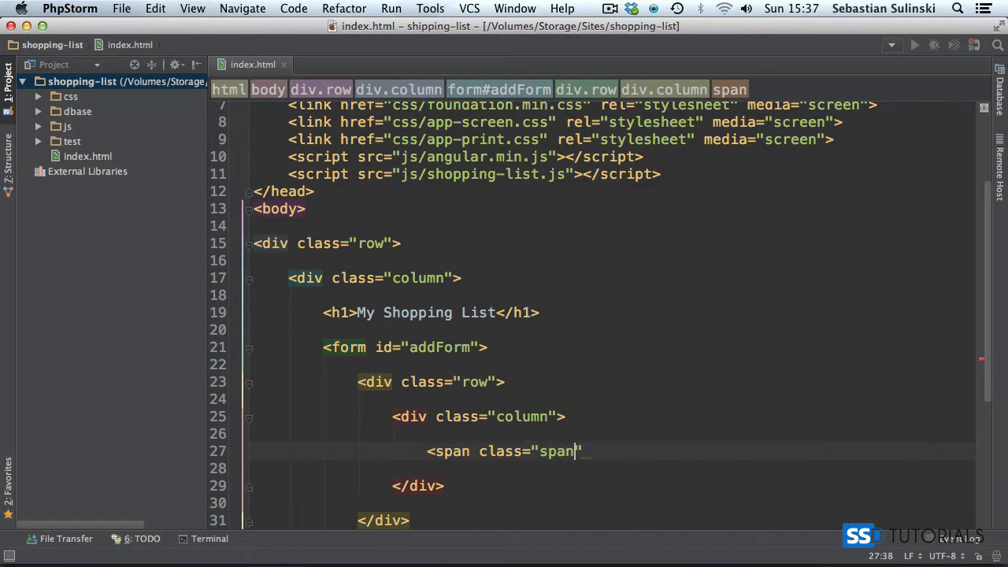
text(Label)
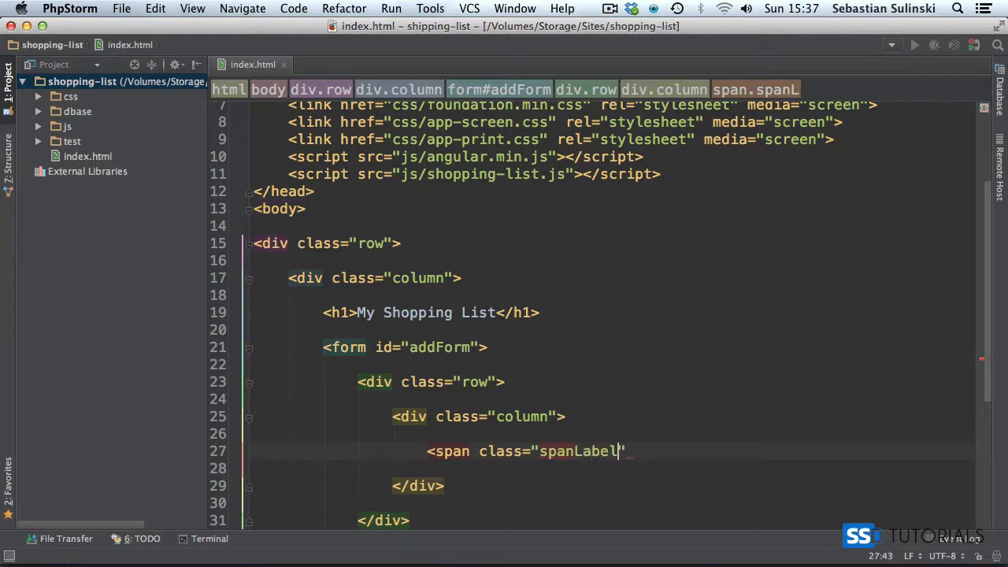
text(></span>)
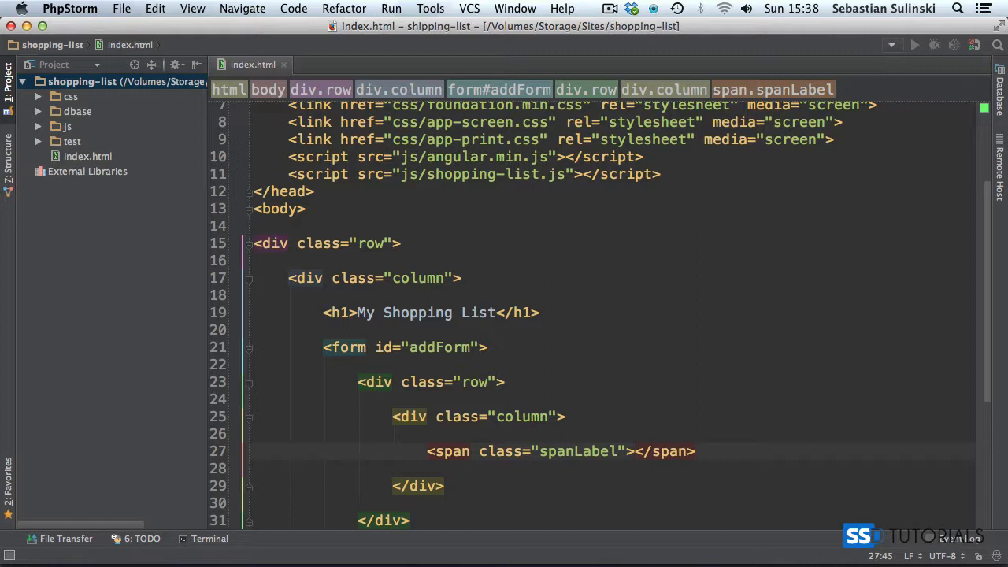
text(You need at least)
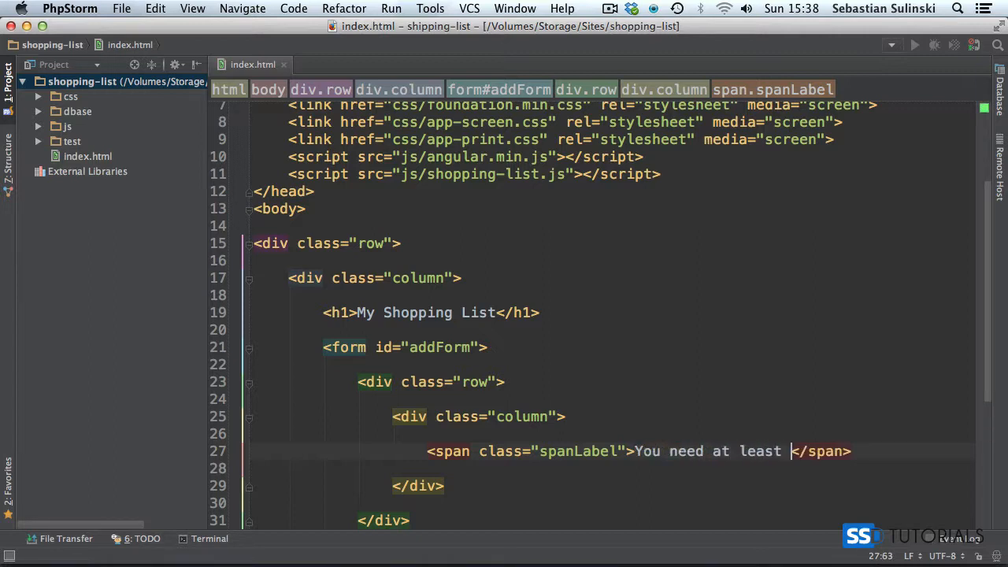
text(?)
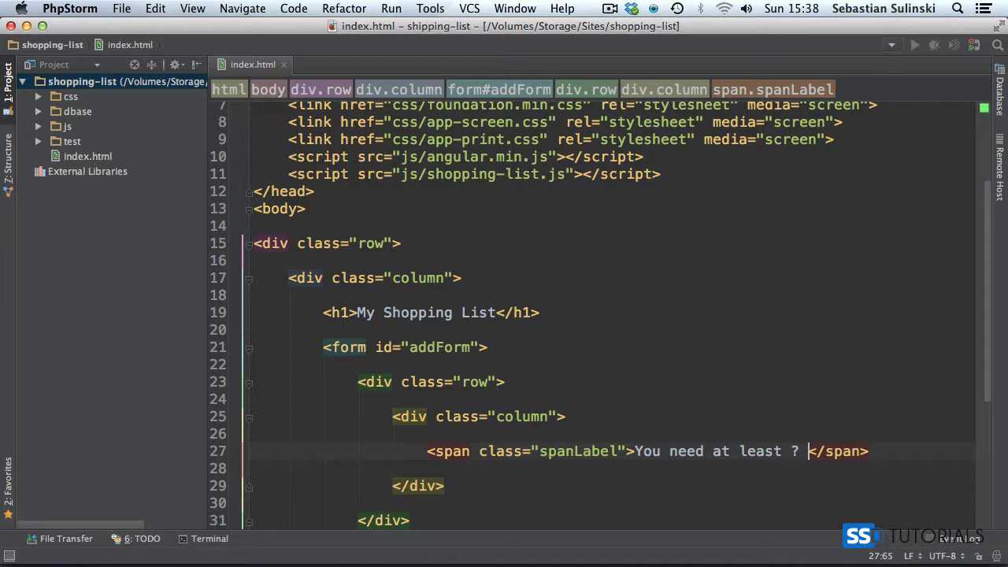
text(characters more)
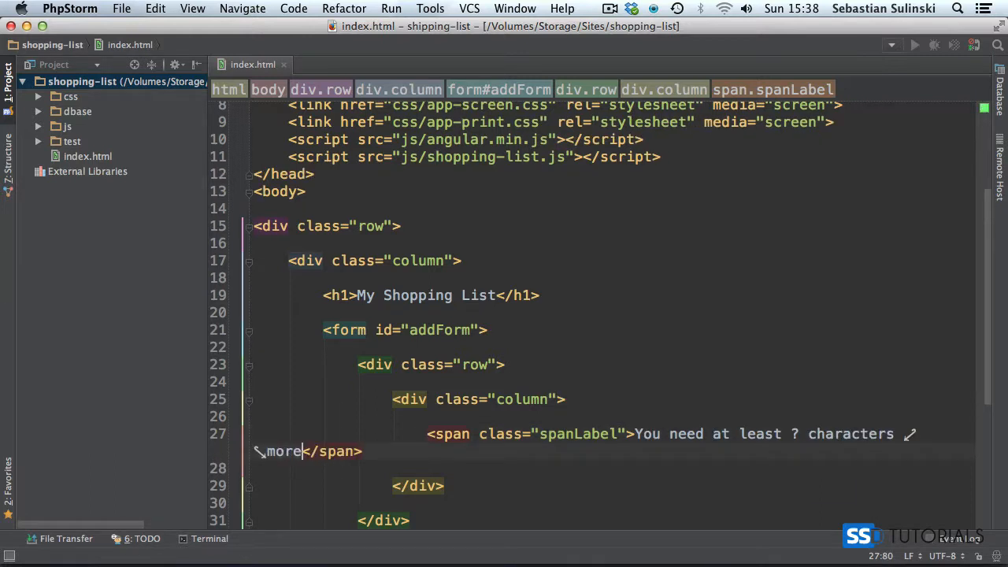
scroll(down, 3)
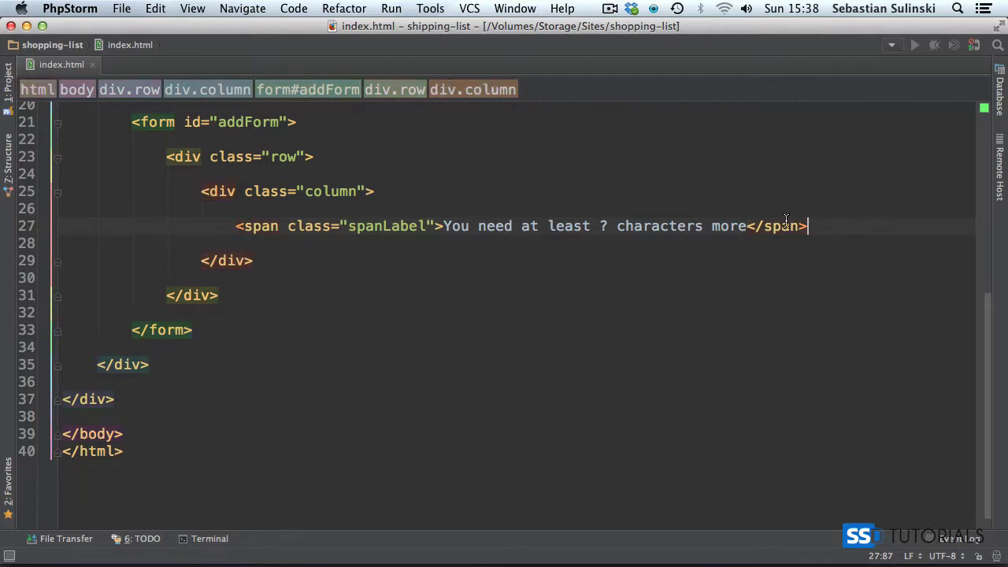
Duplicate the span line and change the copy to 'Remaining characters: ?'.
click(236, 226)
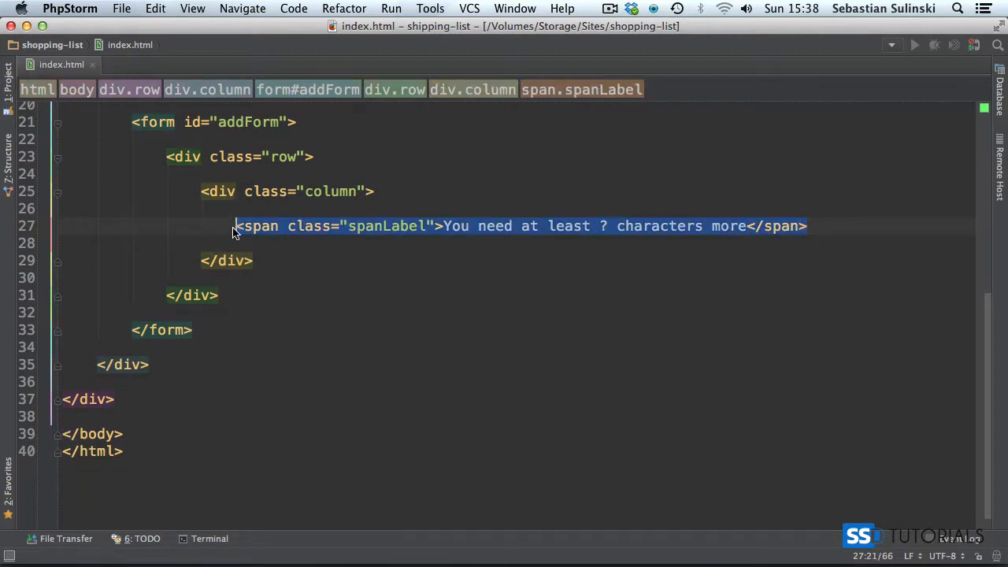
key(cmd+d)
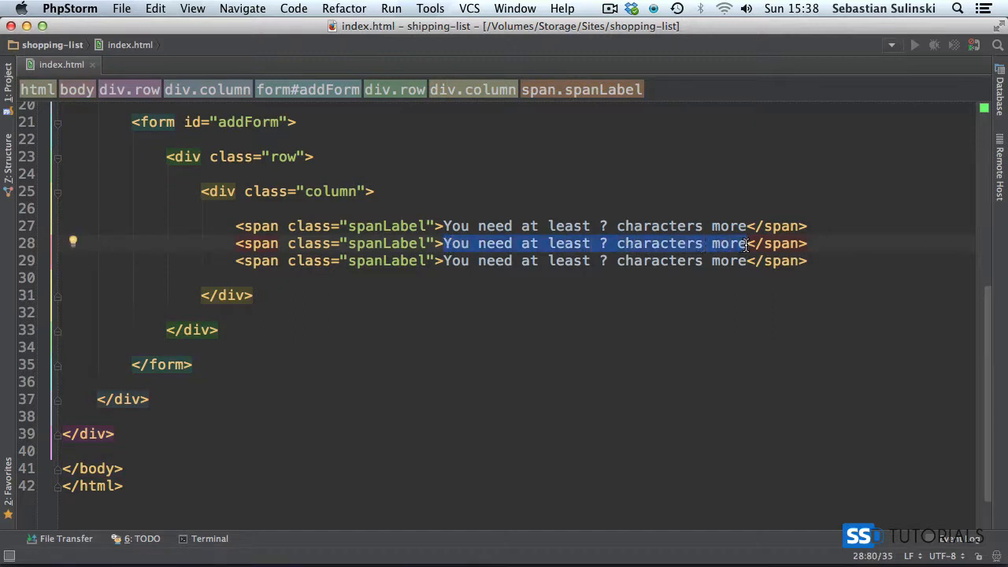
text(Remaining </span>)
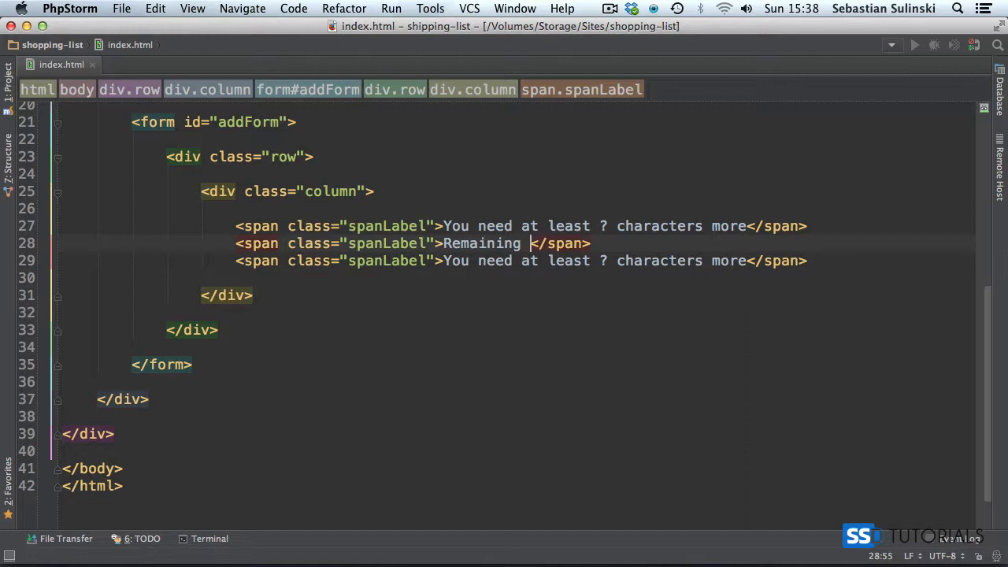
text(charactgers)
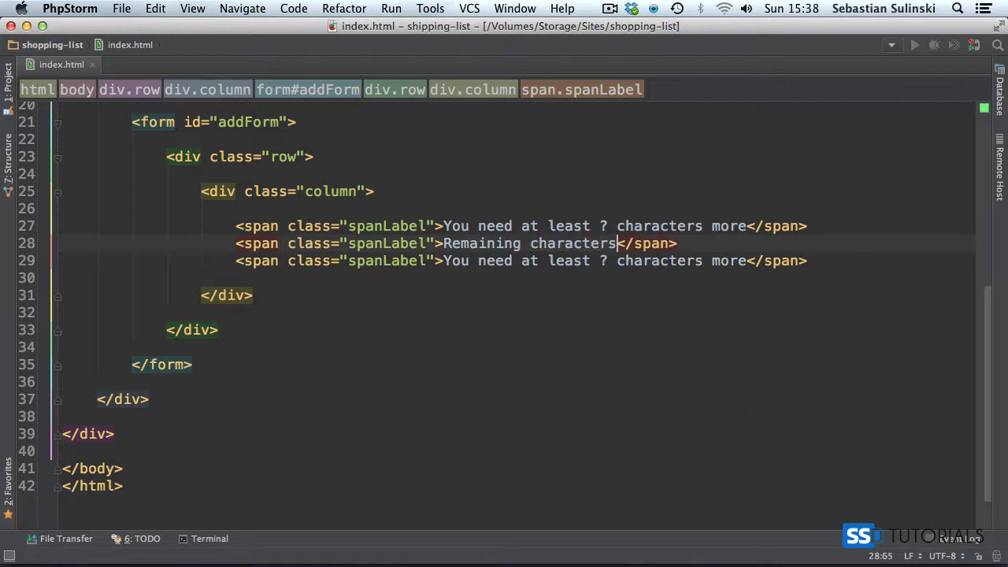
text(:)
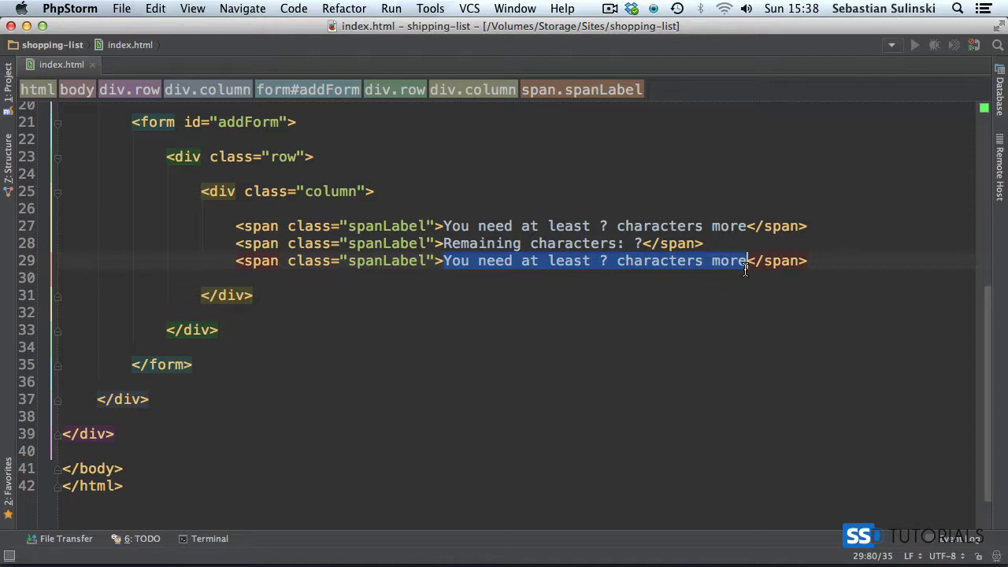
Change the third span's text to '? characters too many'.
text(? chara)
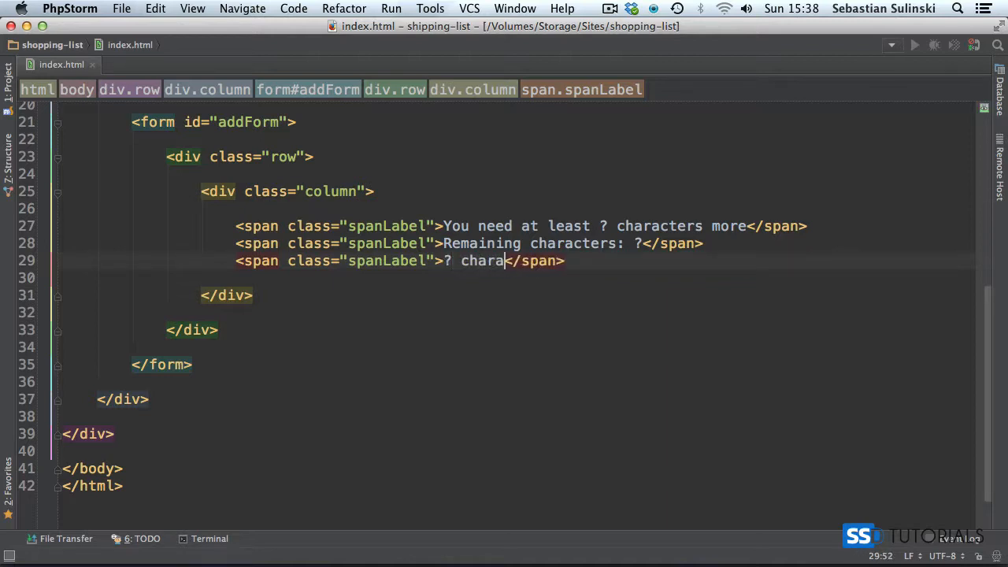
text(cters too)
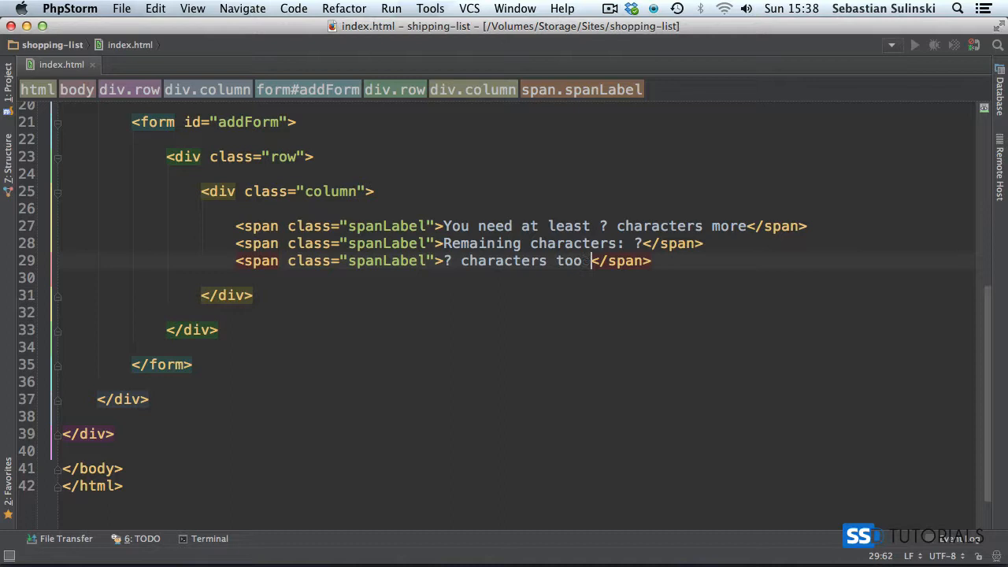
text(many)
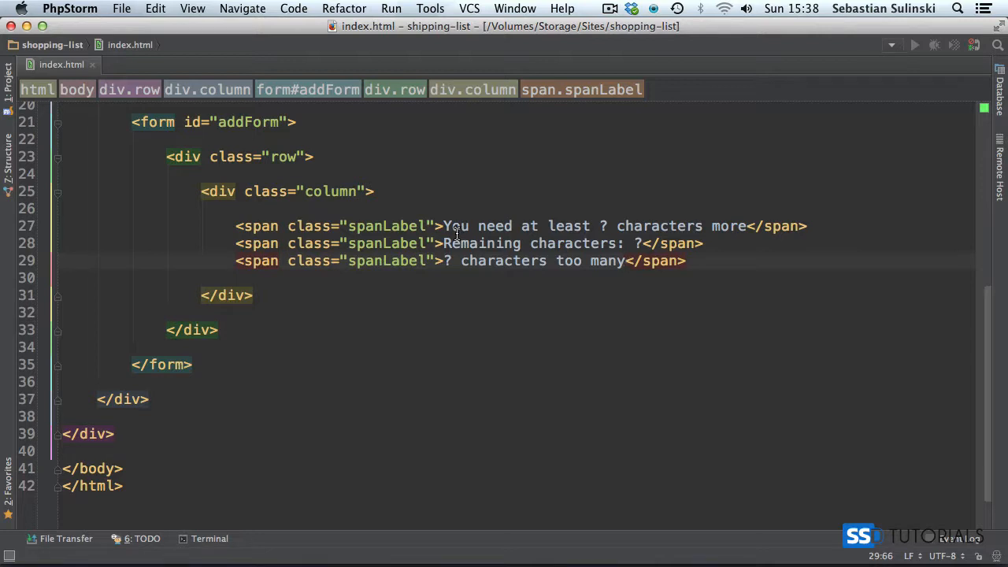
mouse_move(564, 226)
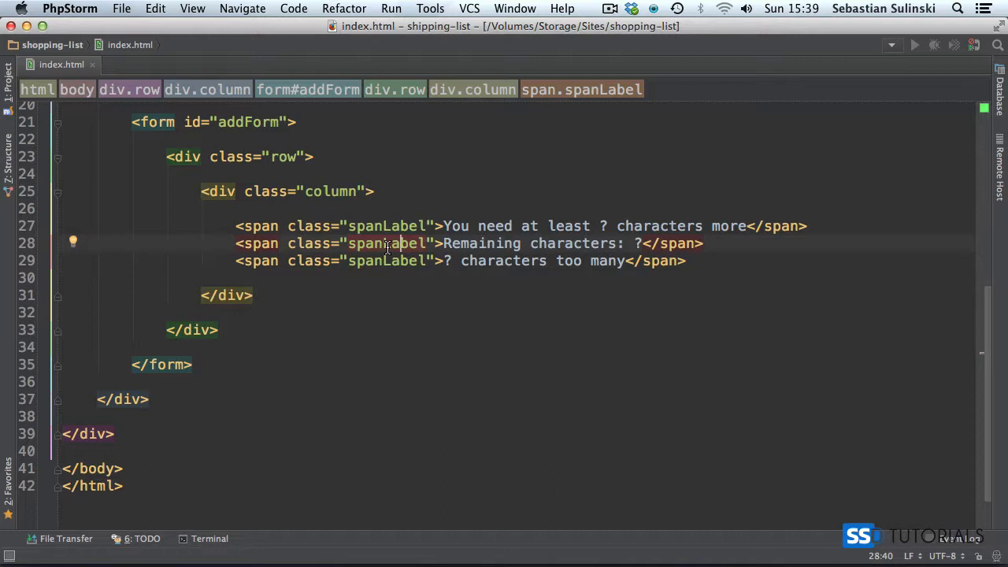
mouse_move(397, 243)
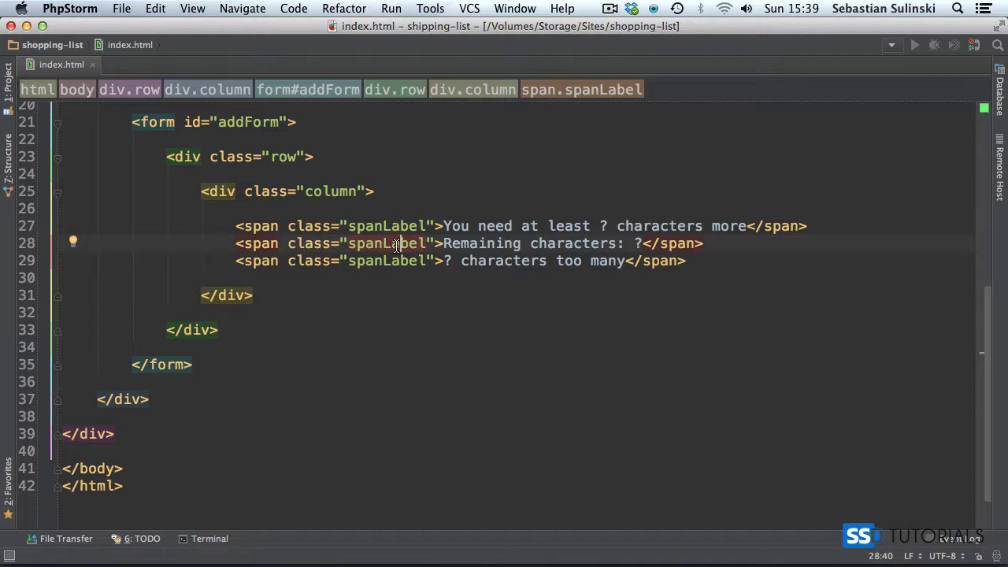
double_click(386, 260)
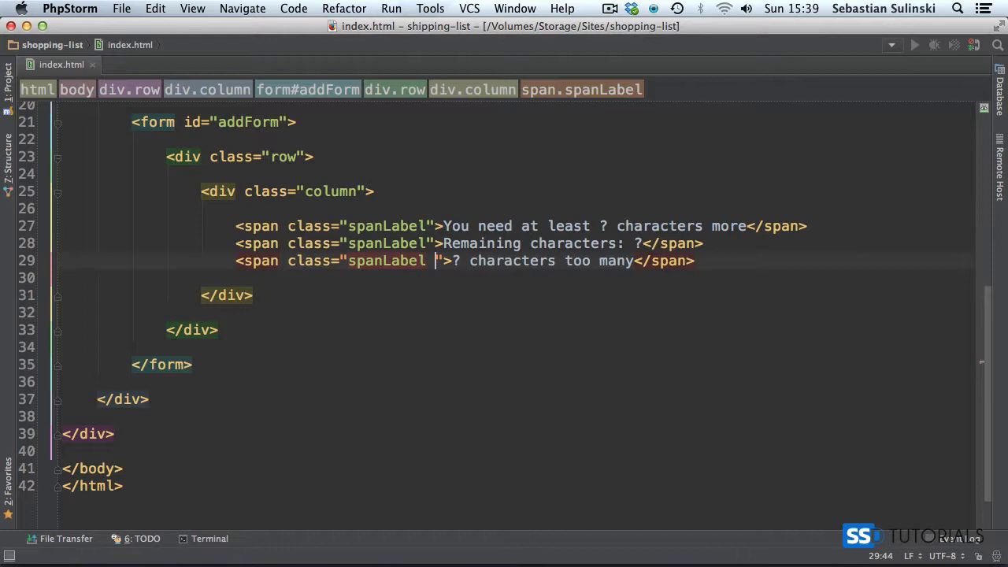
Add a warning class to the '? characters too many' span.
text(warning)
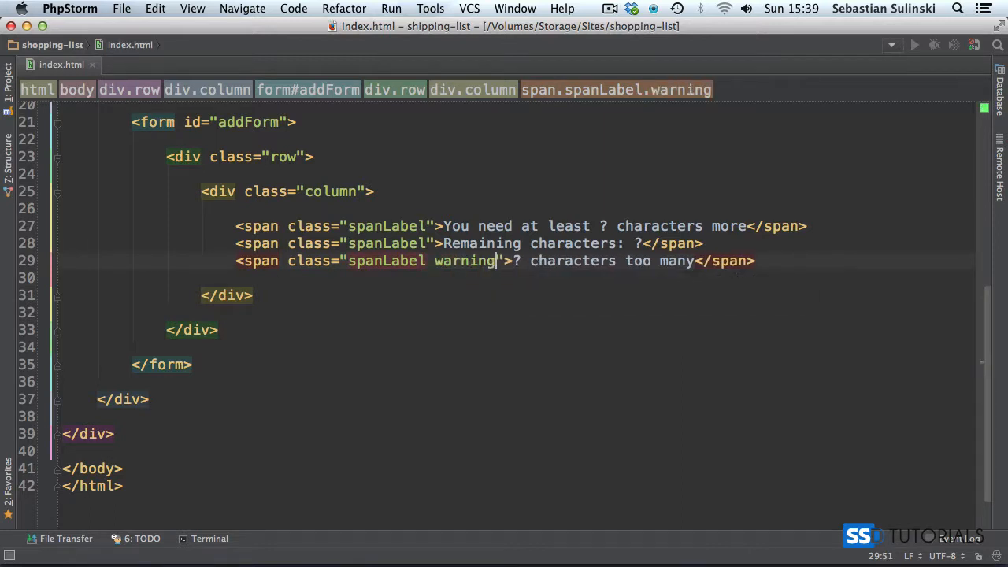
click(755, 261)
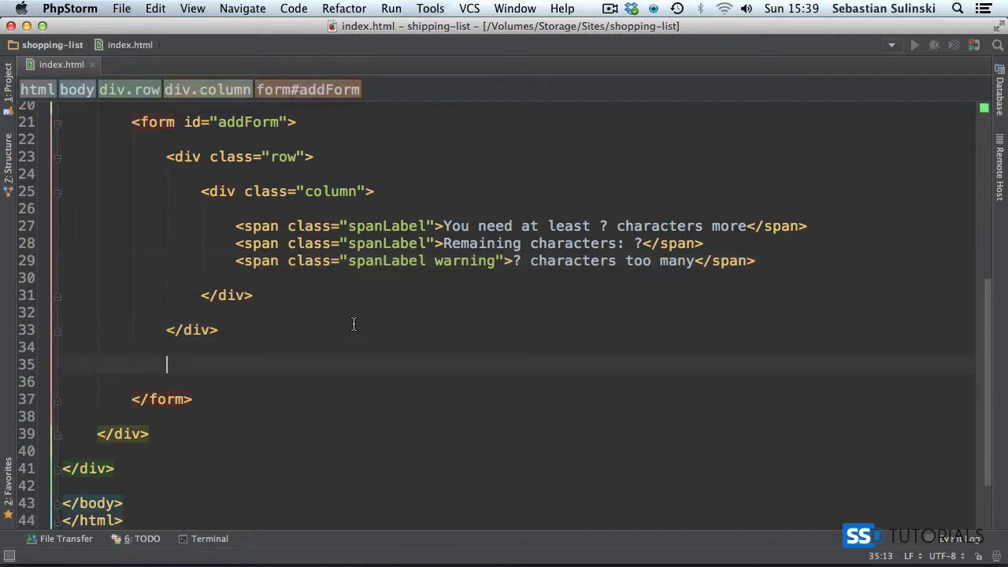
Add a second form row with a 'large-8 columns' div inside it.
text(<div class="row">)
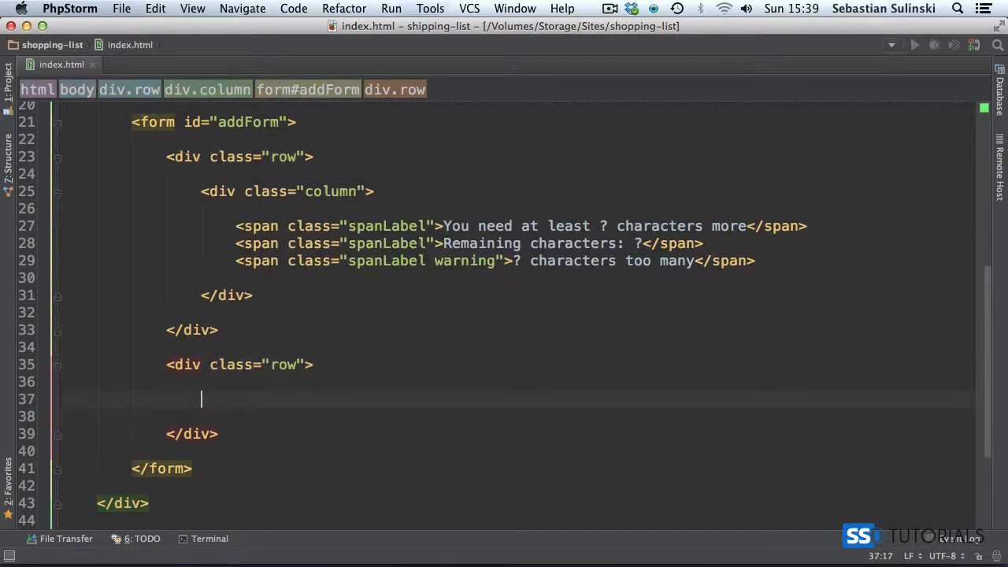
text(<di)
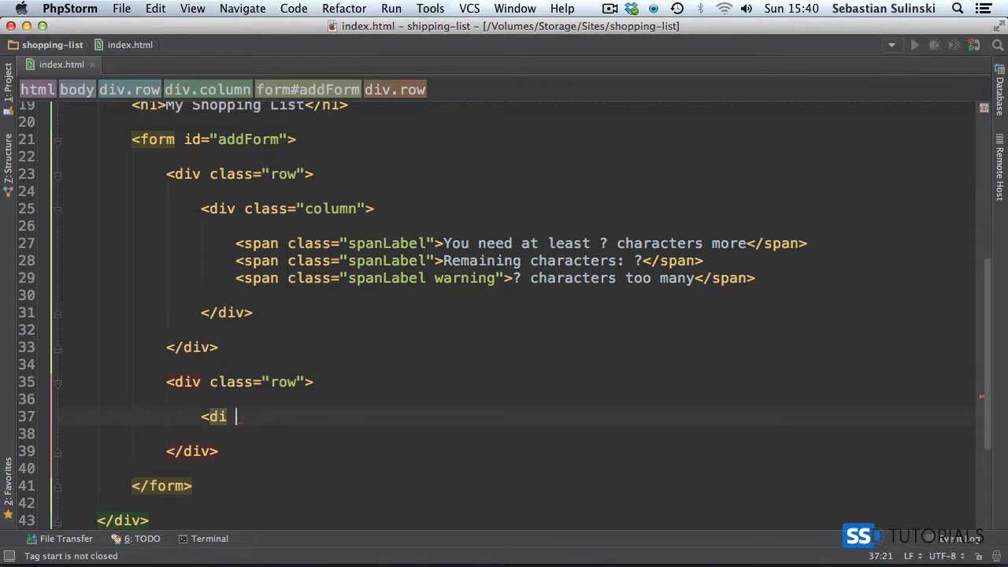
text(v class="")
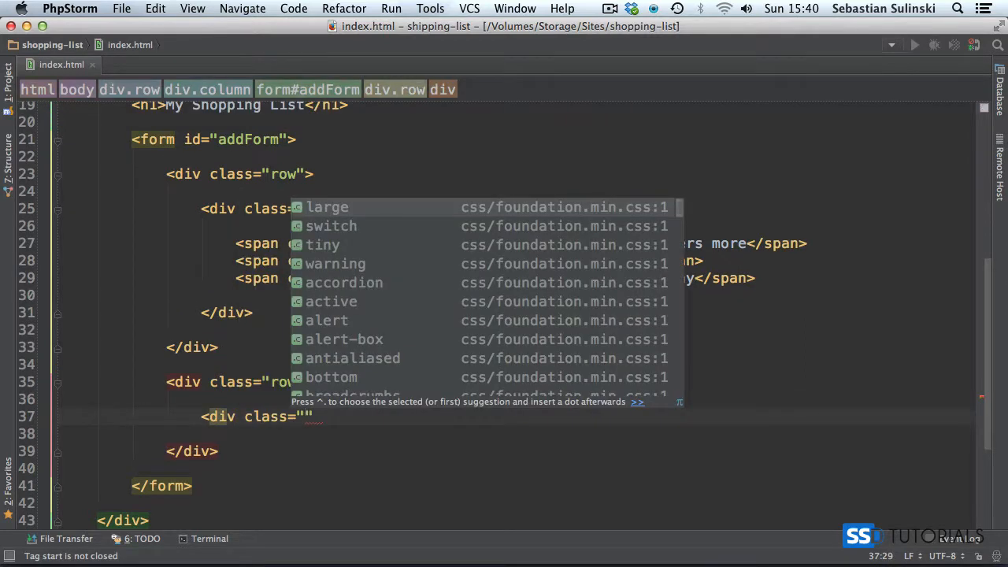
text(large-)
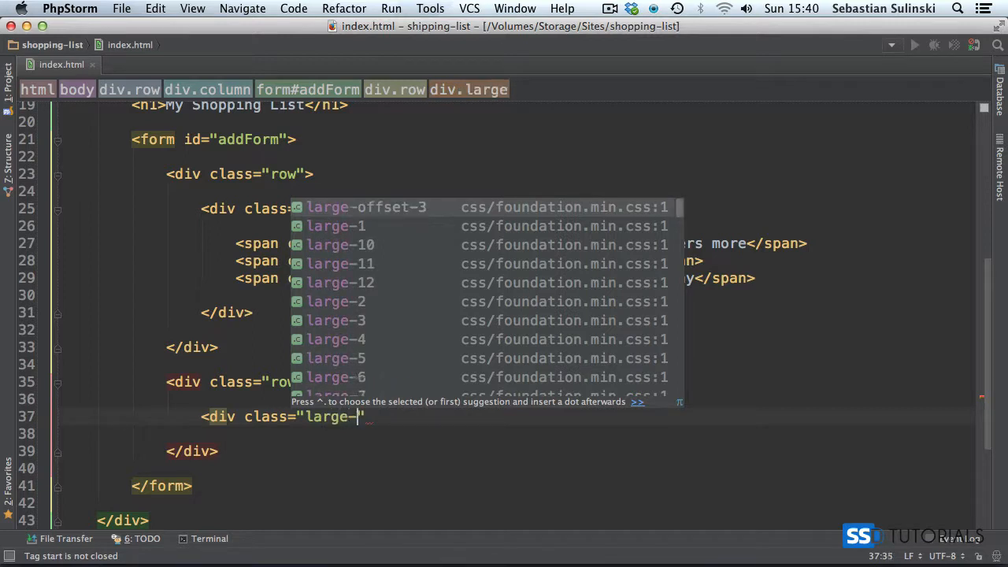
text(8 col)
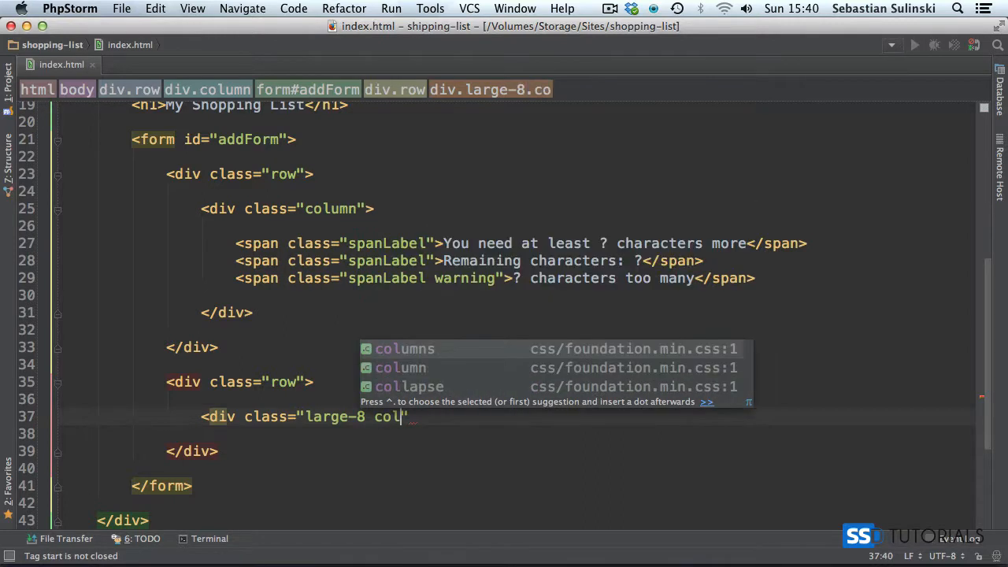
key(Tab)
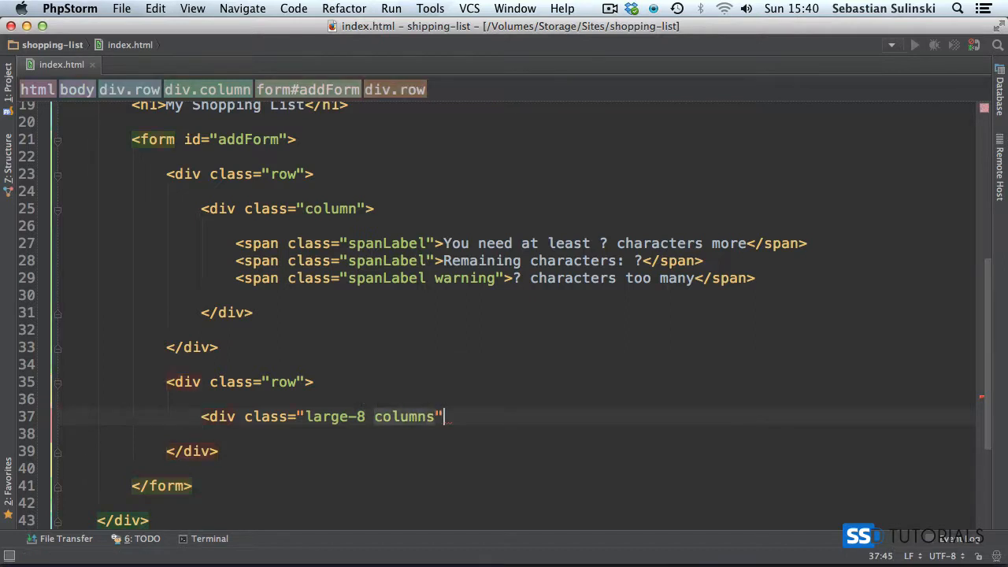
text(>)
key(enter)
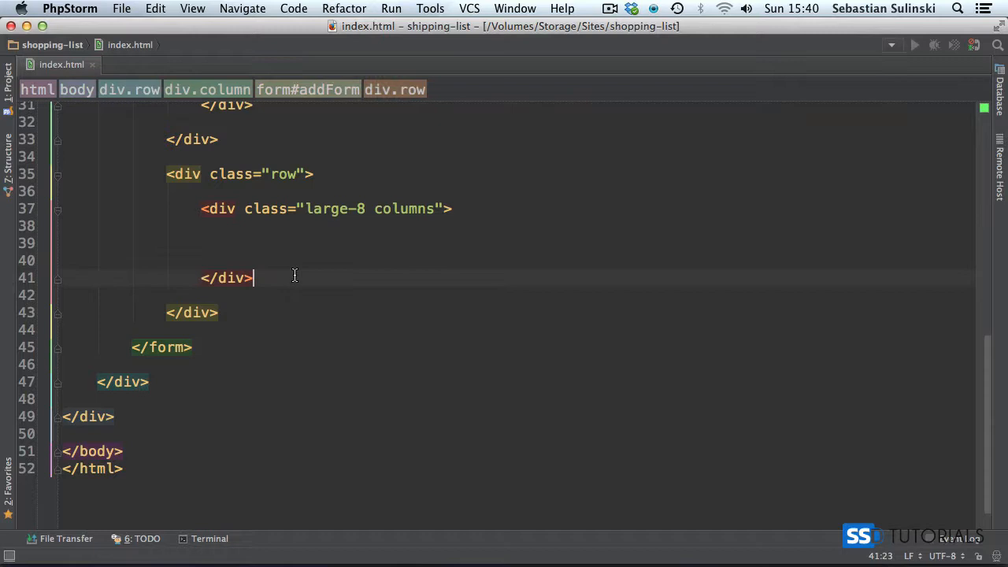
Add two 'large-2 columns' divs after the large-8 column.
text(<div cl)
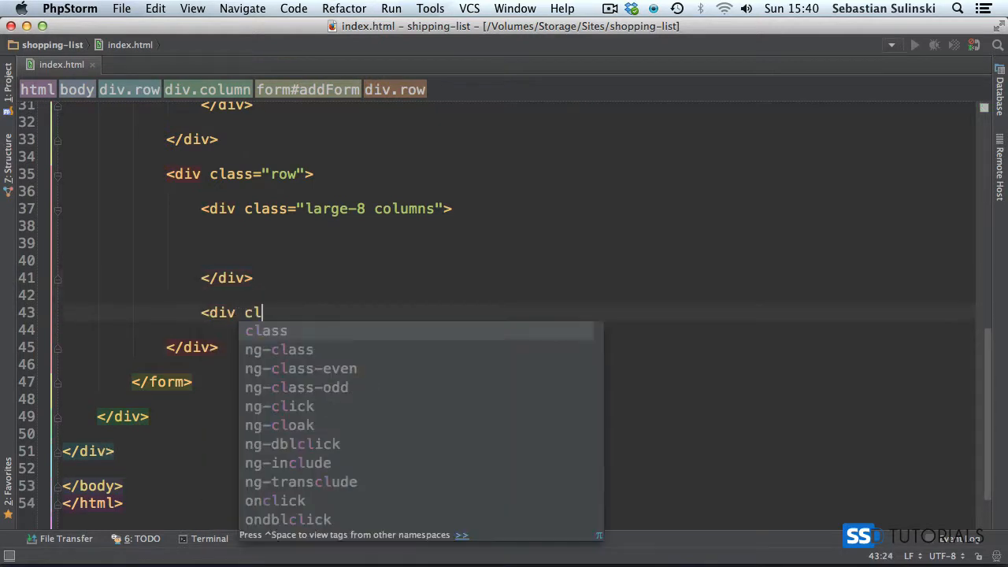
text(ass="large-2 columns">)
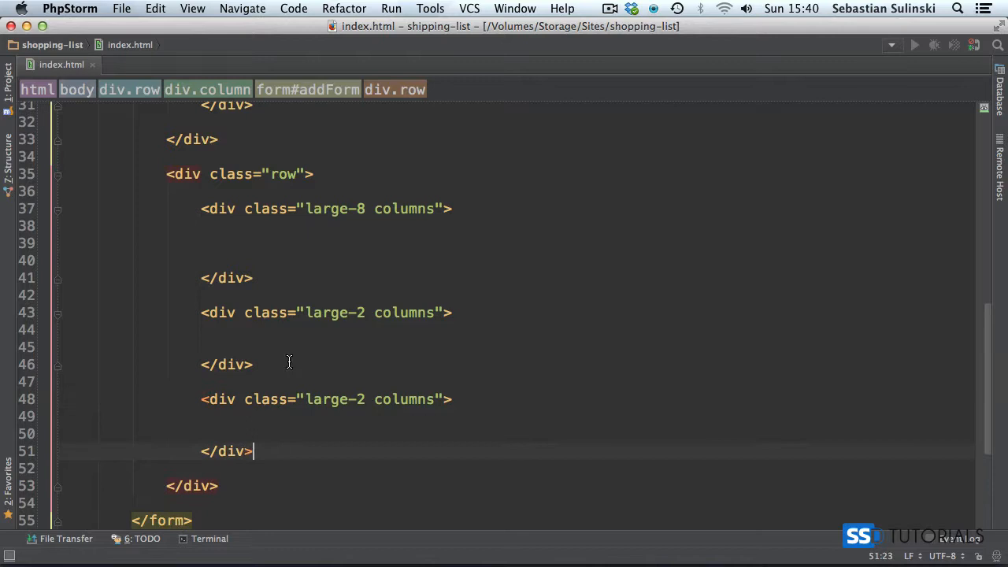
mouse_move(391, 360)
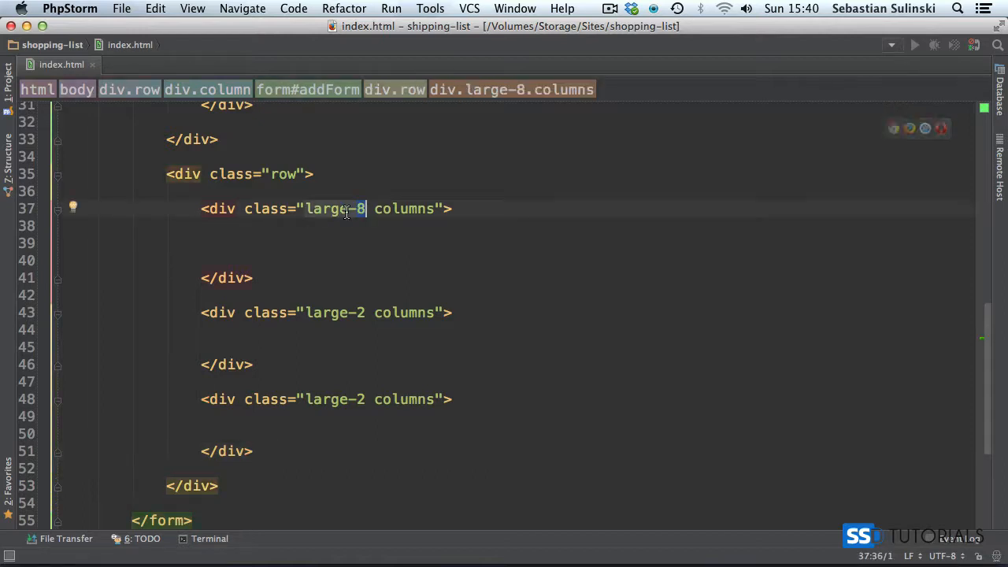
mouse_move(360, 404)
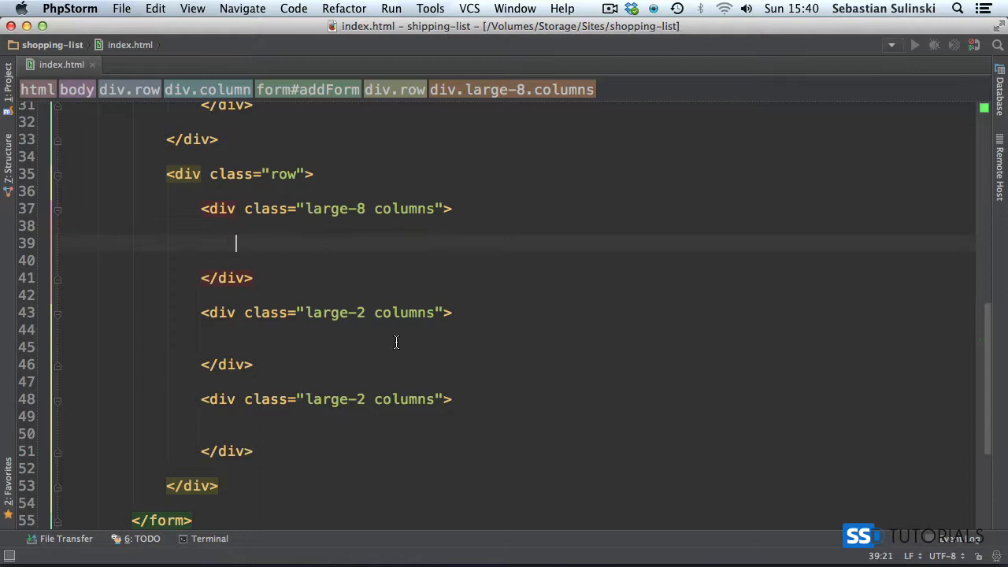
click(358, 313)
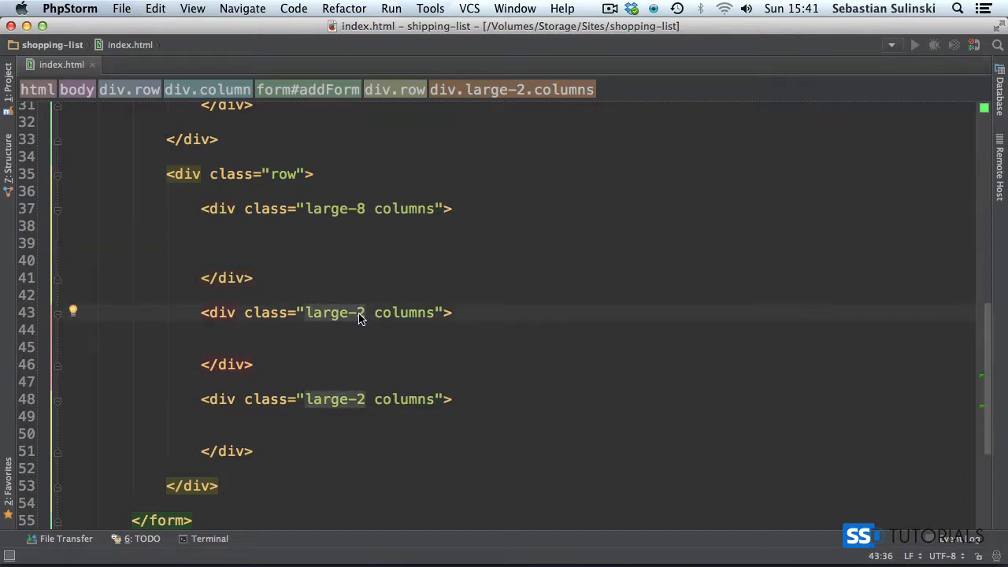
mouse_move(363, 396)
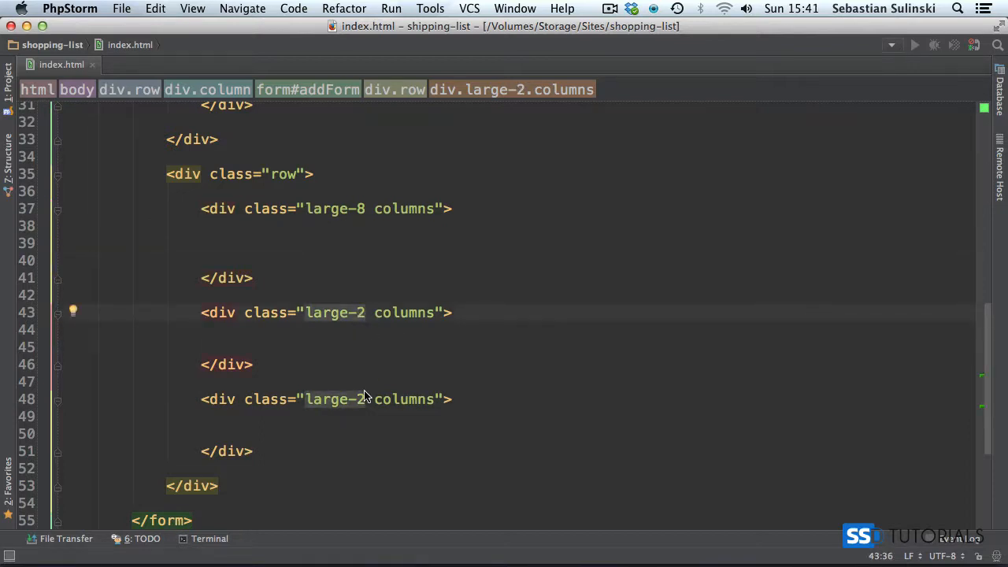
click(337, 415)
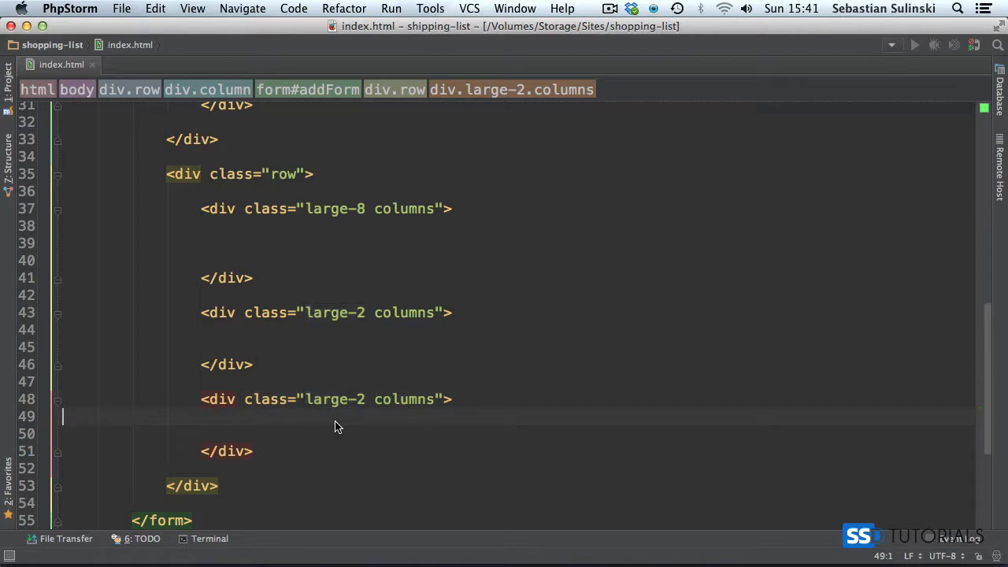
mouse_move(327, 429)
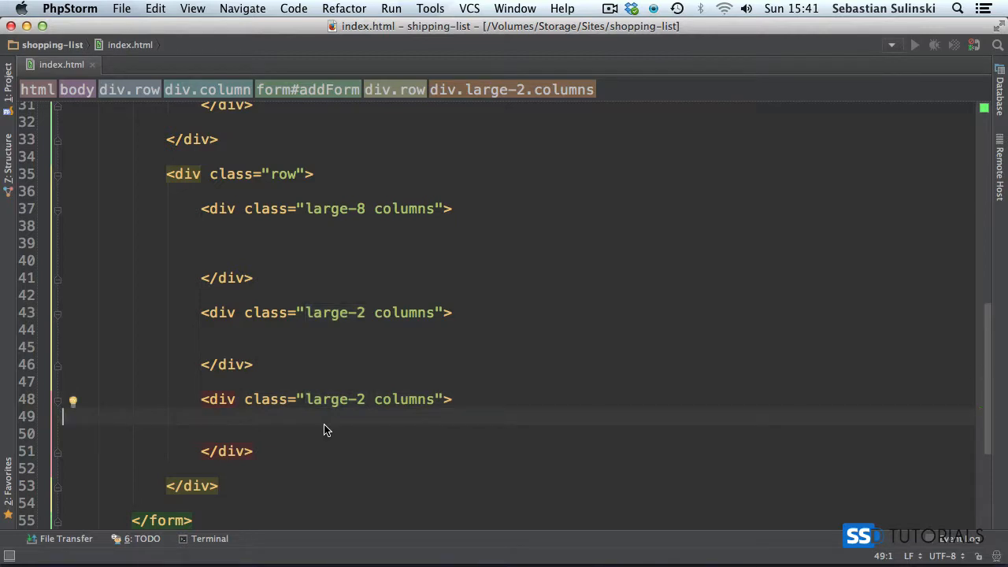
mouse_move(331, 422)
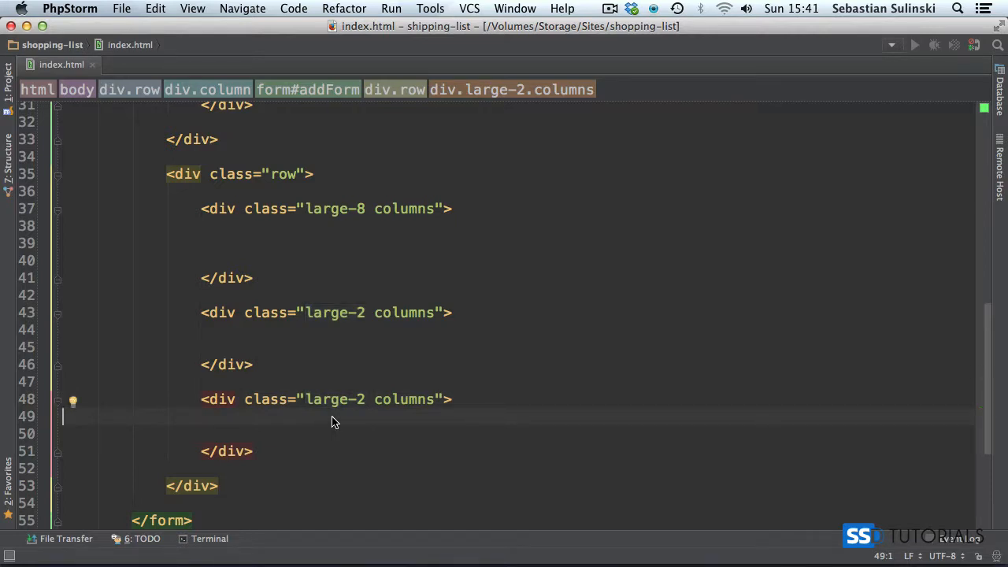